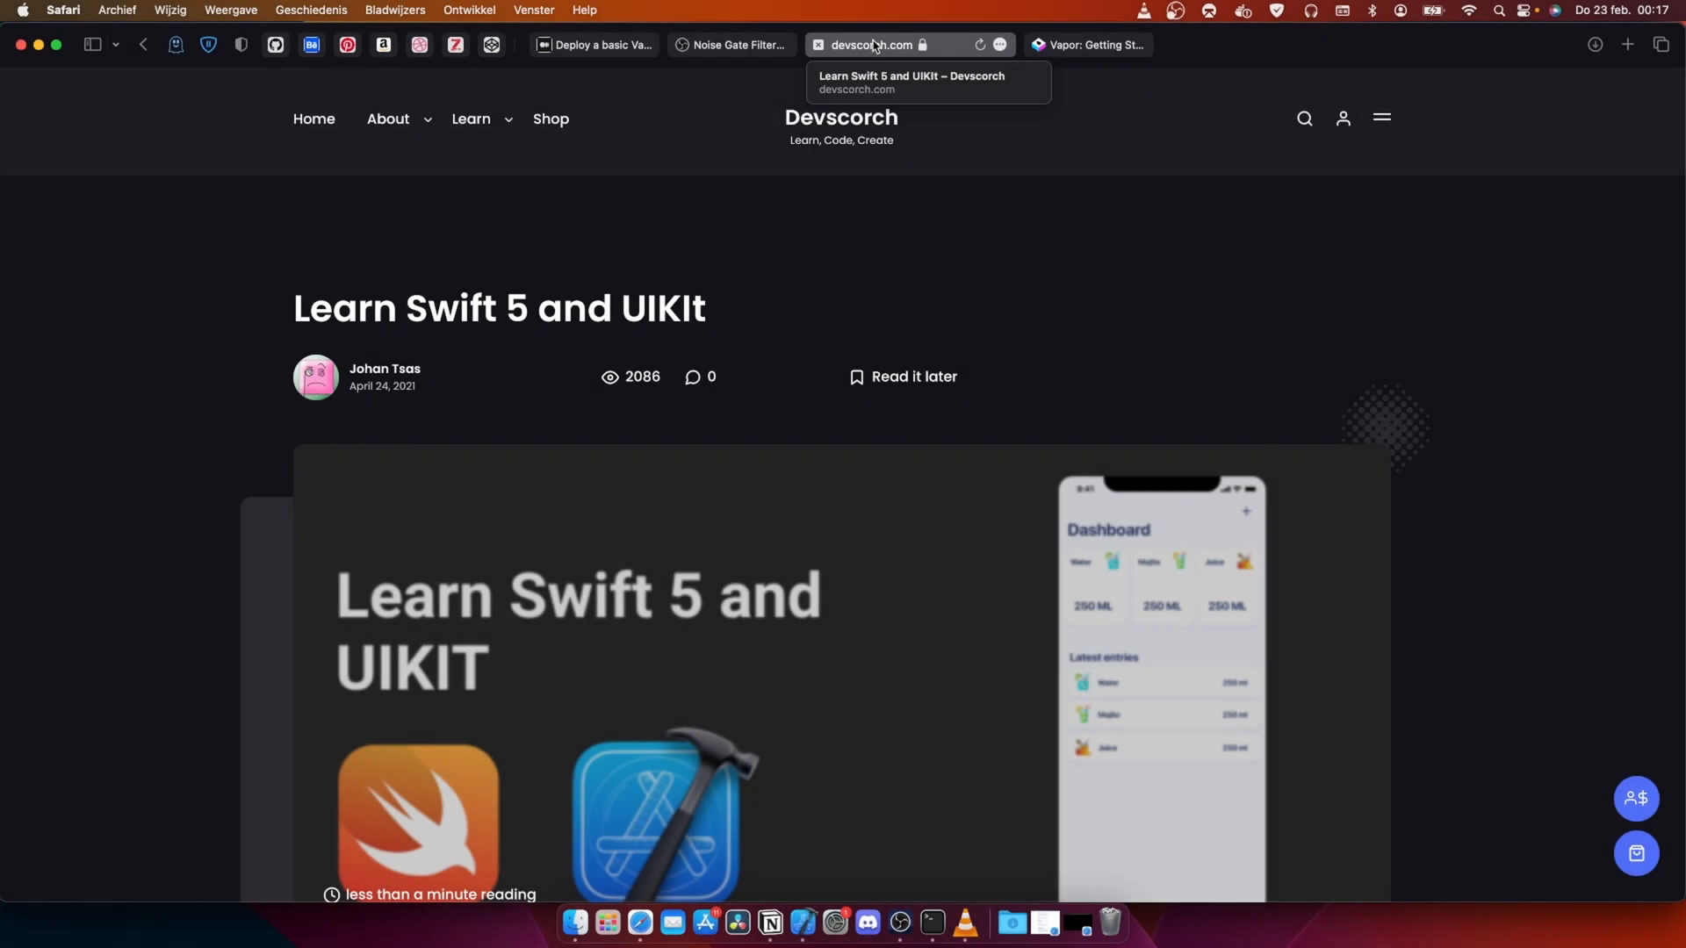
{"action": "mouse_move", "coordinate": [843, 260]}
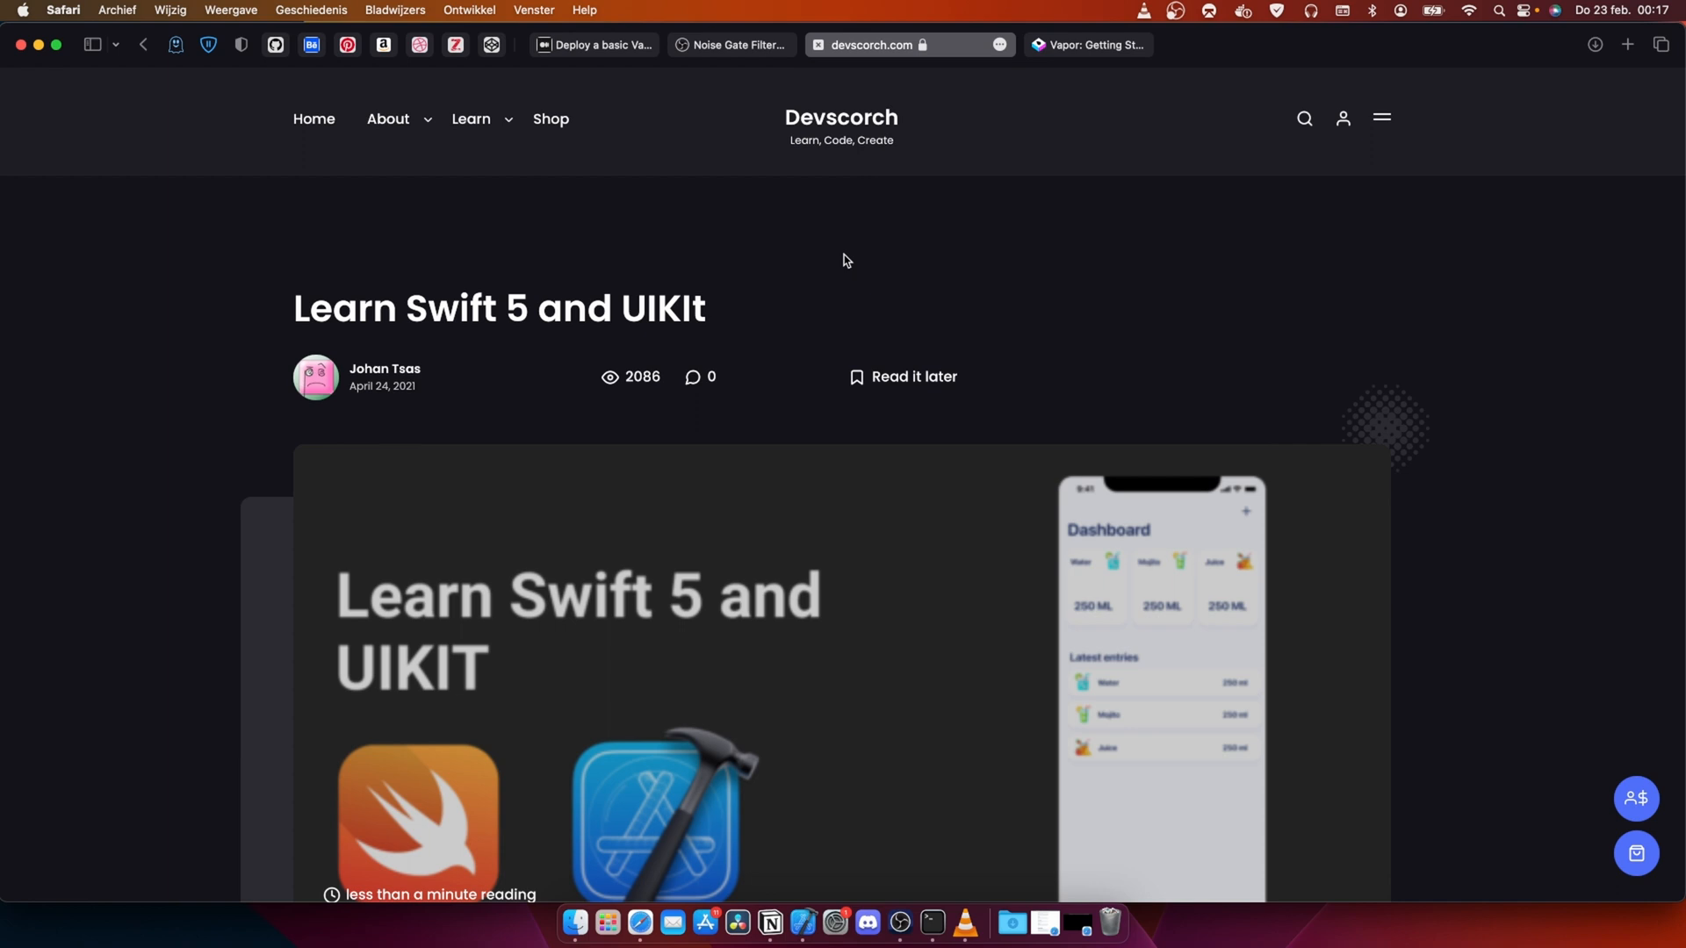
{"action": "mouse_move", "coordinate": [747, 259]}
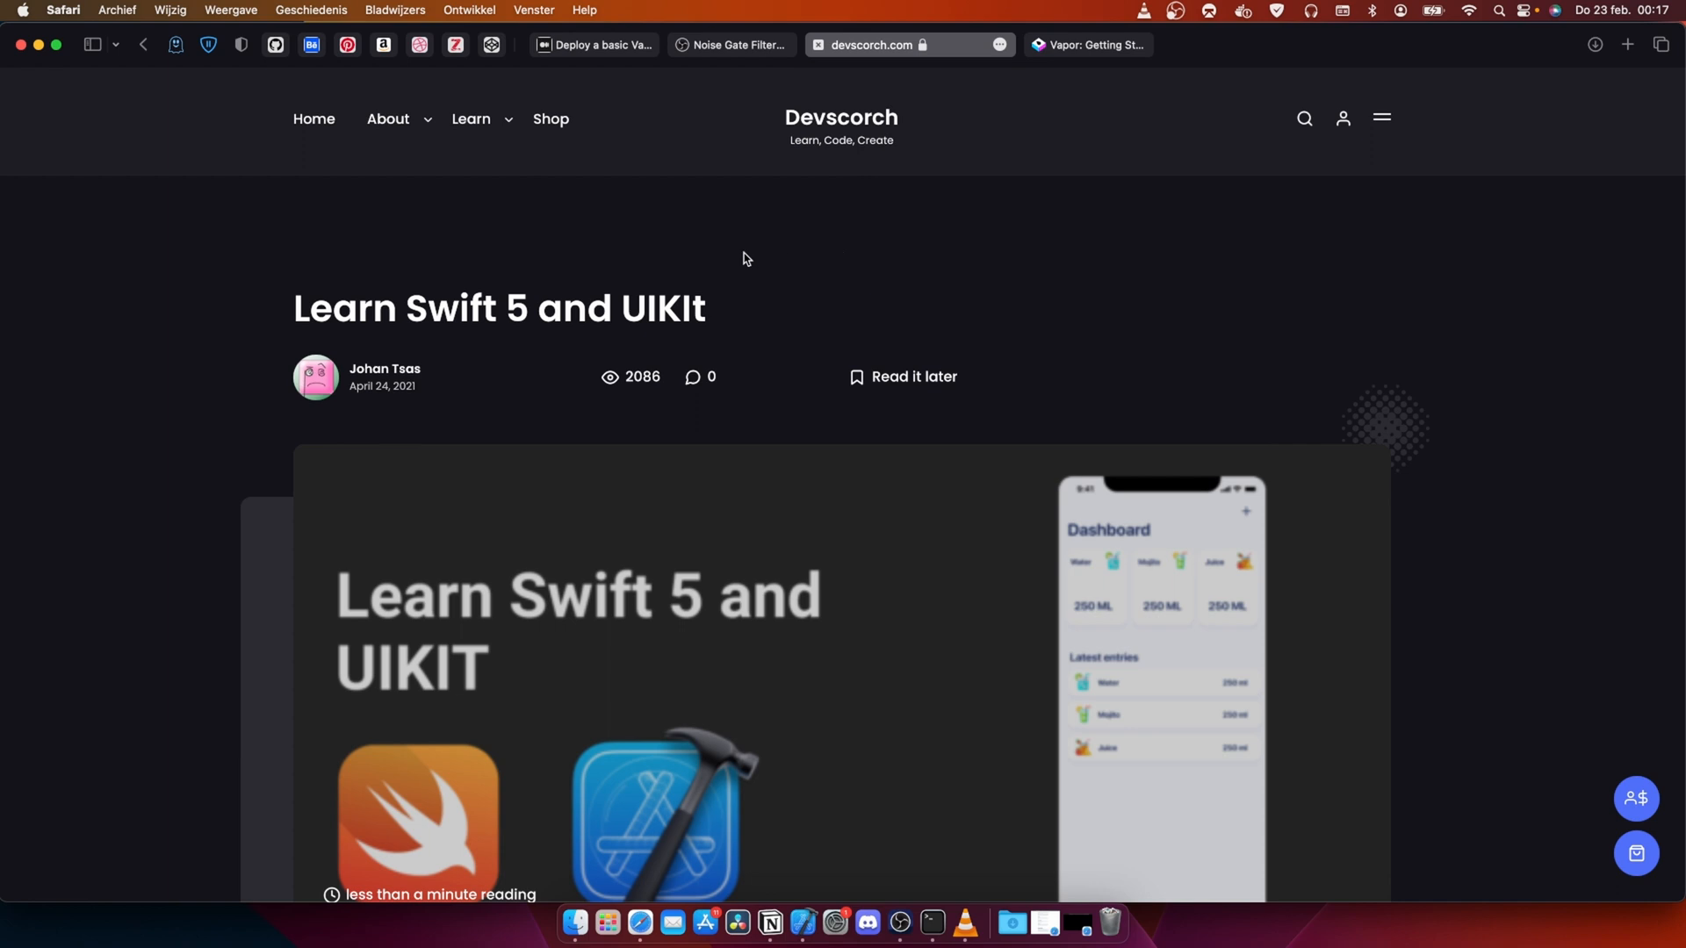
{"action": "mouse_move", "coordinate": [641, 259]}
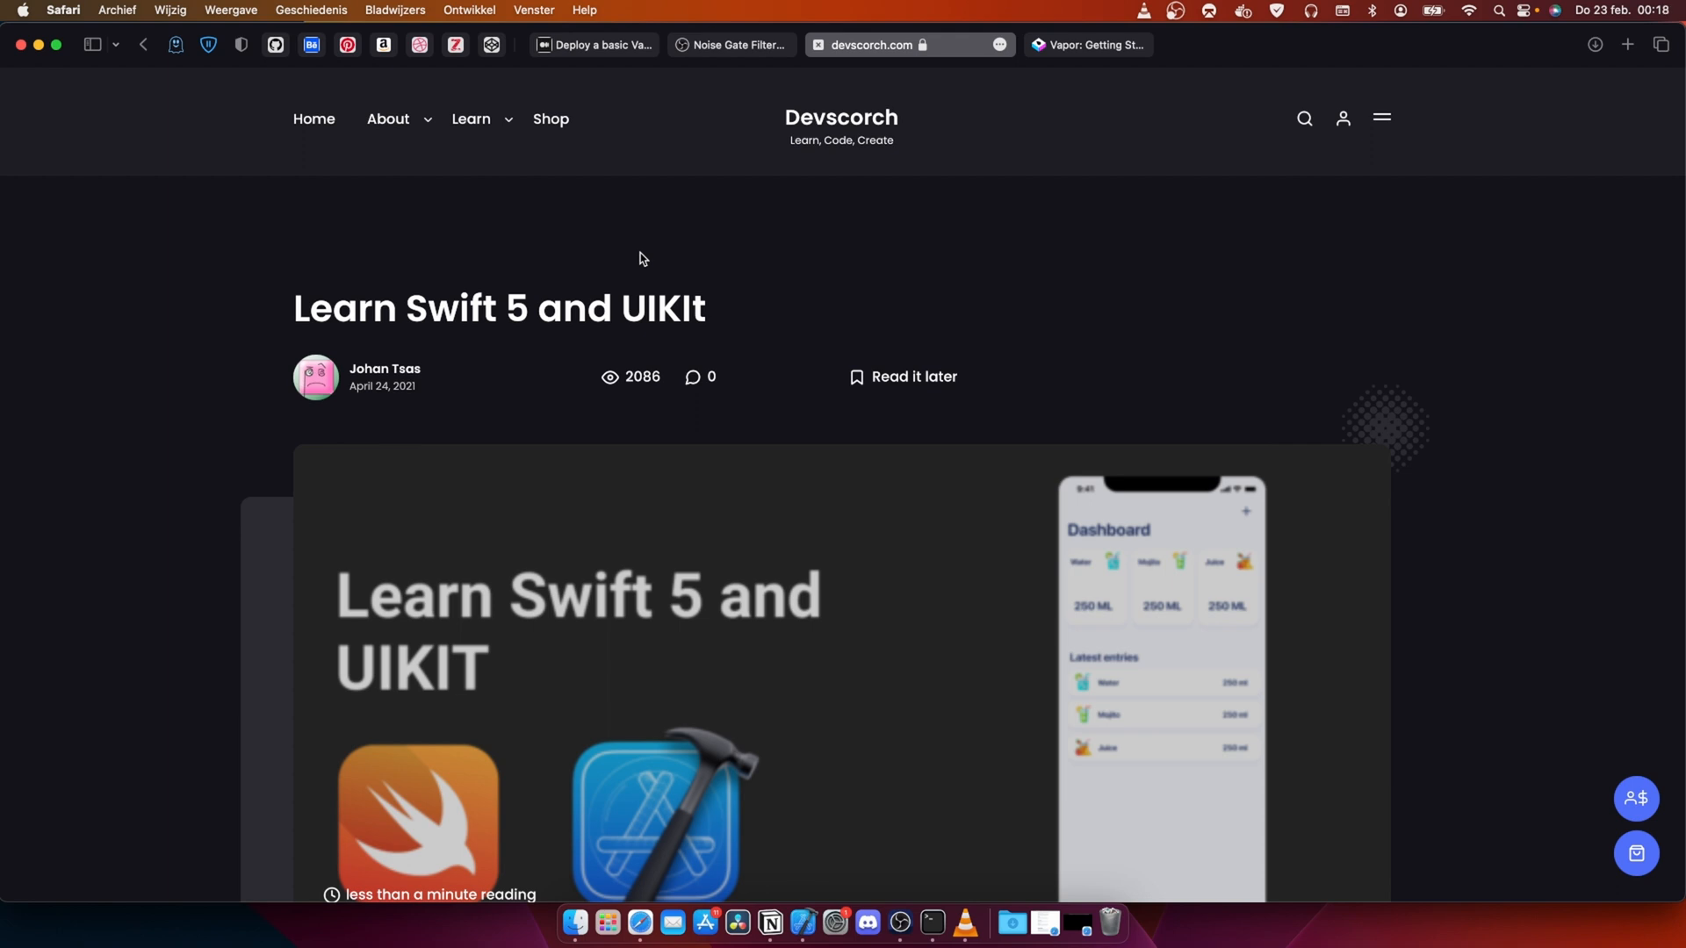
Step: Scroll through the home page's In Depth and Latest articles sections, then back to the top
{"action": "scroll", "scroll_direction": "down", "scroll_amount": 3}
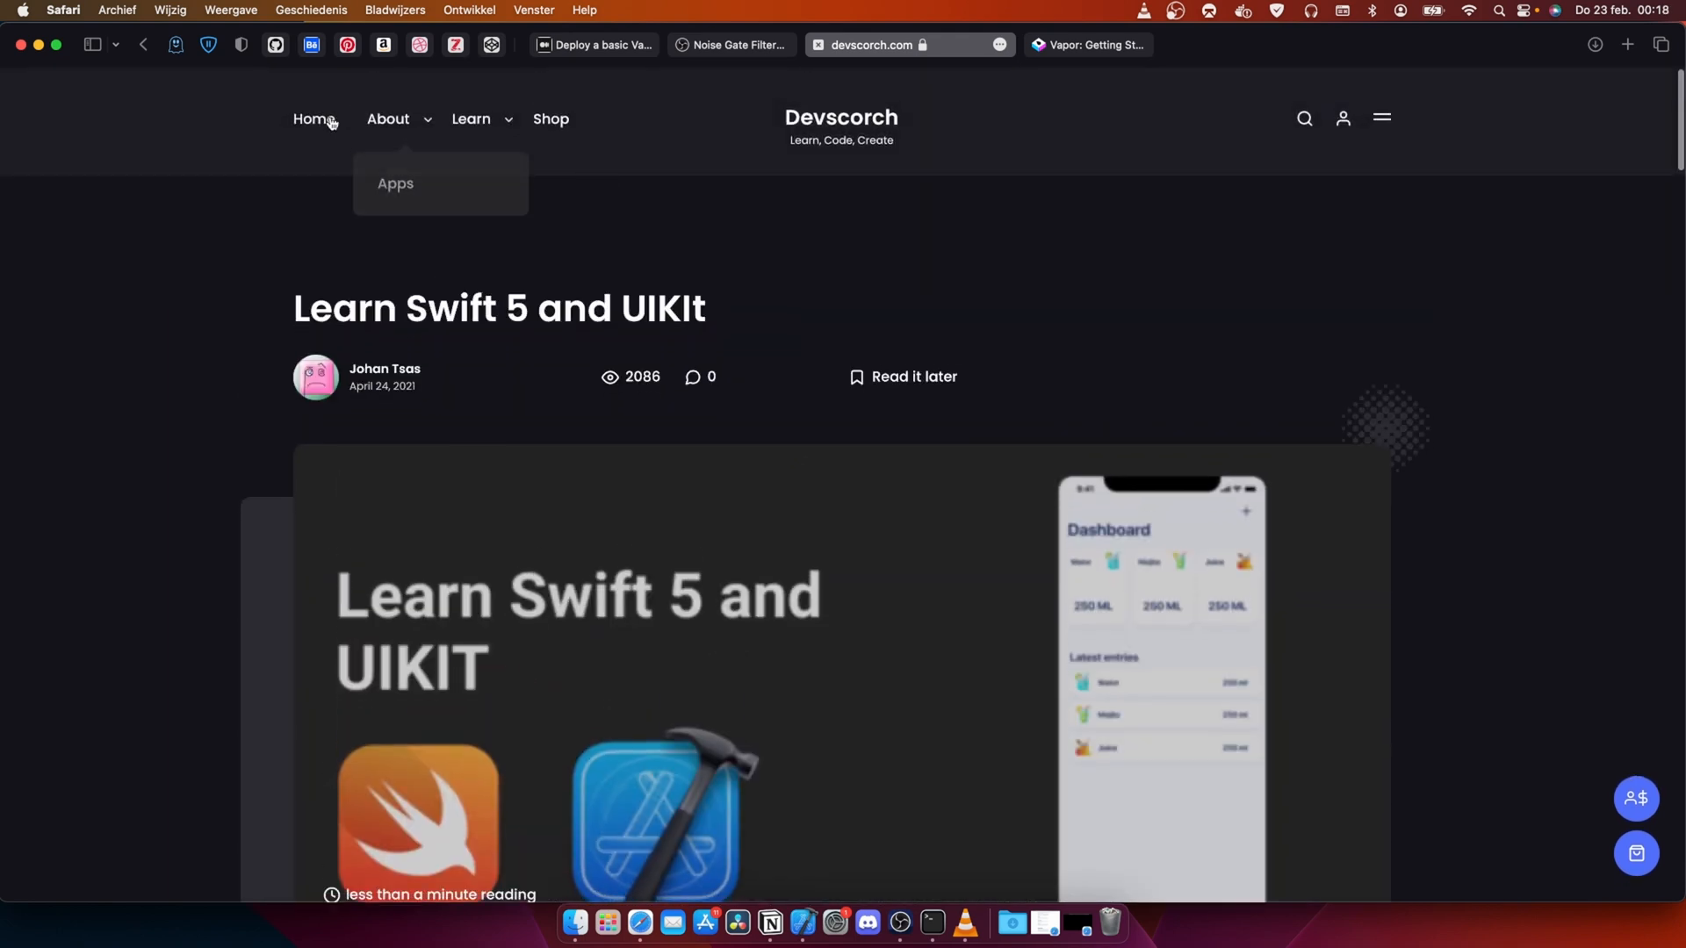
{"action": "mouse_move", "coordinate": [559, 274]}
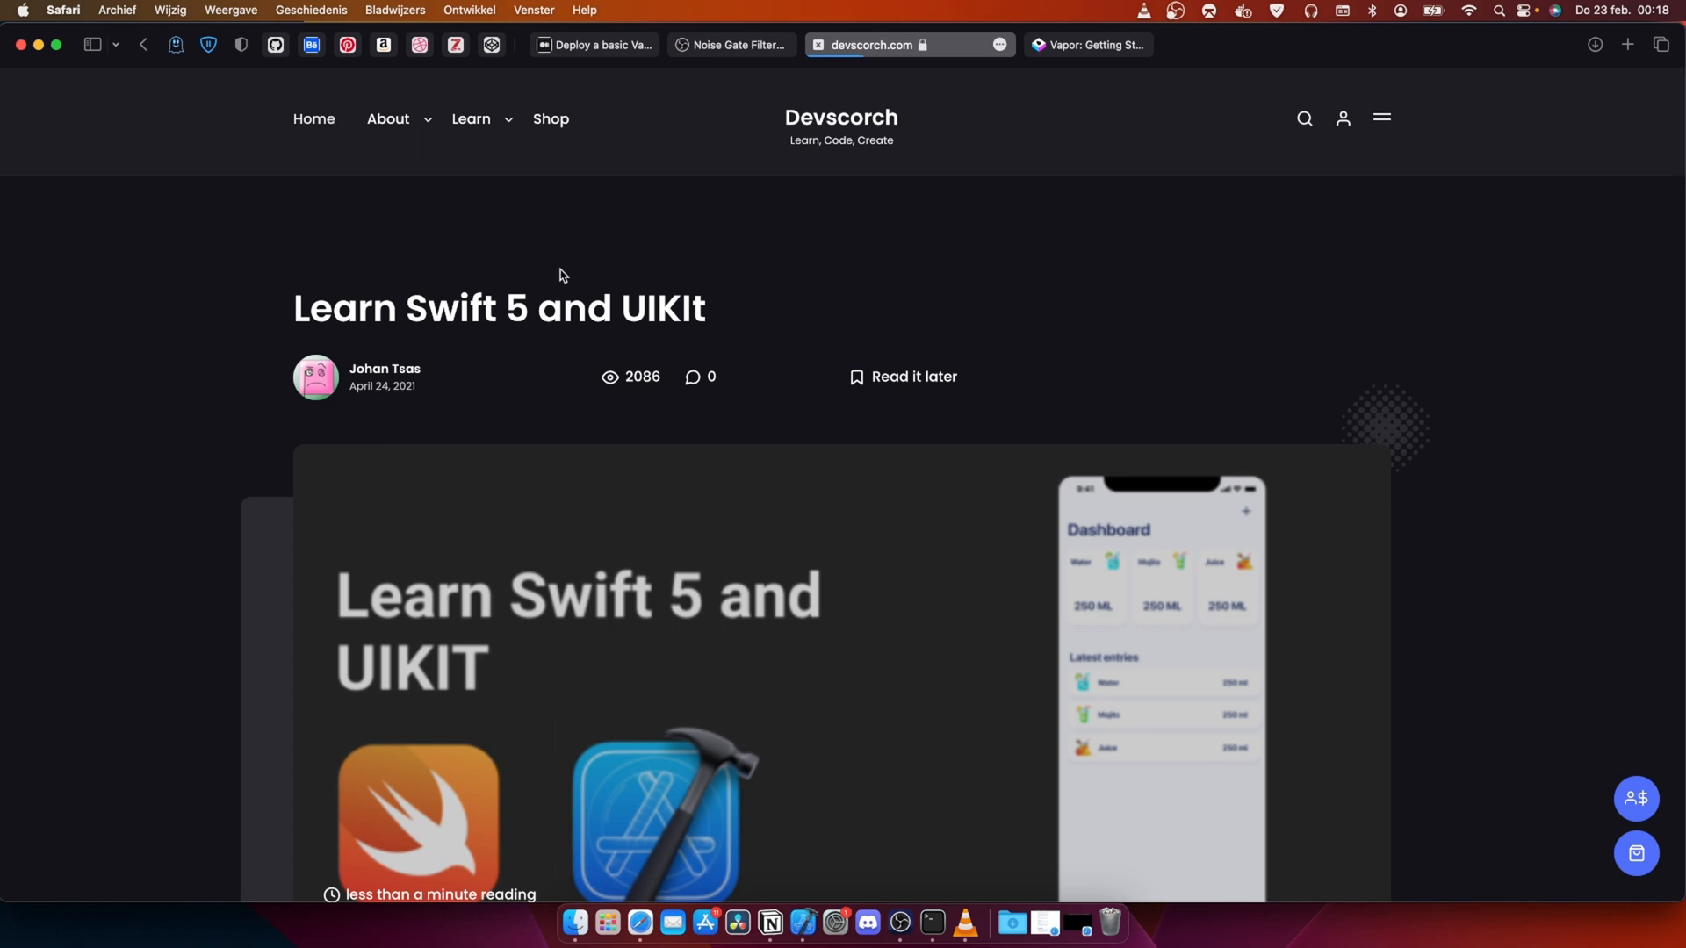
{"action": "mouse_move", "coordinate": [762, 452]}
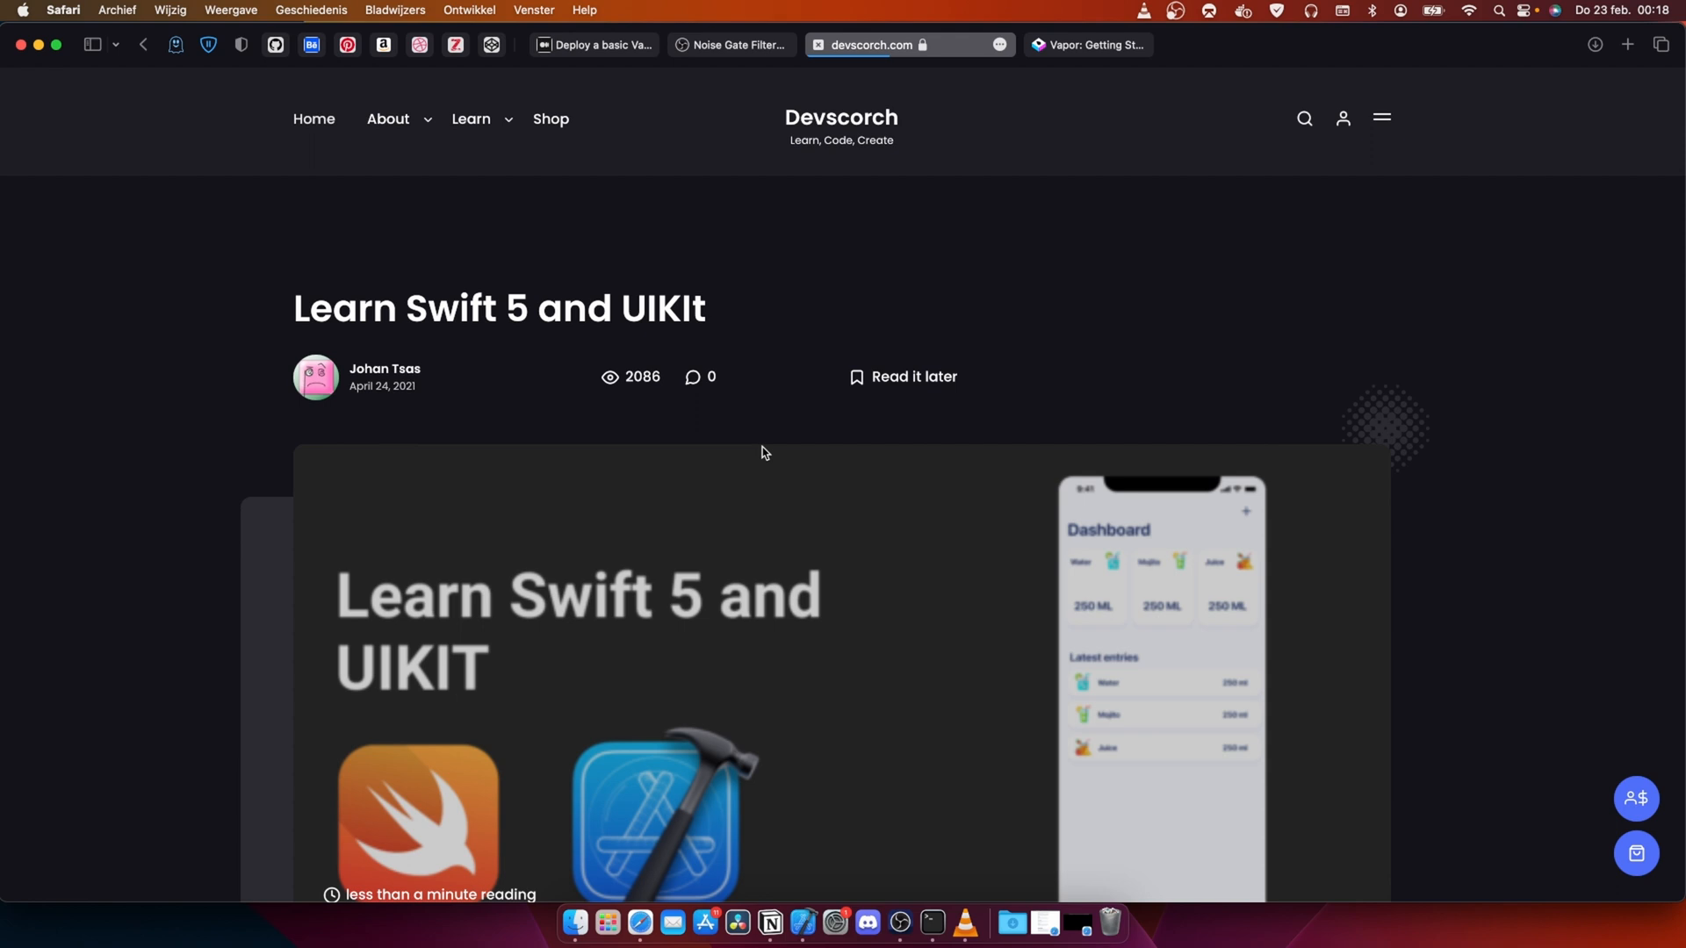
{"action": "scroll", "scroll_direction": "down", "scroll_amount": 3}
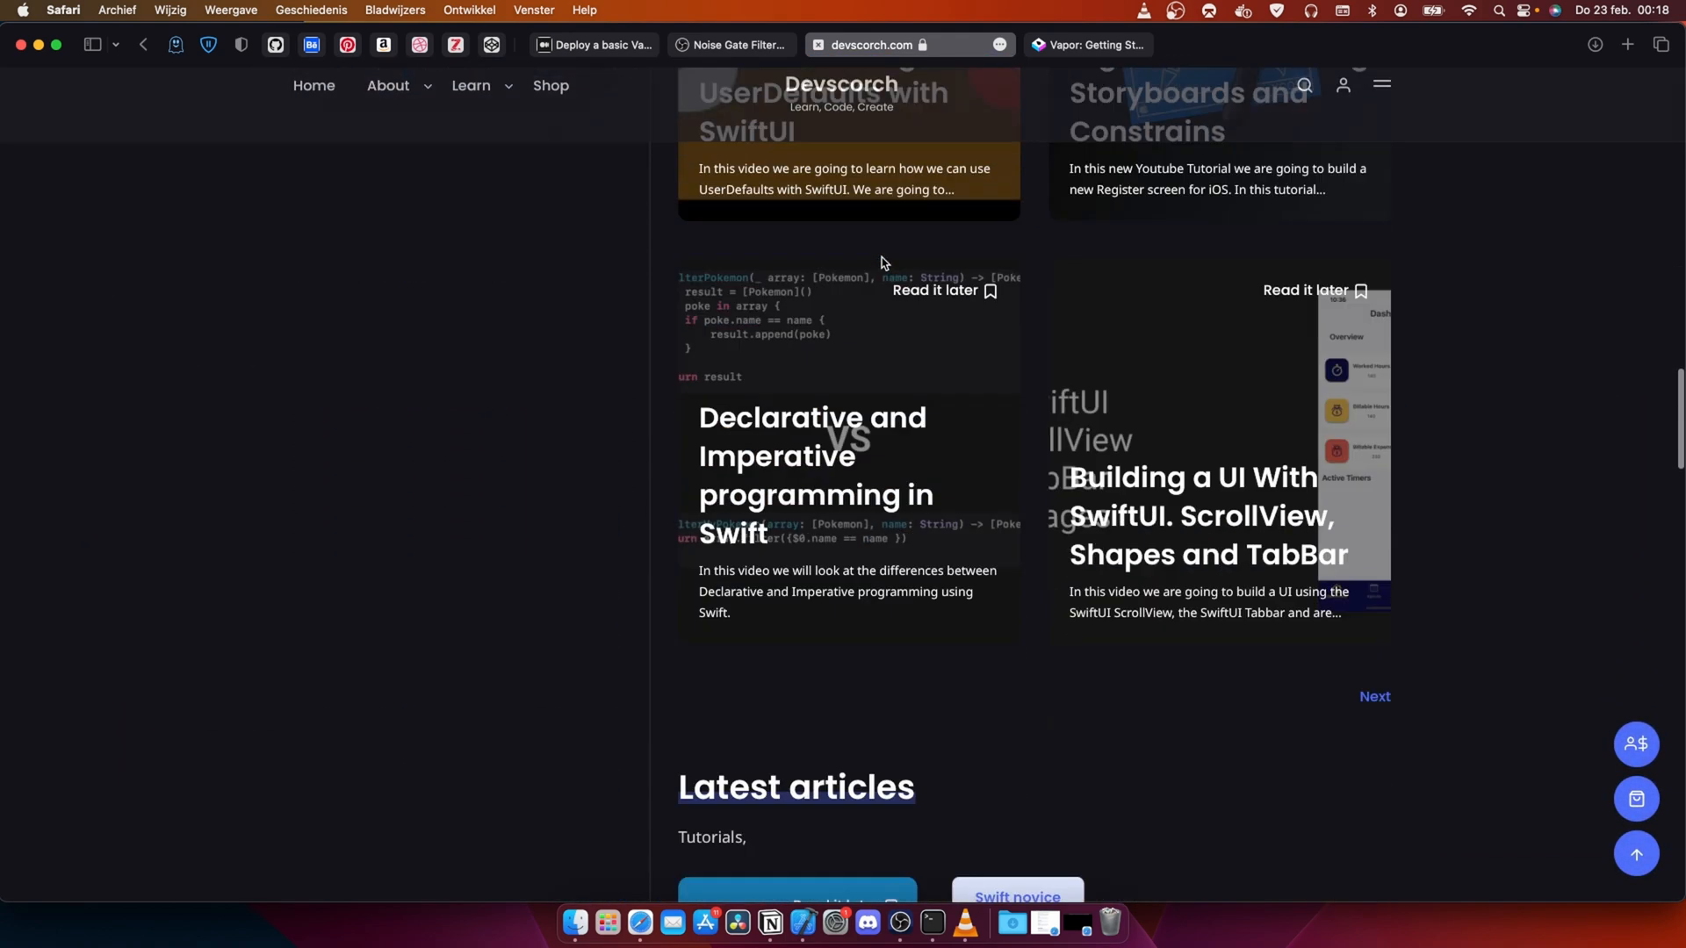
{"action": "scroll", "scroll_direction": "down", "scroll_amount": 3}
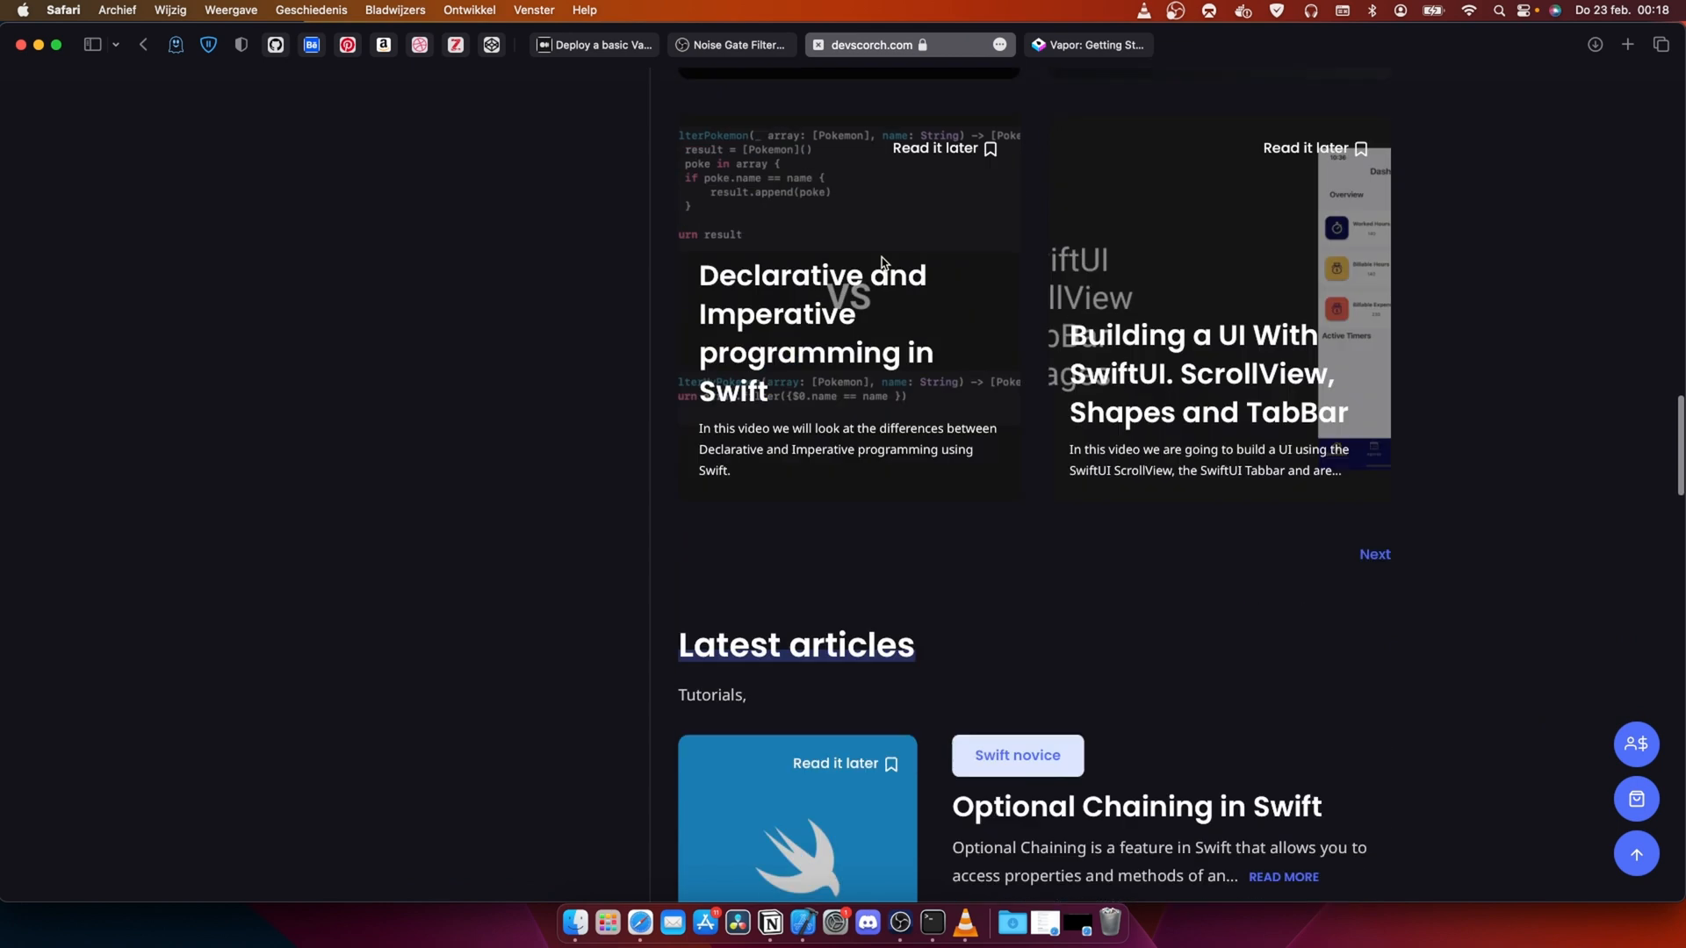
{"action": "scroll", "scroll_direction": "up", "scroll_amount": 3}
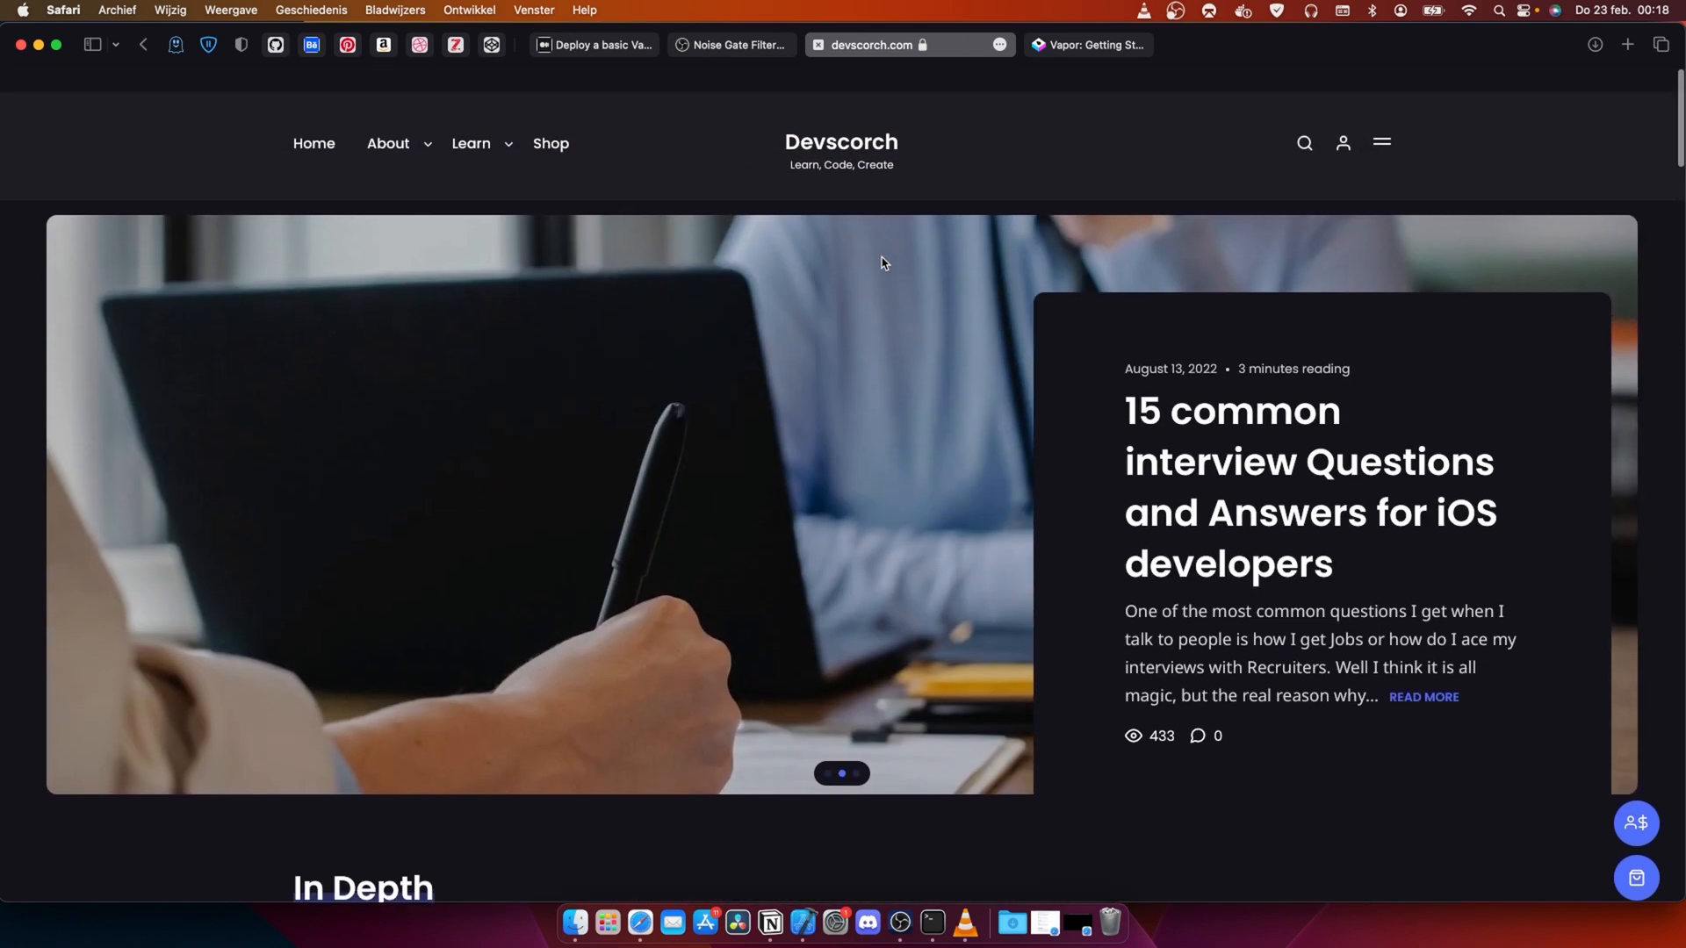
{"action": "scroll", "scroll_direction": "up", "scroll_amount": 3}
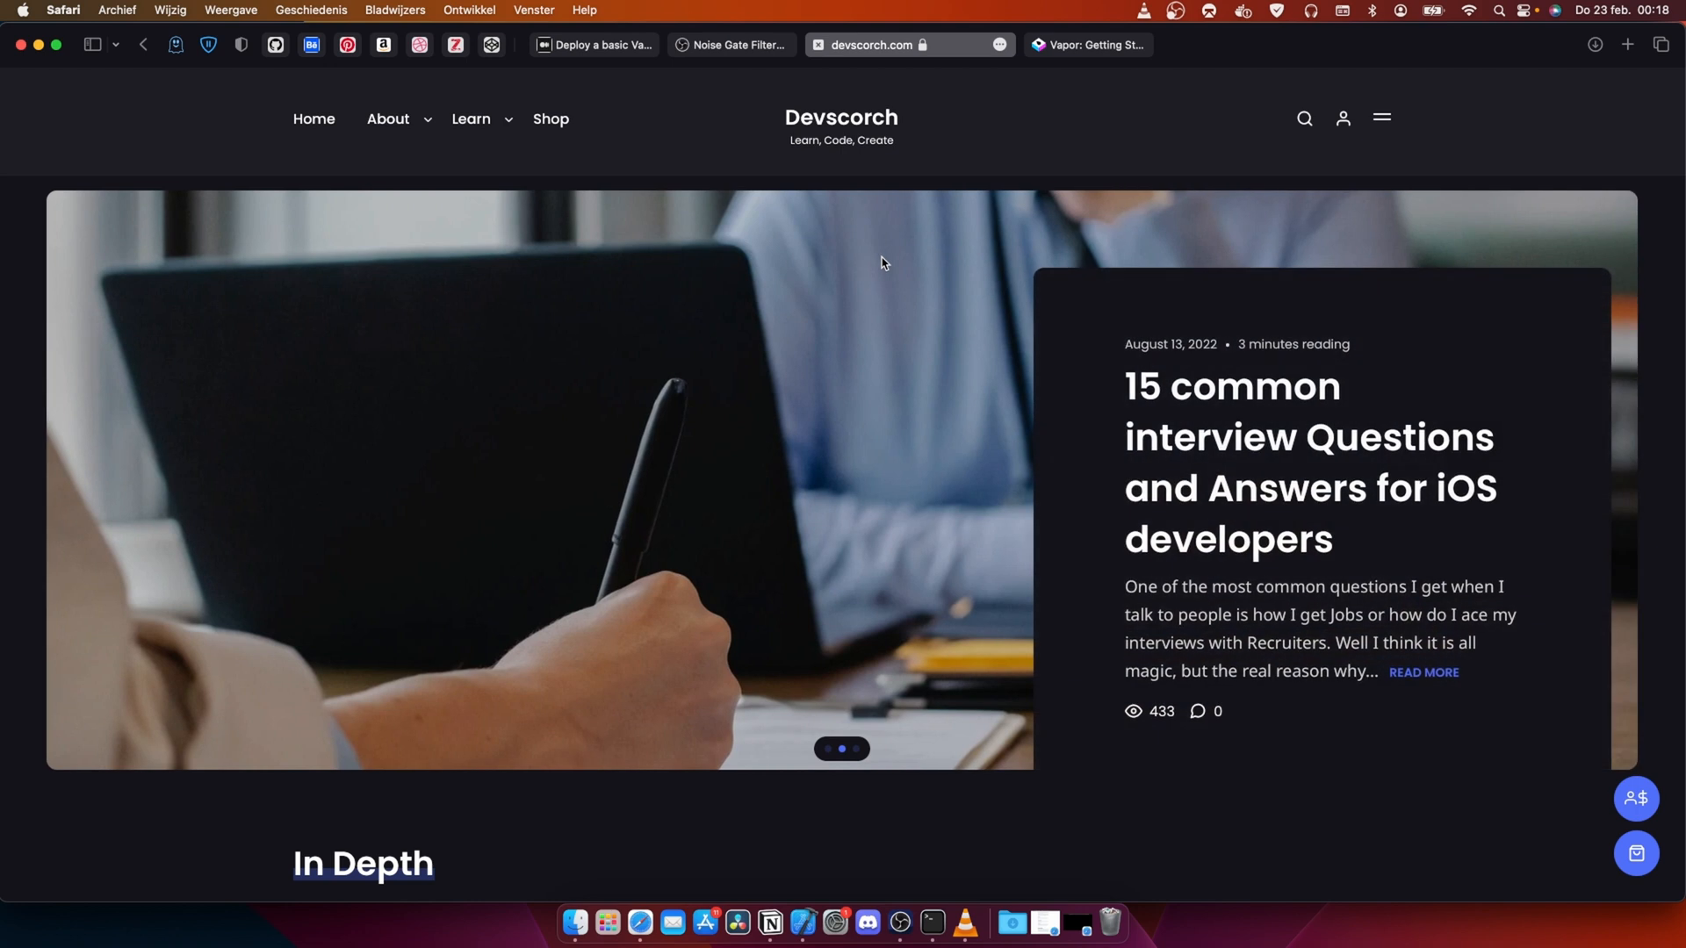
{"action": "mouse_move", "coordinate": [839, 138]}
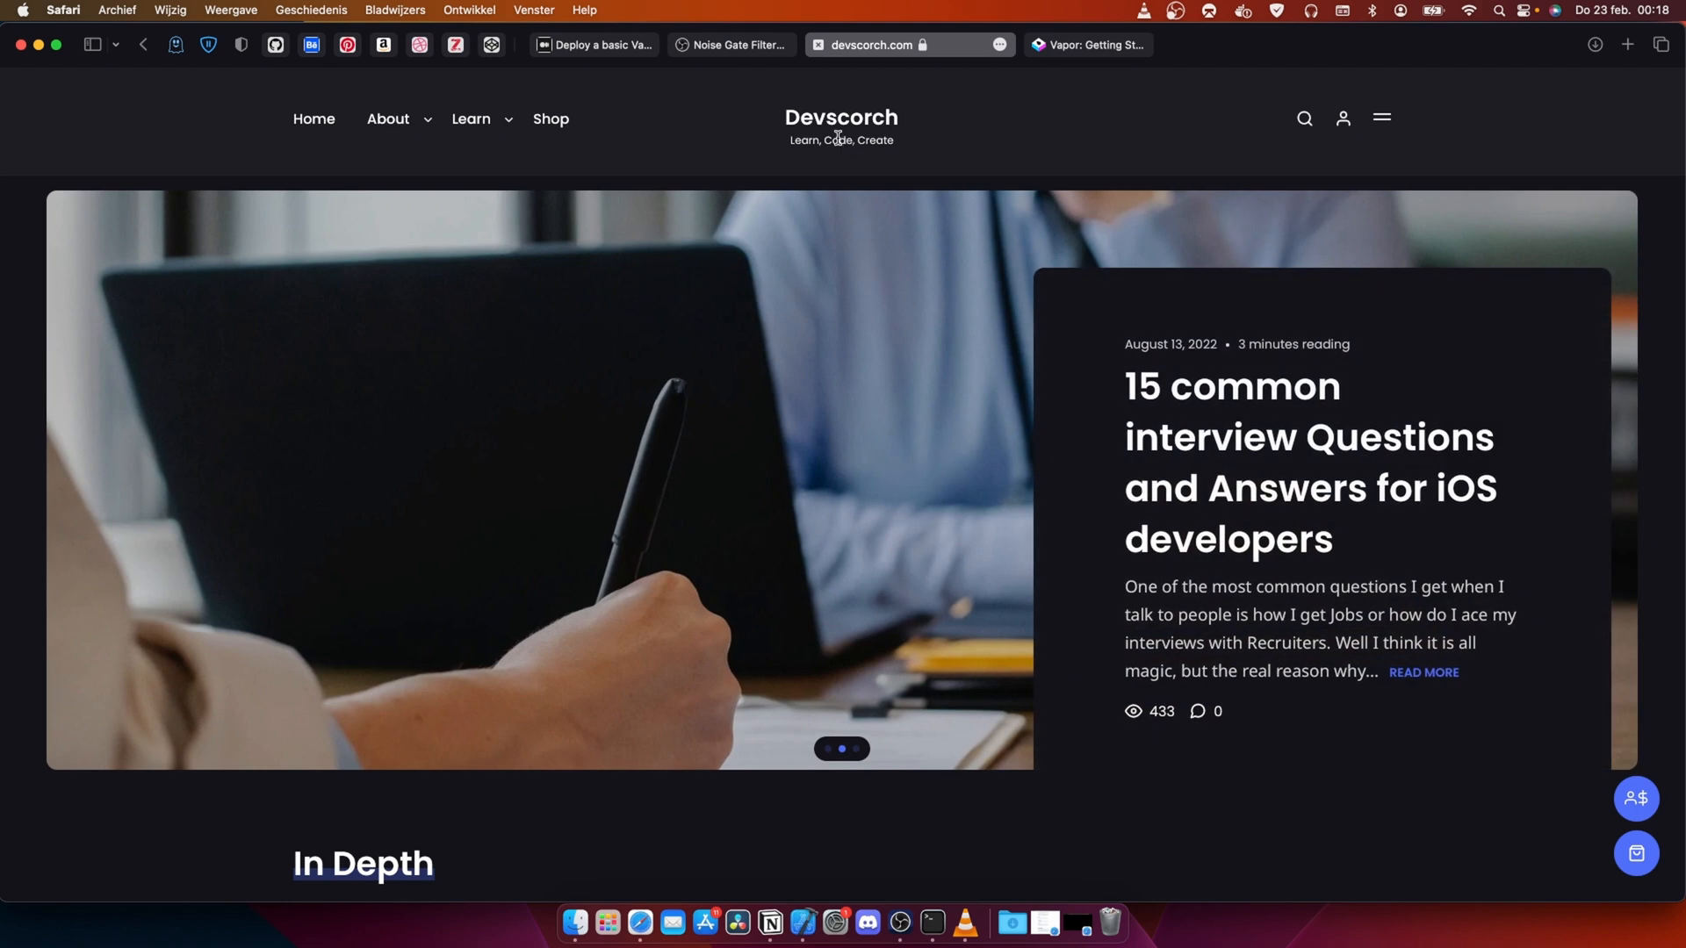
Step: Open the free Learn Swift 5 and UIKit course from Learn > iOS Courses and browse its curriculum
{"action": "left_click", "coordinate": [470, 119]}
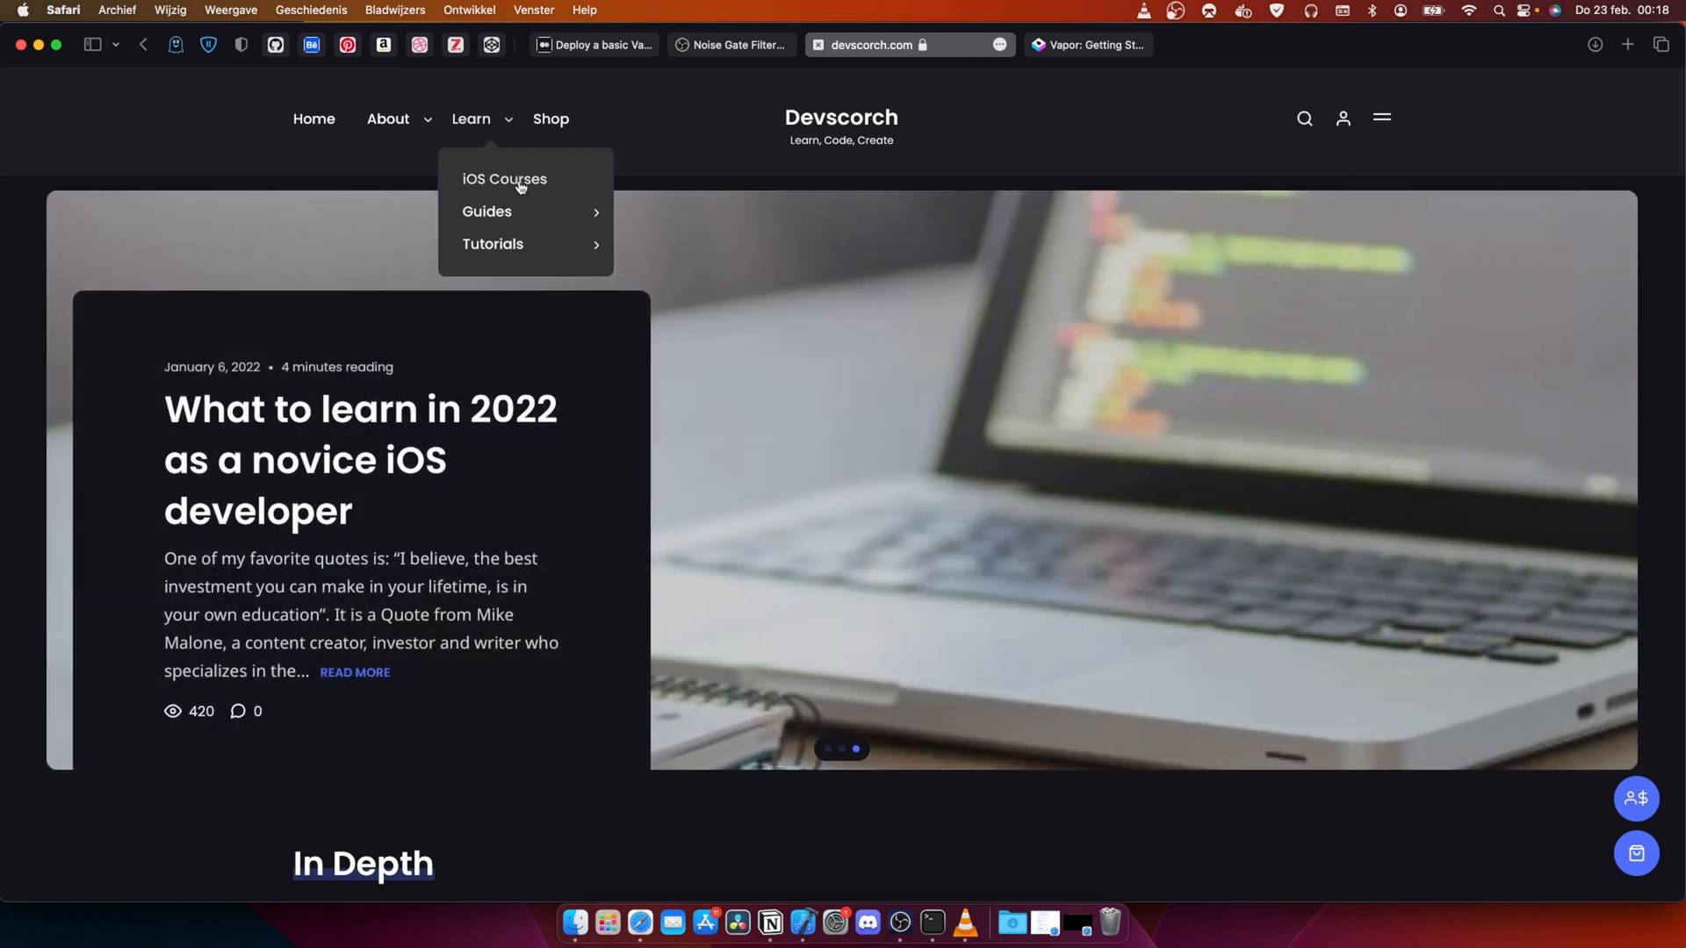
{"action": "left_click", "coordinate": [504, 178]}
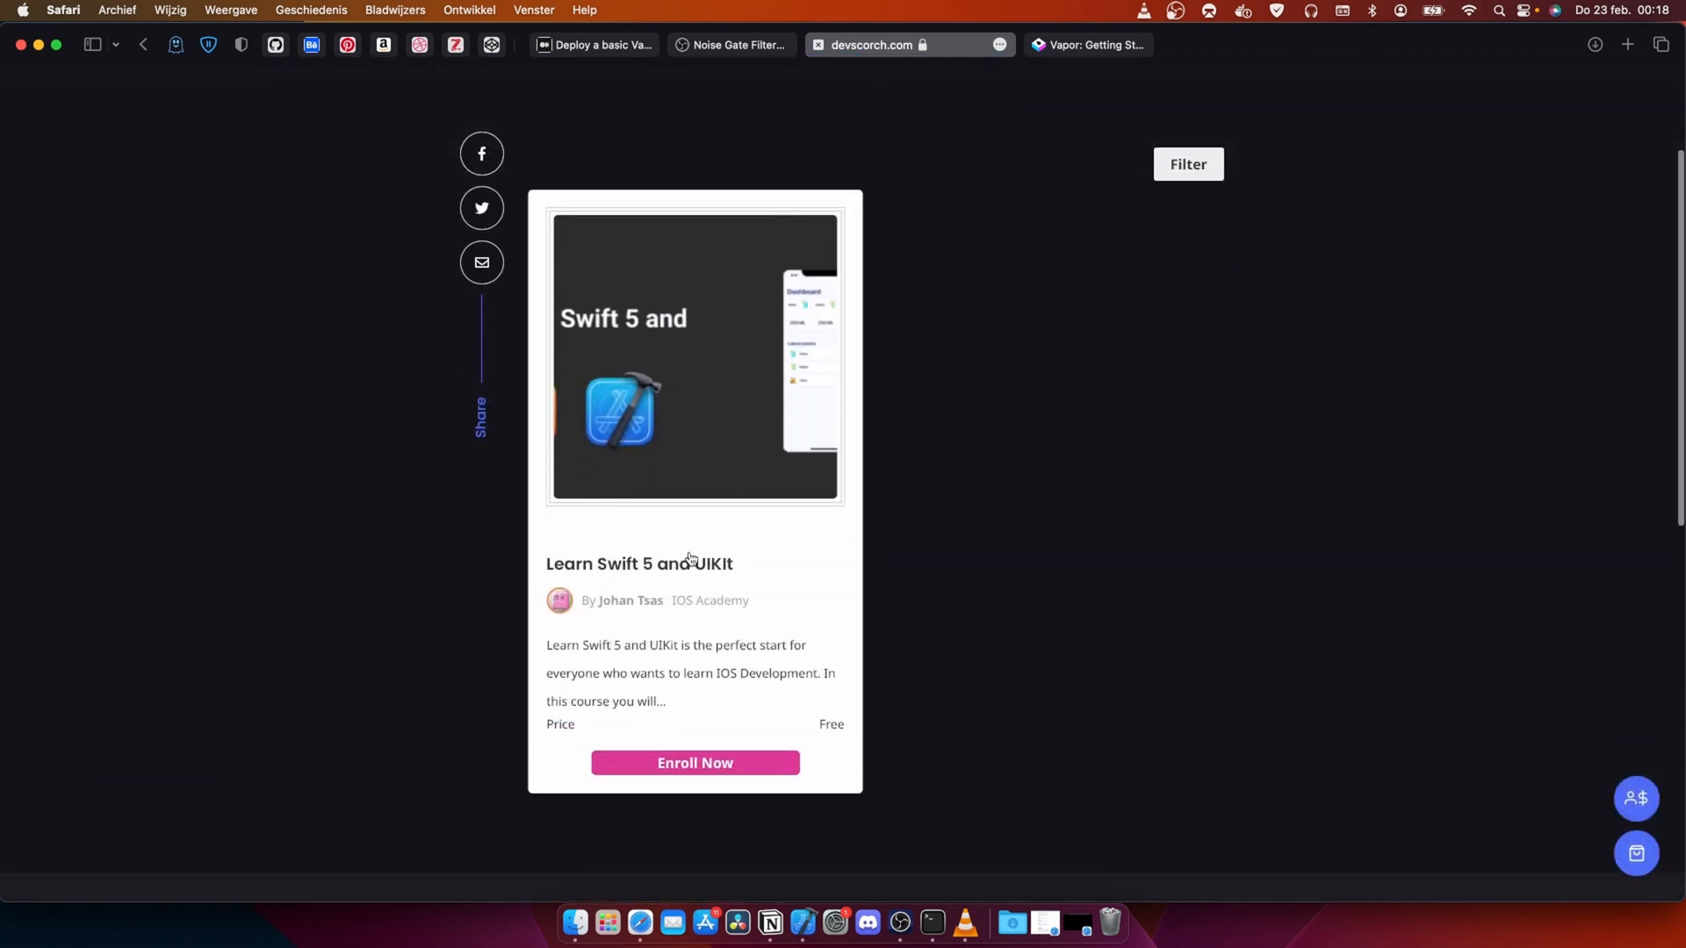
{"action": "mouse_move", "coordinate": [690, 567]}
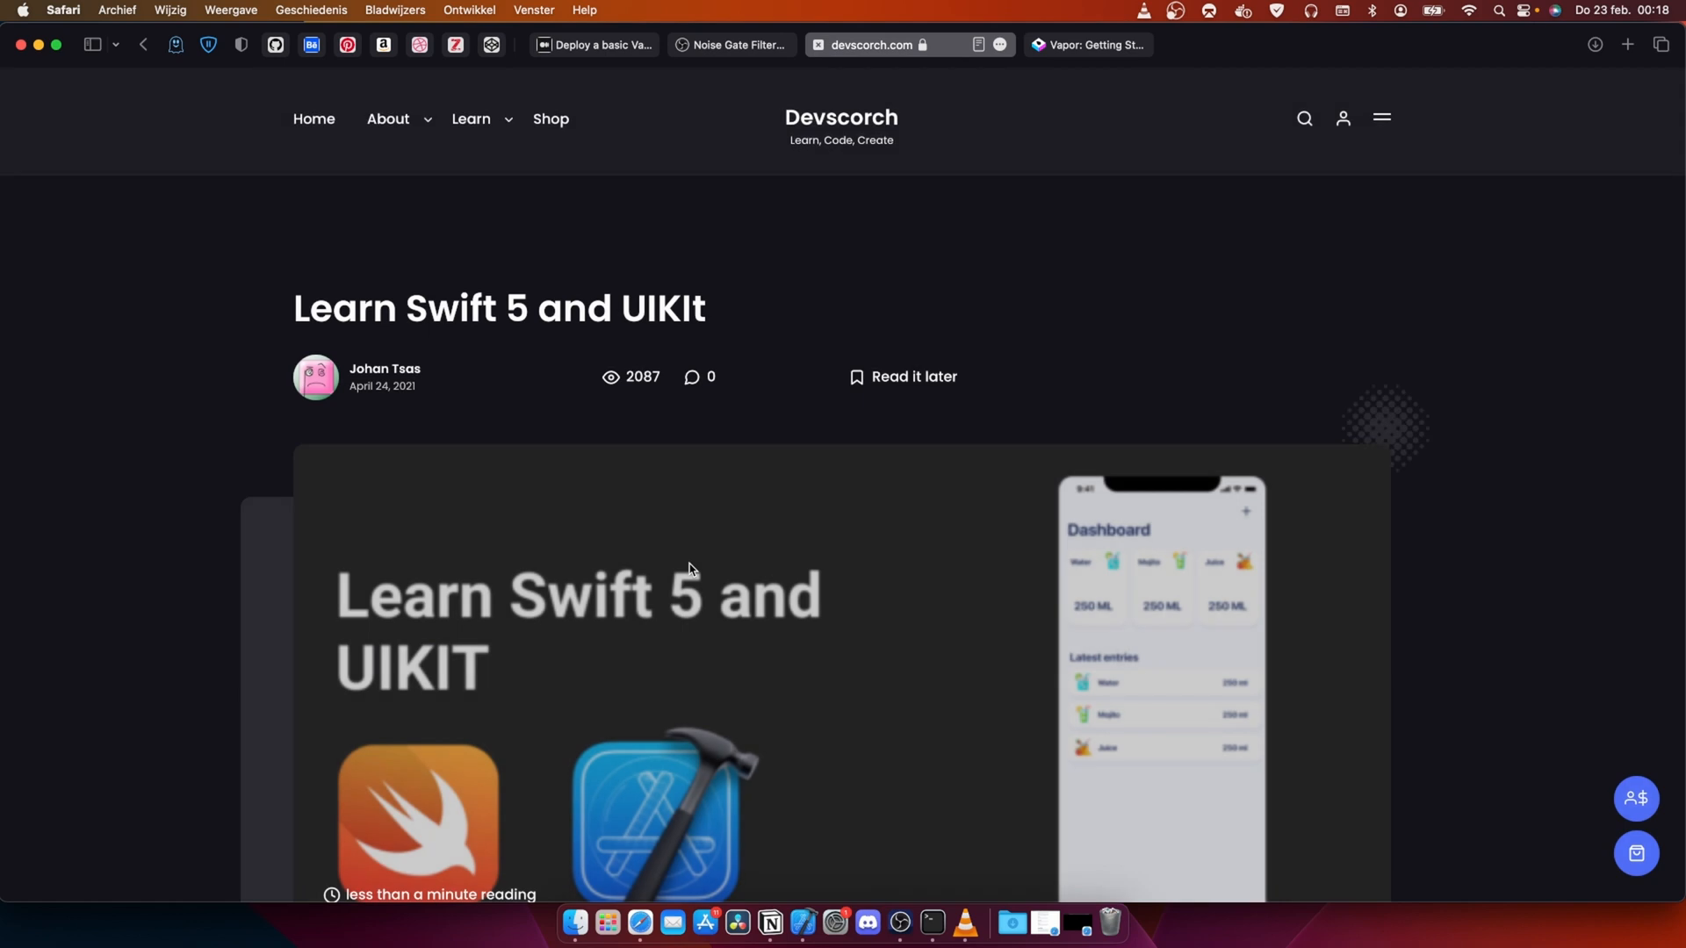
{"action": "scroll", "scroll_direction": "down", "scroll_amount": 3}
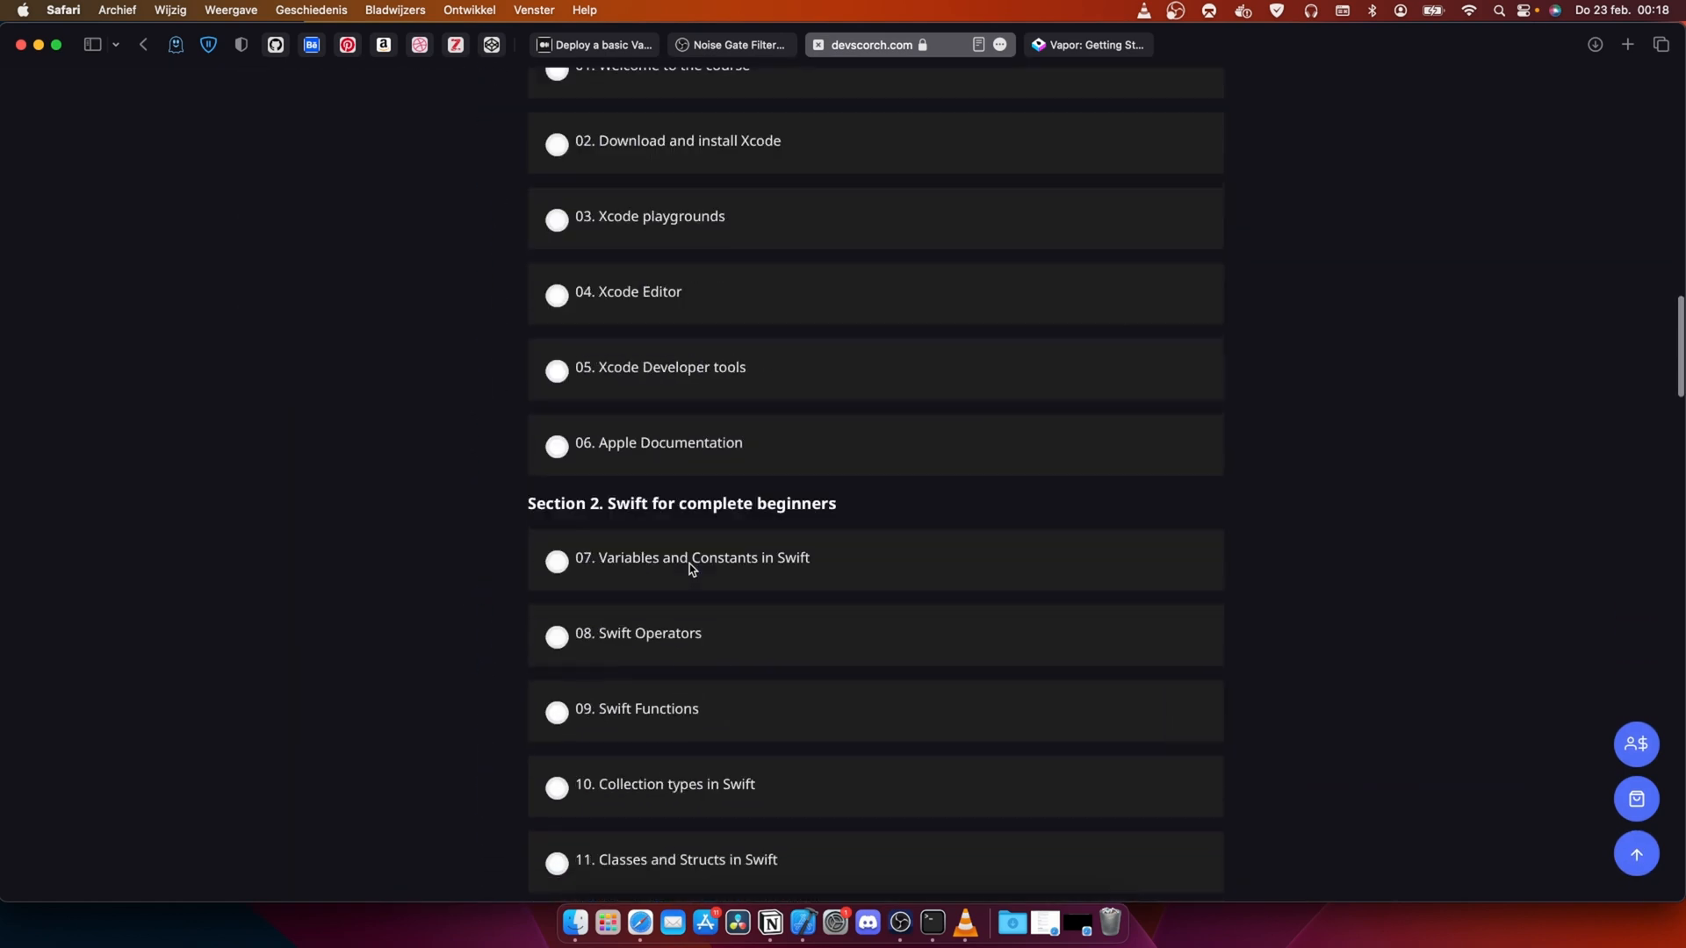
{"action": "scroll", "scroll_direction": "up", "scroll_amount": 3}
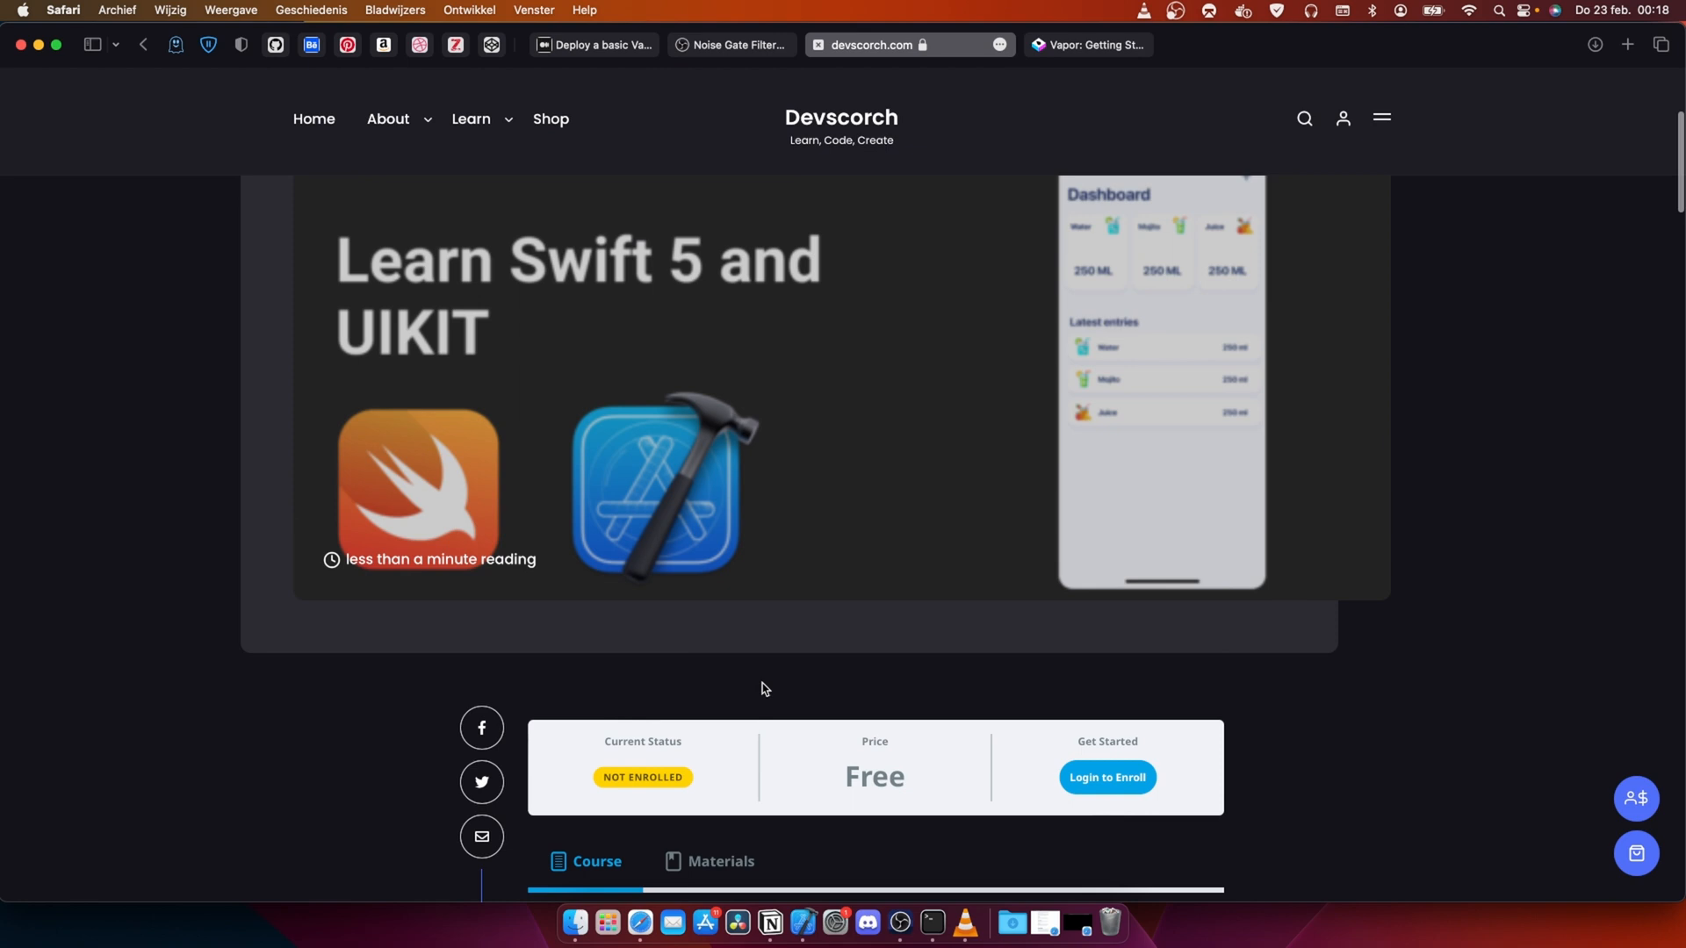
{"action": "scroll", "scroll_direction": "down", "scroll_amount": 3}
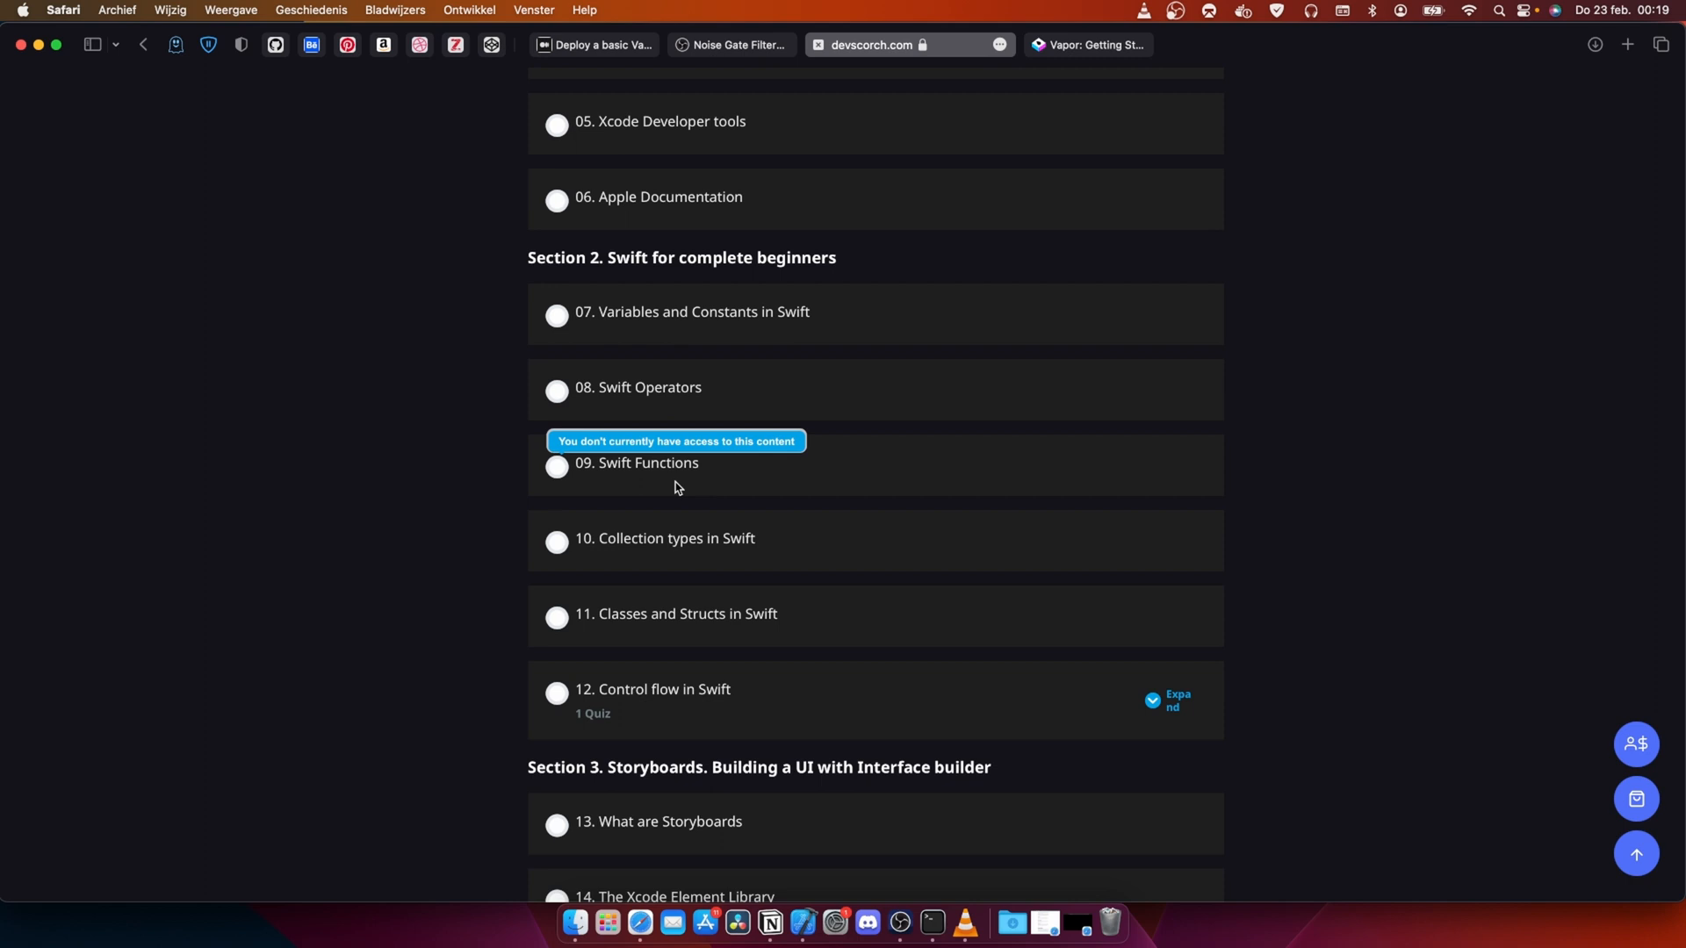
{"action": "scroll", "scroll_direction": "down", "scroll_amount": 3}
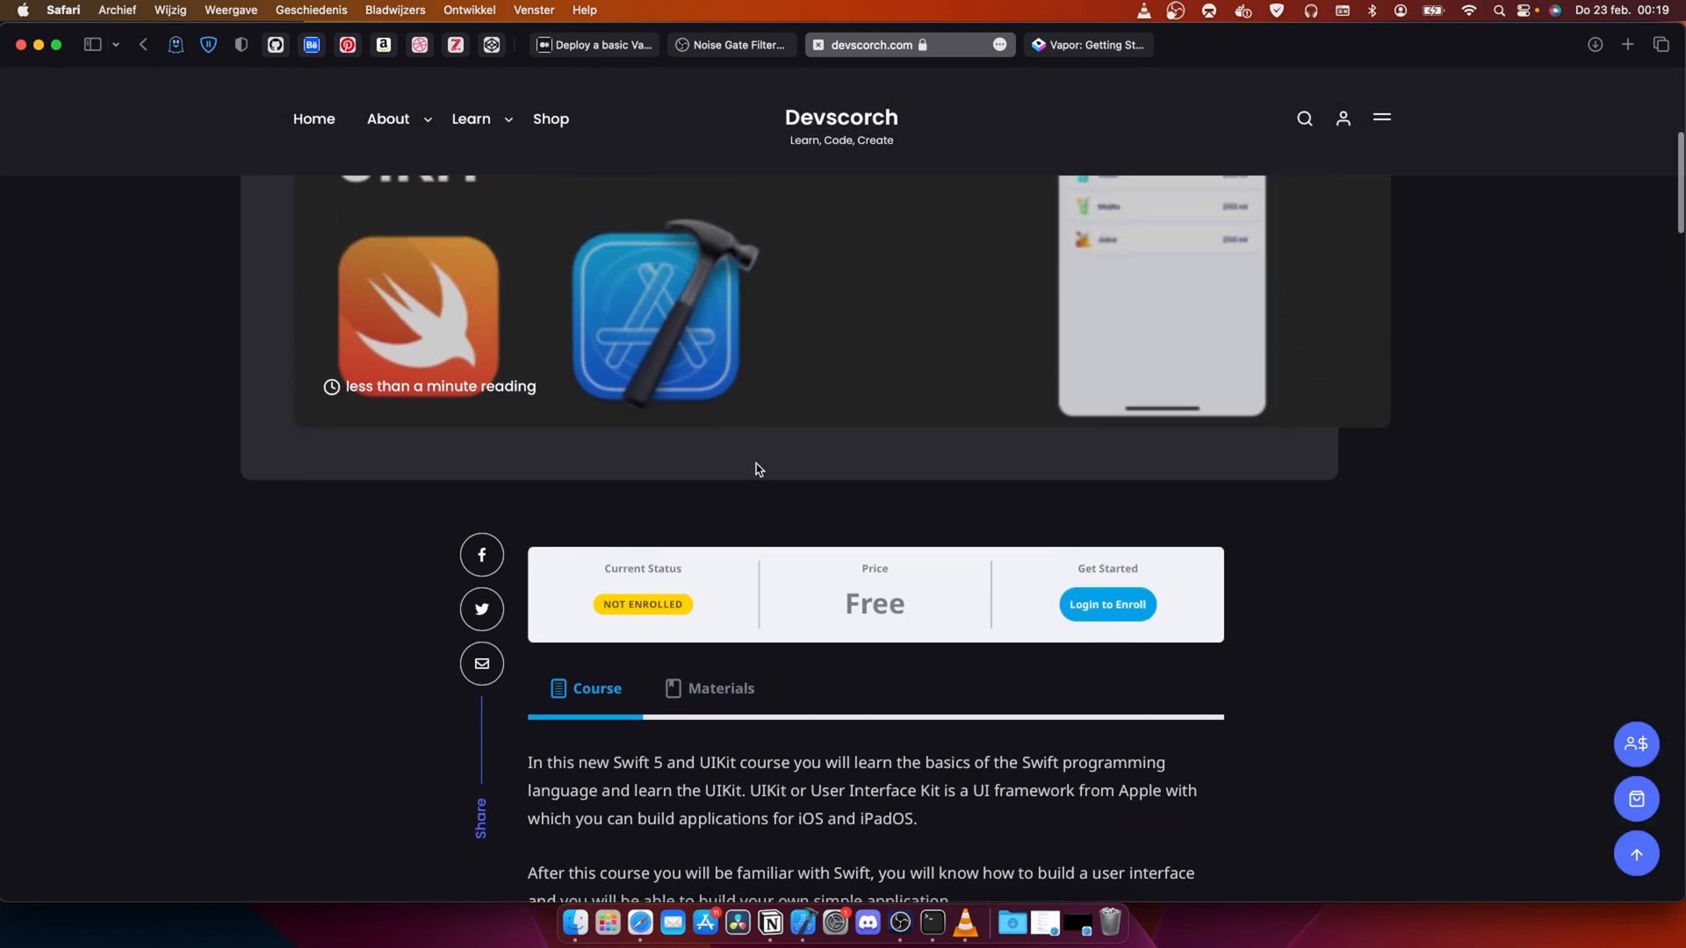
{"action": "scroll", "scroll_direction": "down", "scroll_amount": 3}
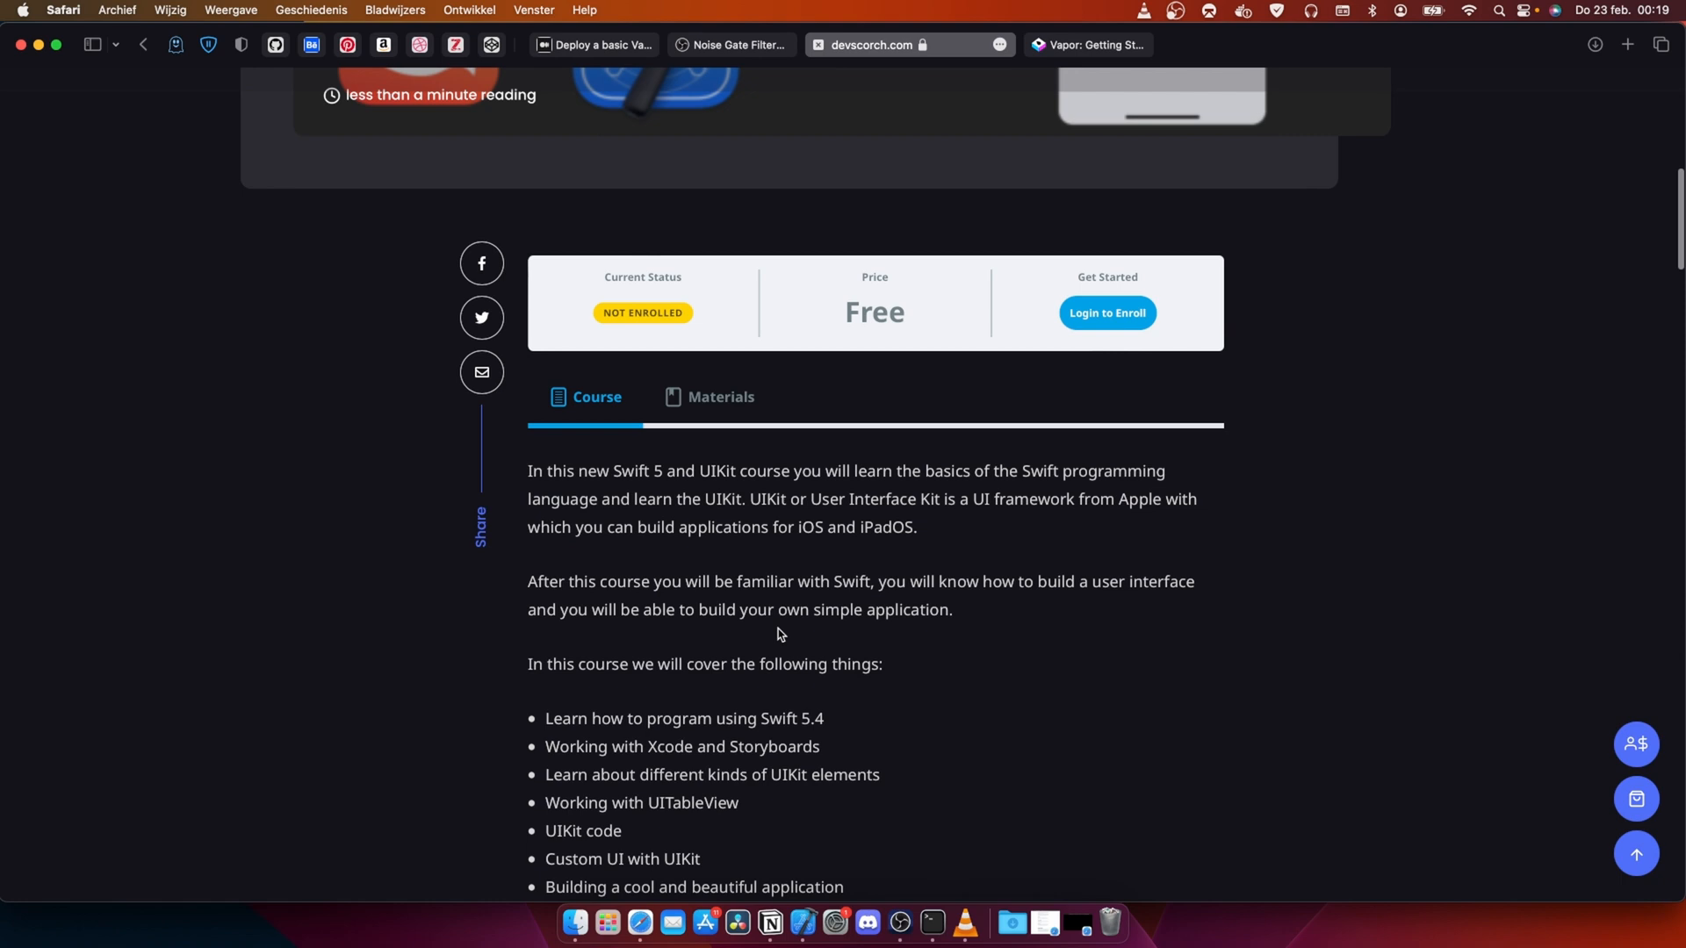
{"action": "scroll", "scroll_direction": "up", "scroll_amount": 3}
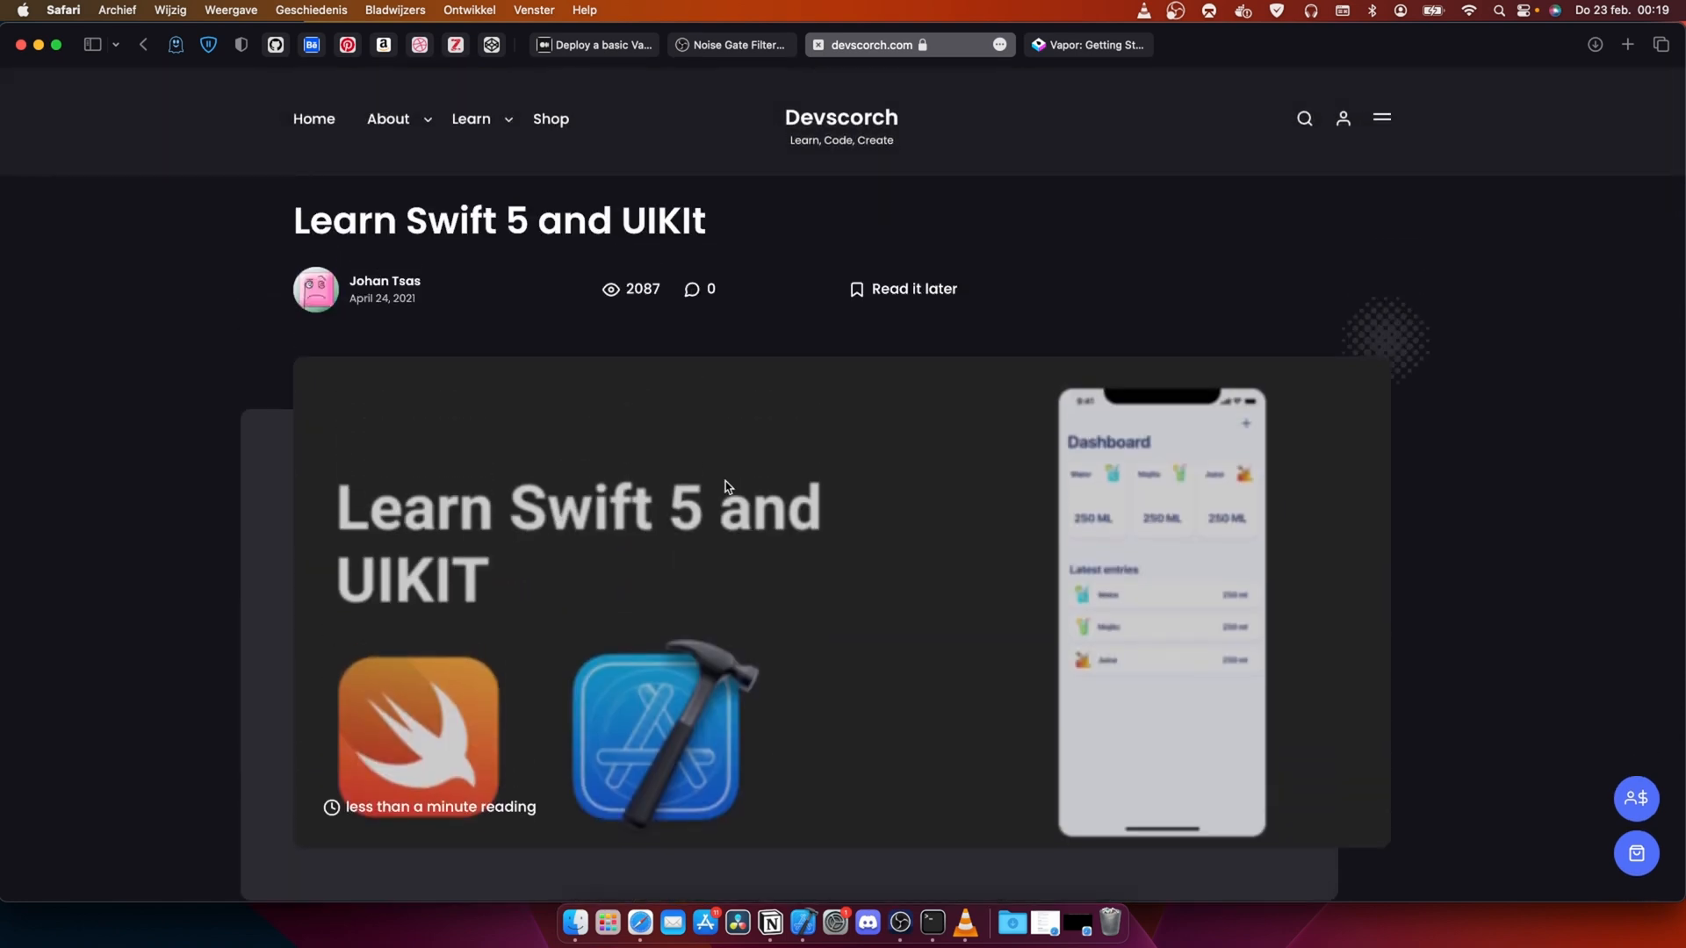
{"action": "mouse_move", "coordinate": [789, 306]}
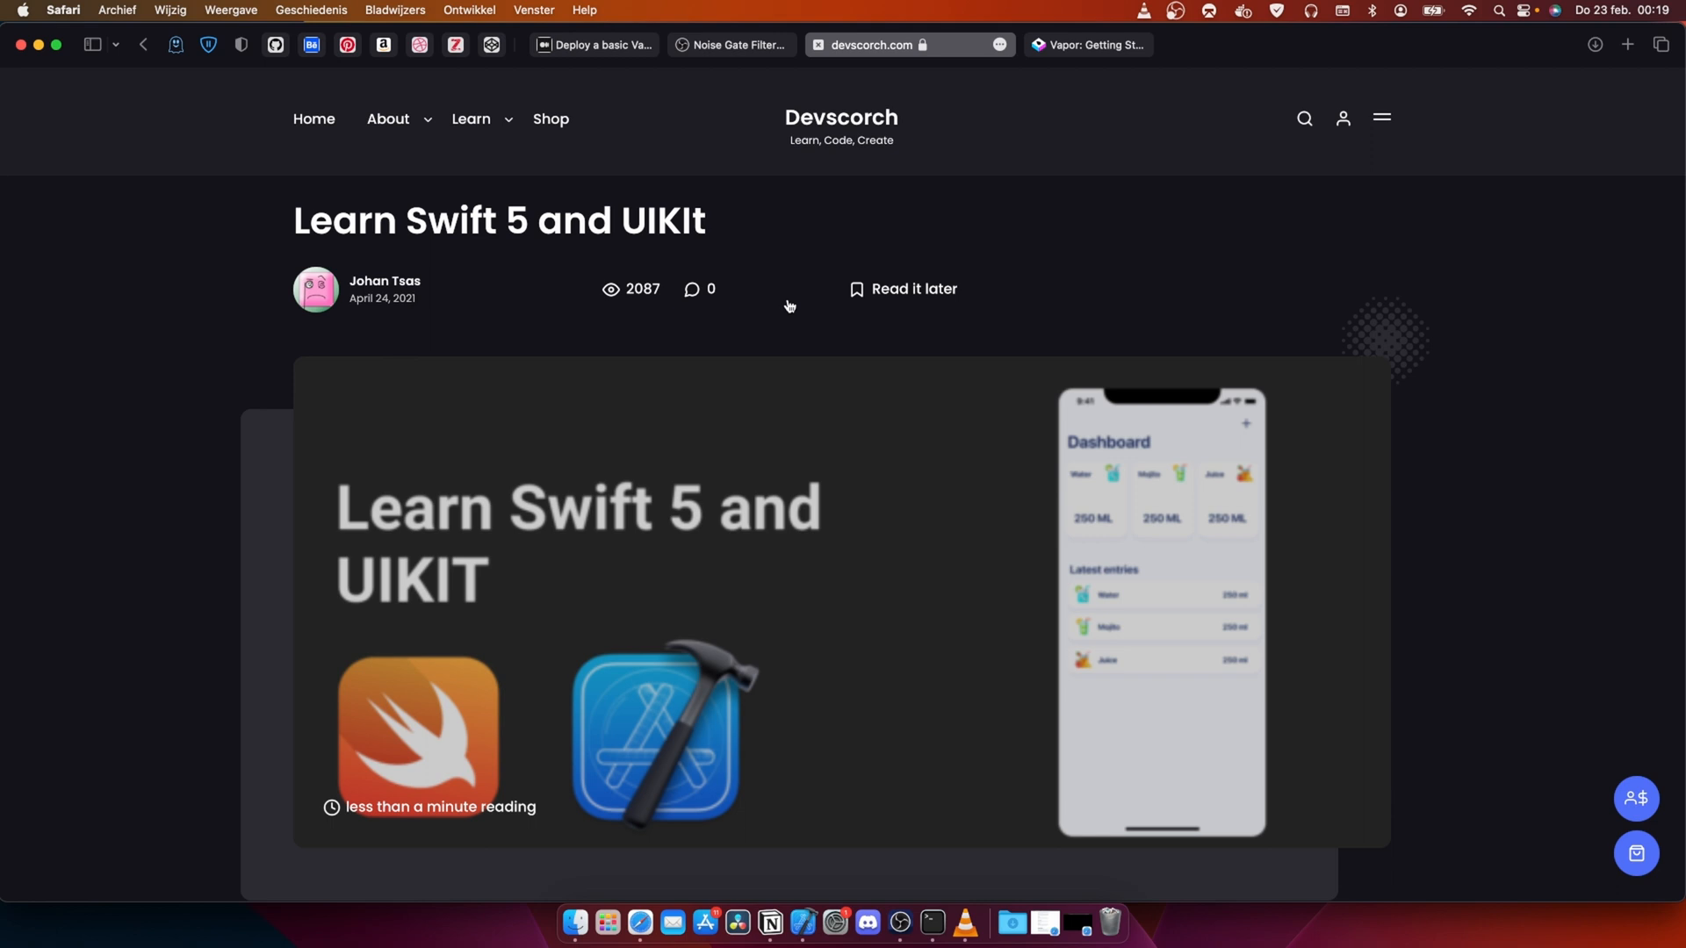
{"action": "mouse_move", "coordinate": [389, 88]}
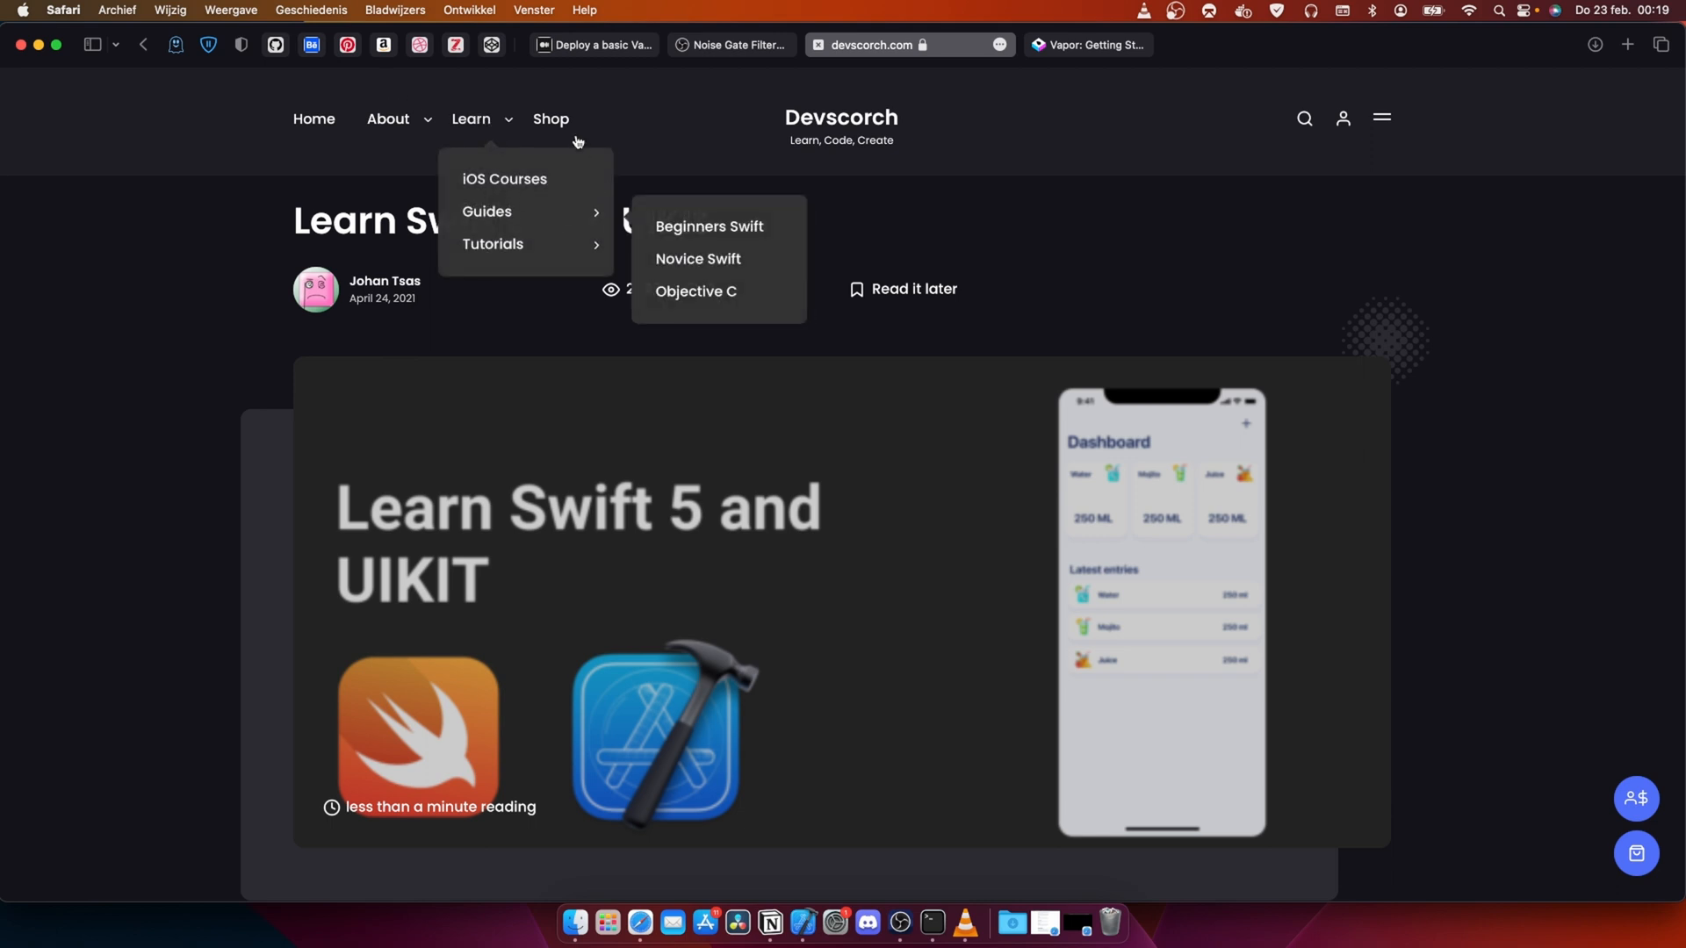
{"action": "mouse_move", "coordinate": [561, 138]}
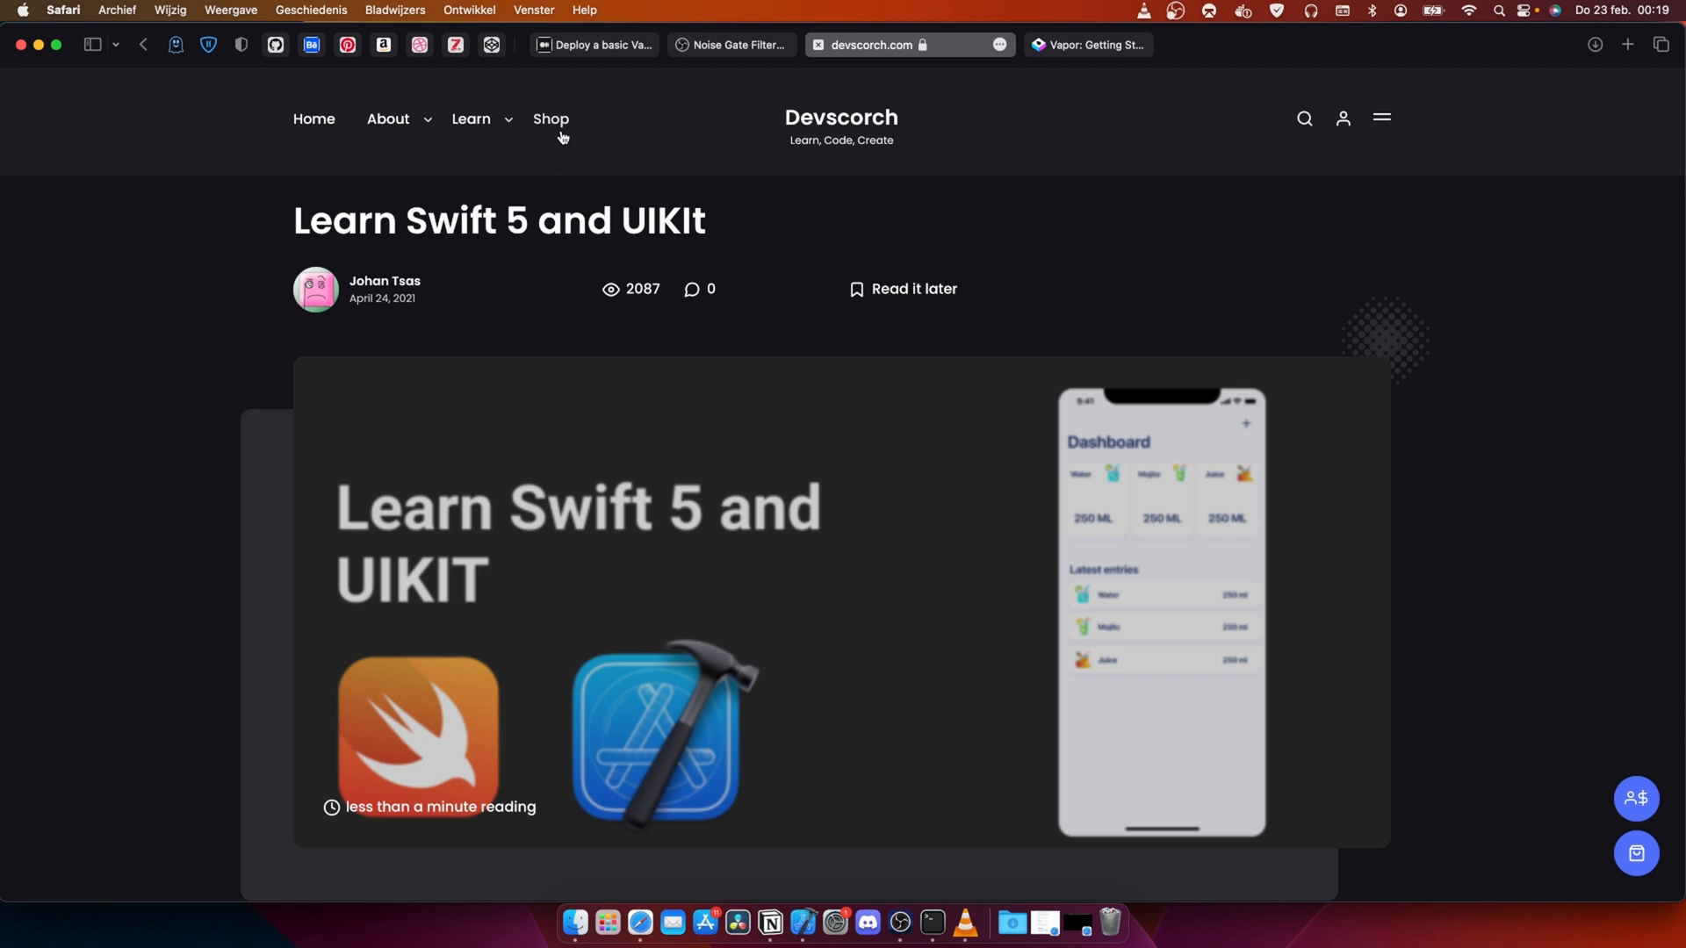
{"action": "mouse_move", "coordinate": [555, 124]}
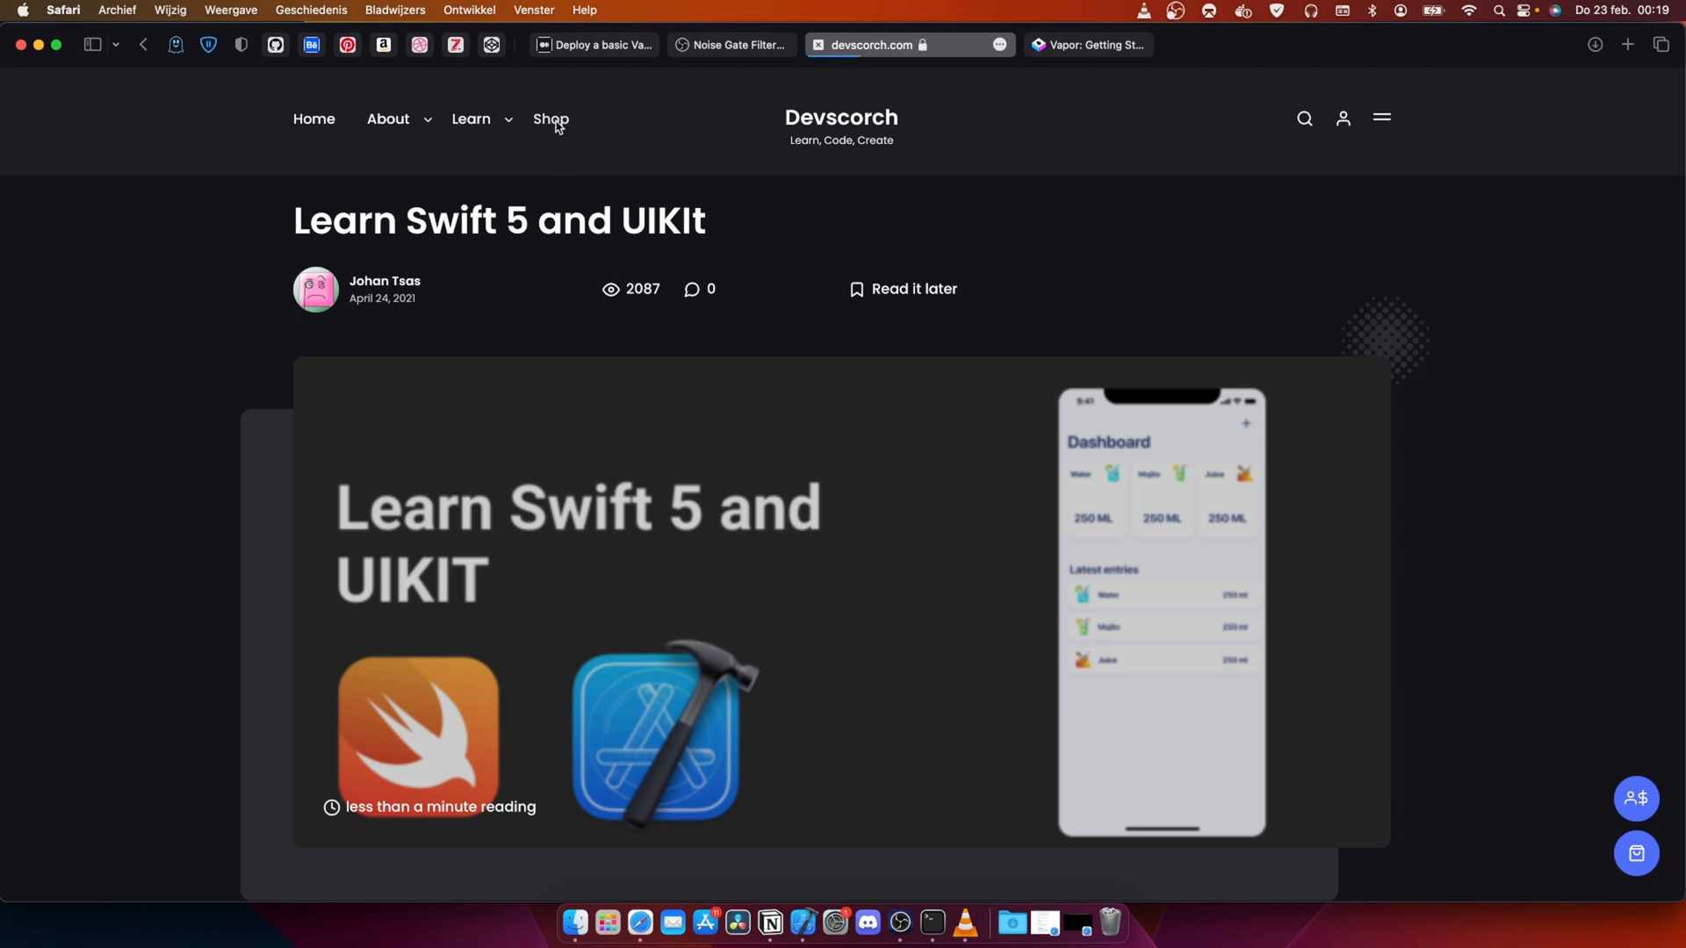
Step: Open the Devscorch Shop listing the €20 iOS 16 content blocker app and the free Swift course
{"action": "left_click", "coordinate": [550, 119]}
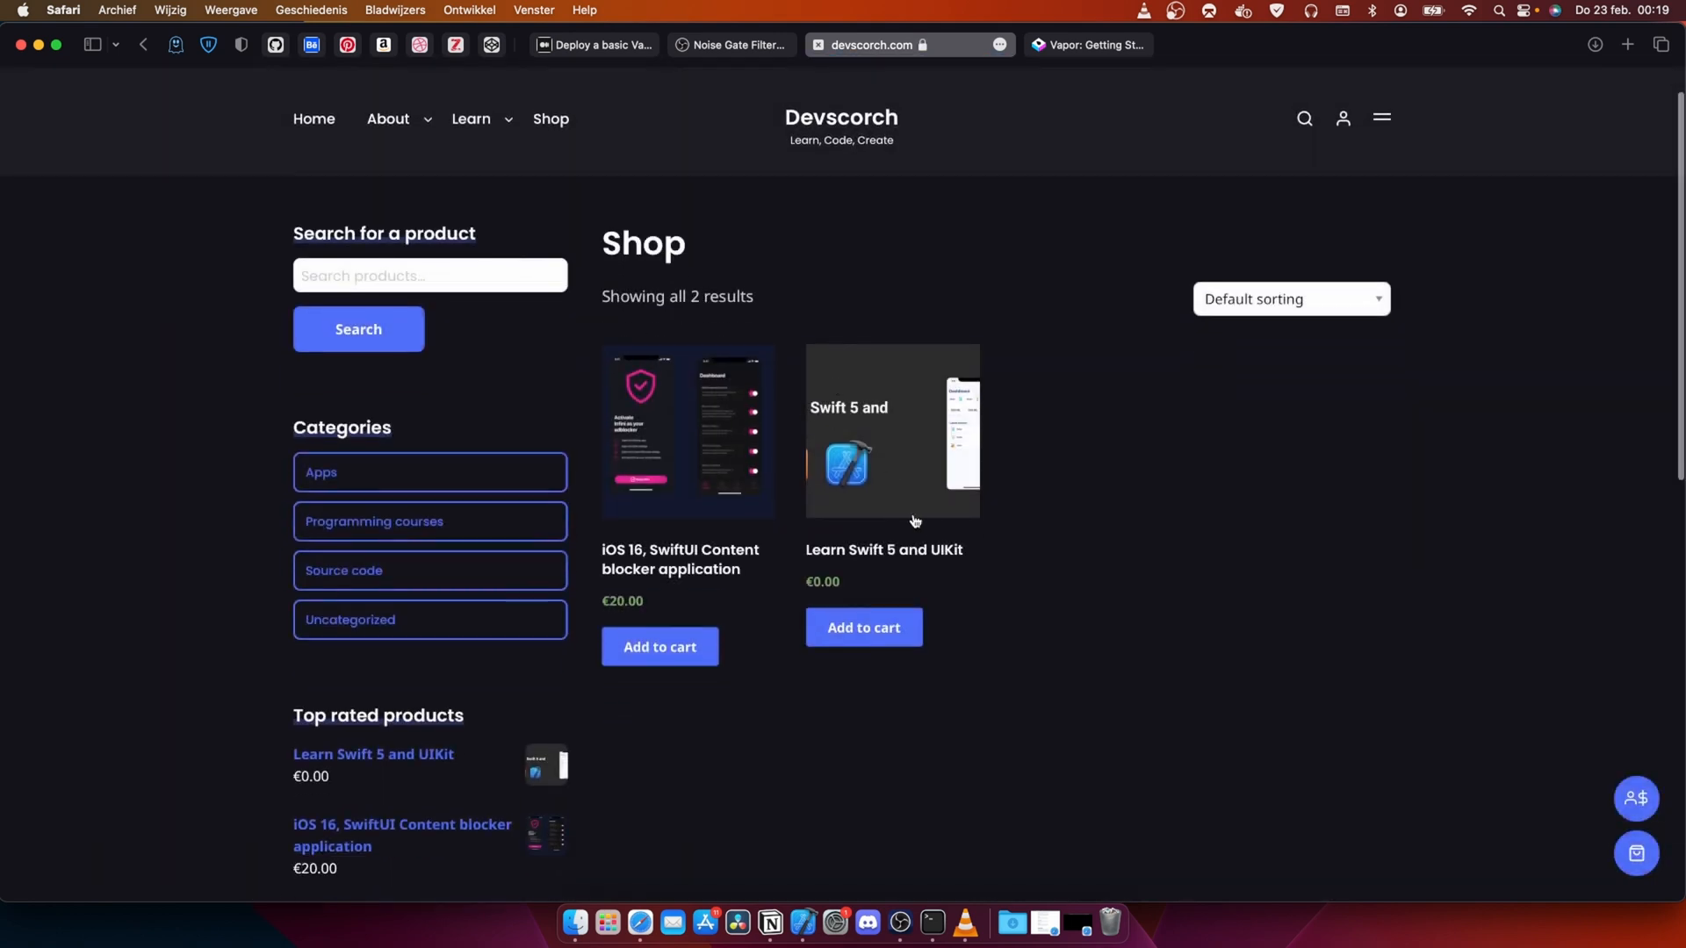
{"action": "mouse_move", "coordinate": [891, 461]}
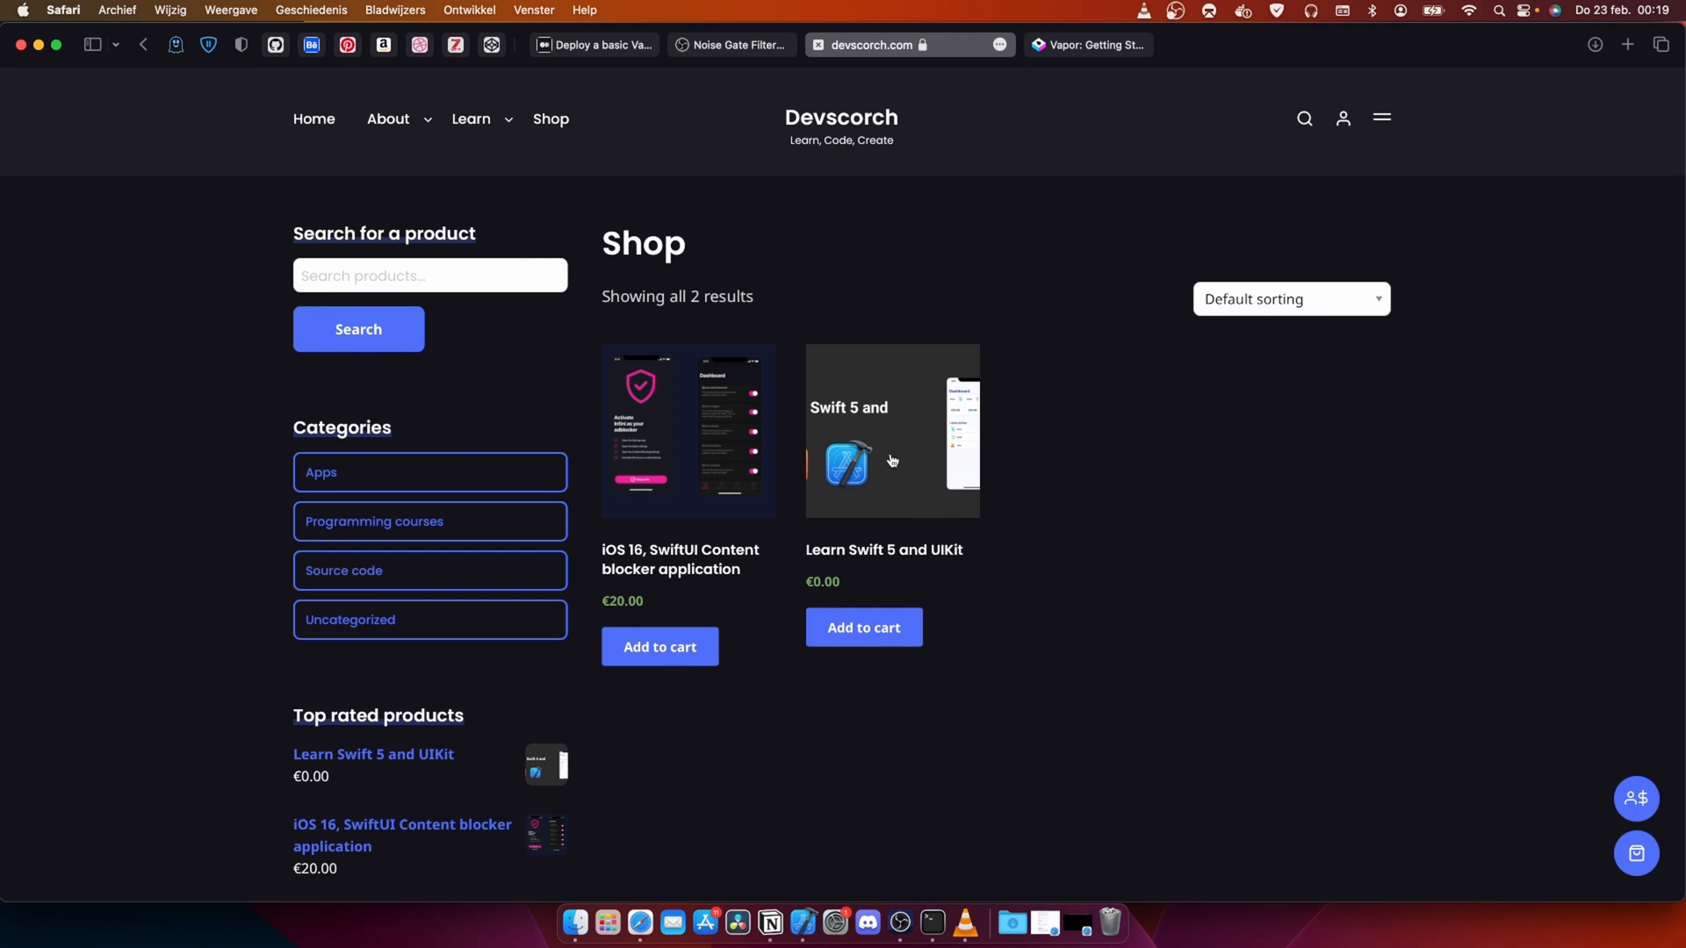
{"action": "mouse_move", "coordinate": [923, 552]}
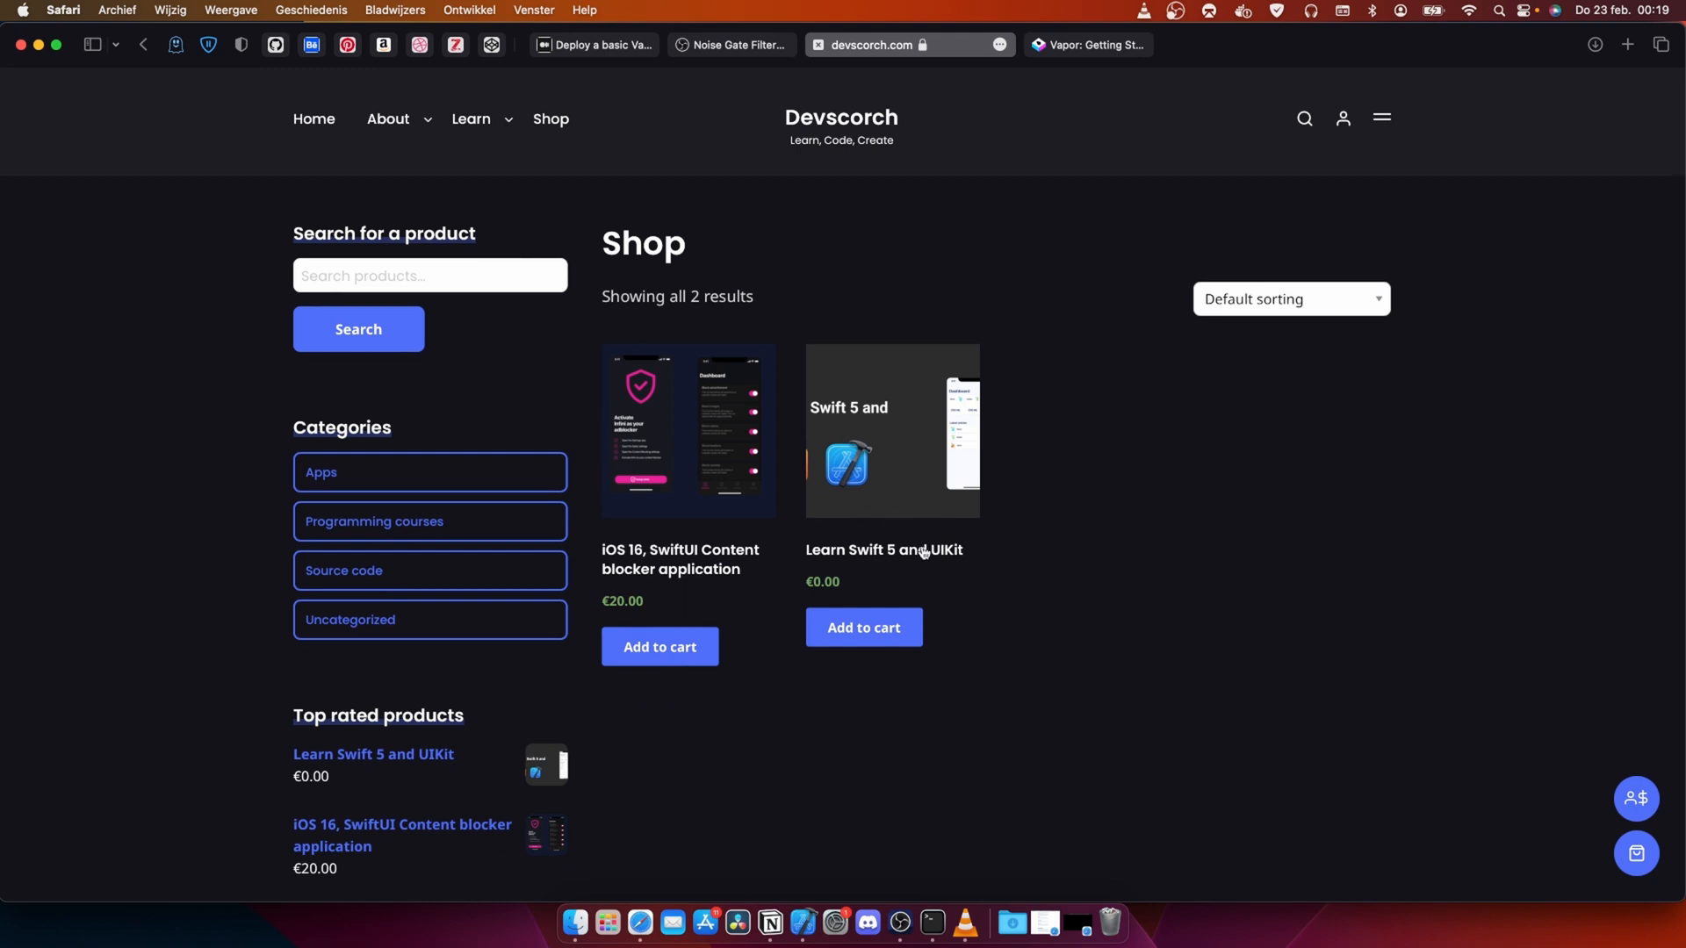
{"action": "mouse_move", "coordinate": [897, 564]}
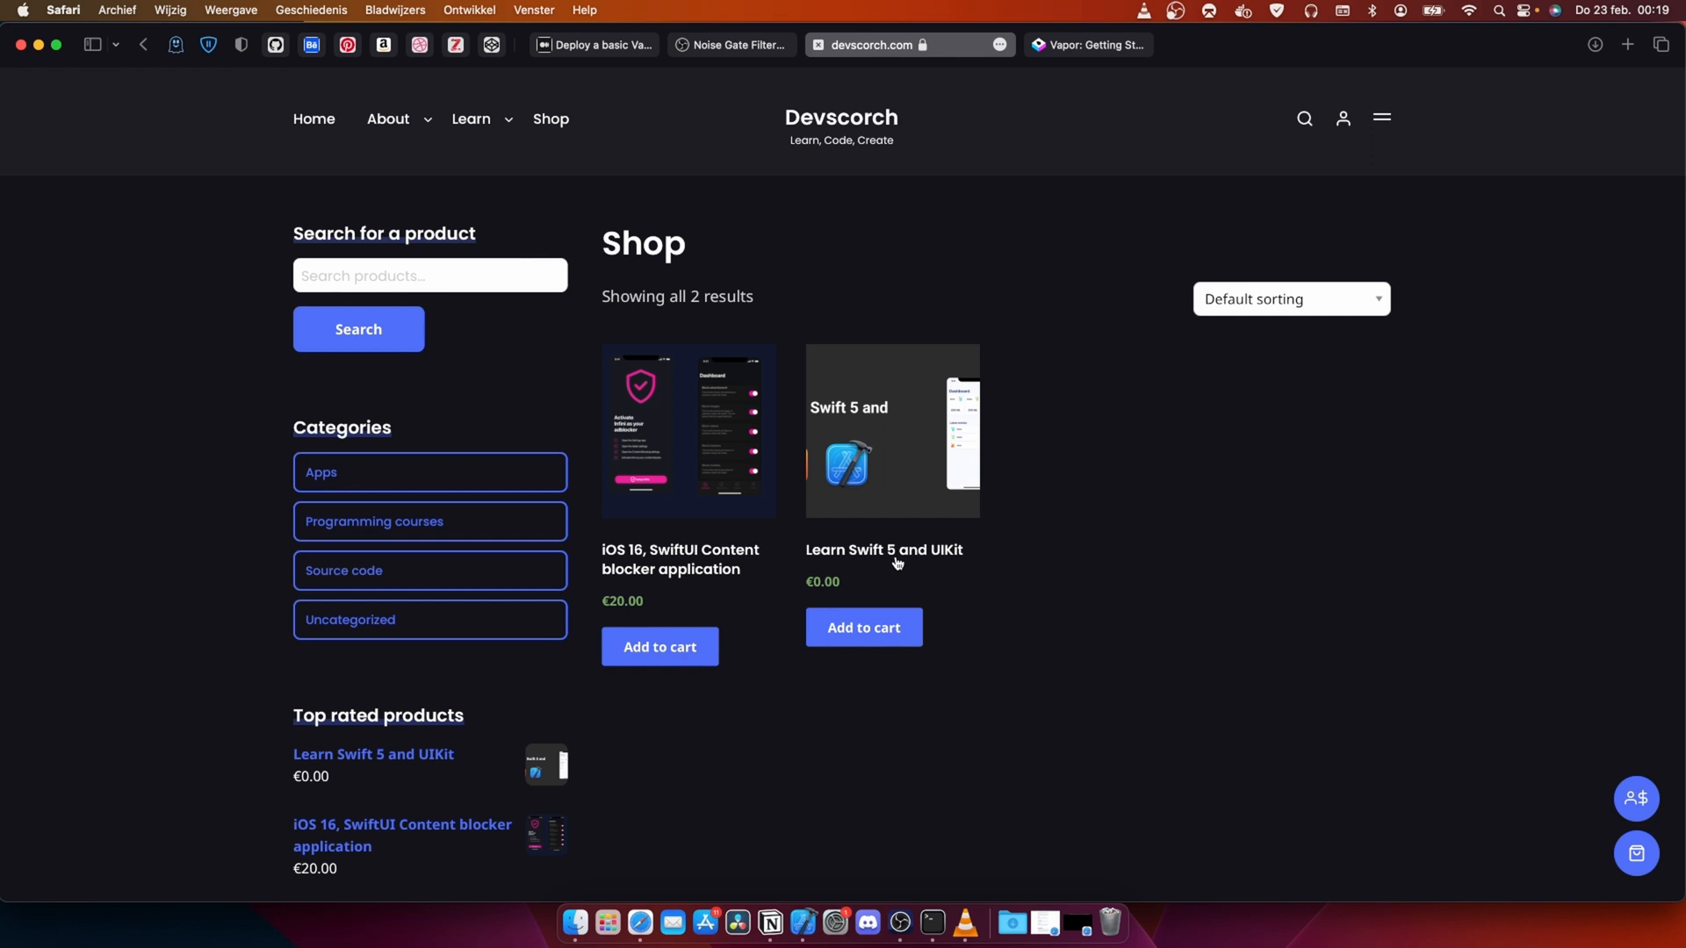
{"action": "mouse_move", "coordinate": [707, 364]}
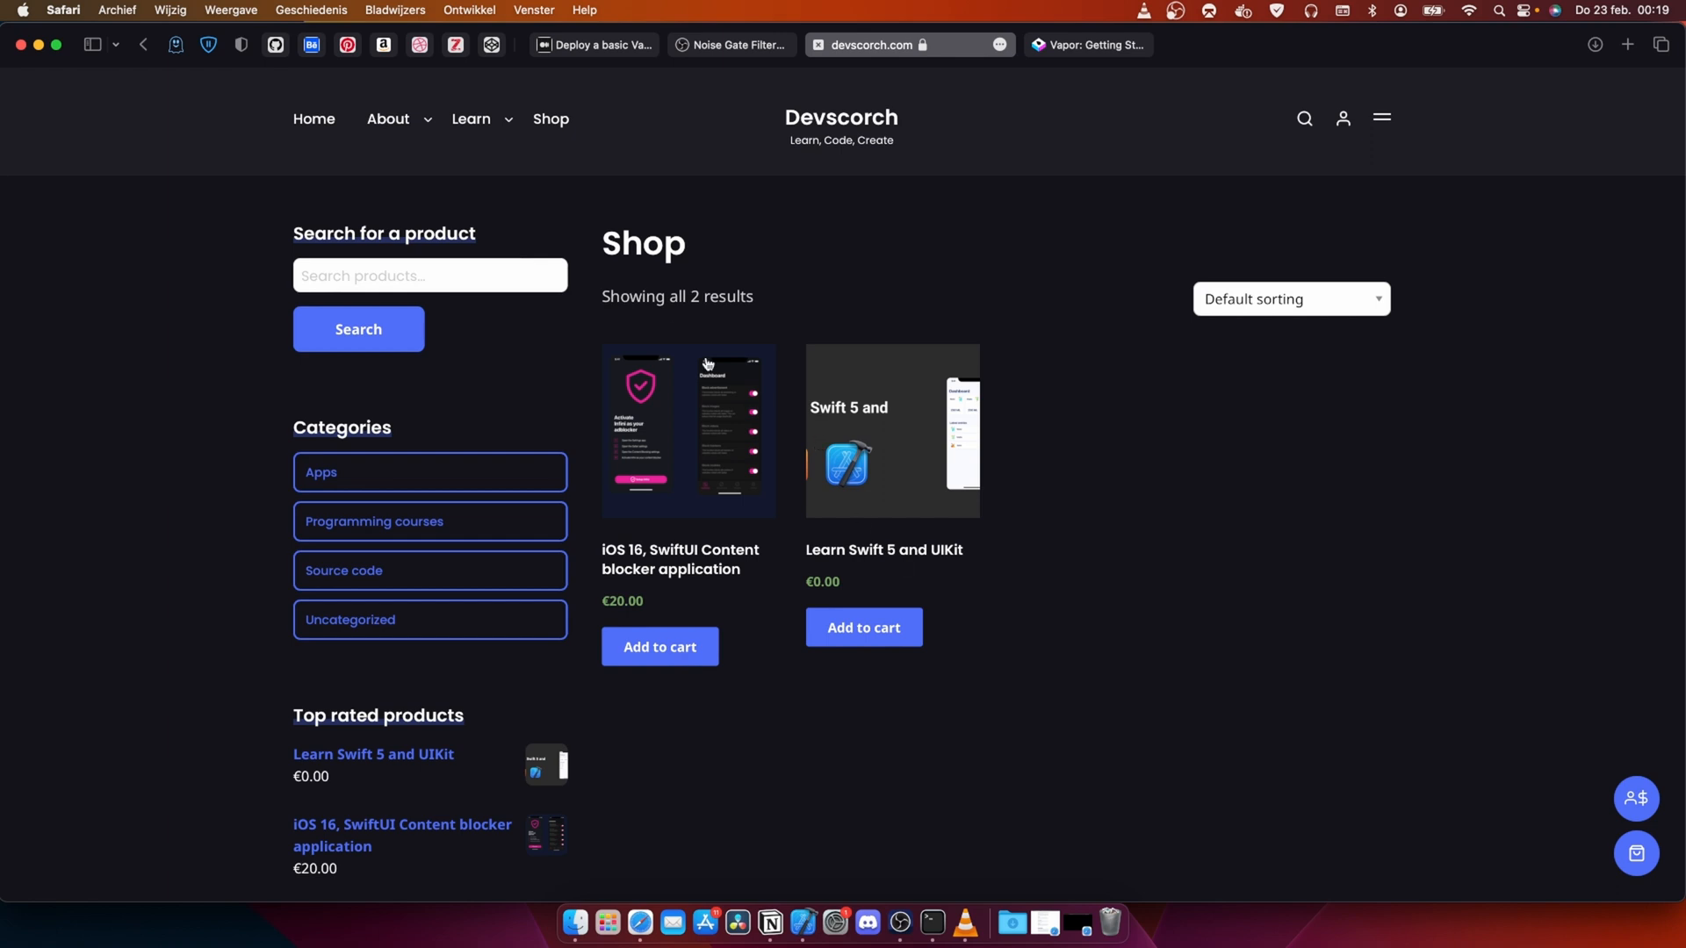
{"action": "mouse_move", "coordinate": [883, 452]}
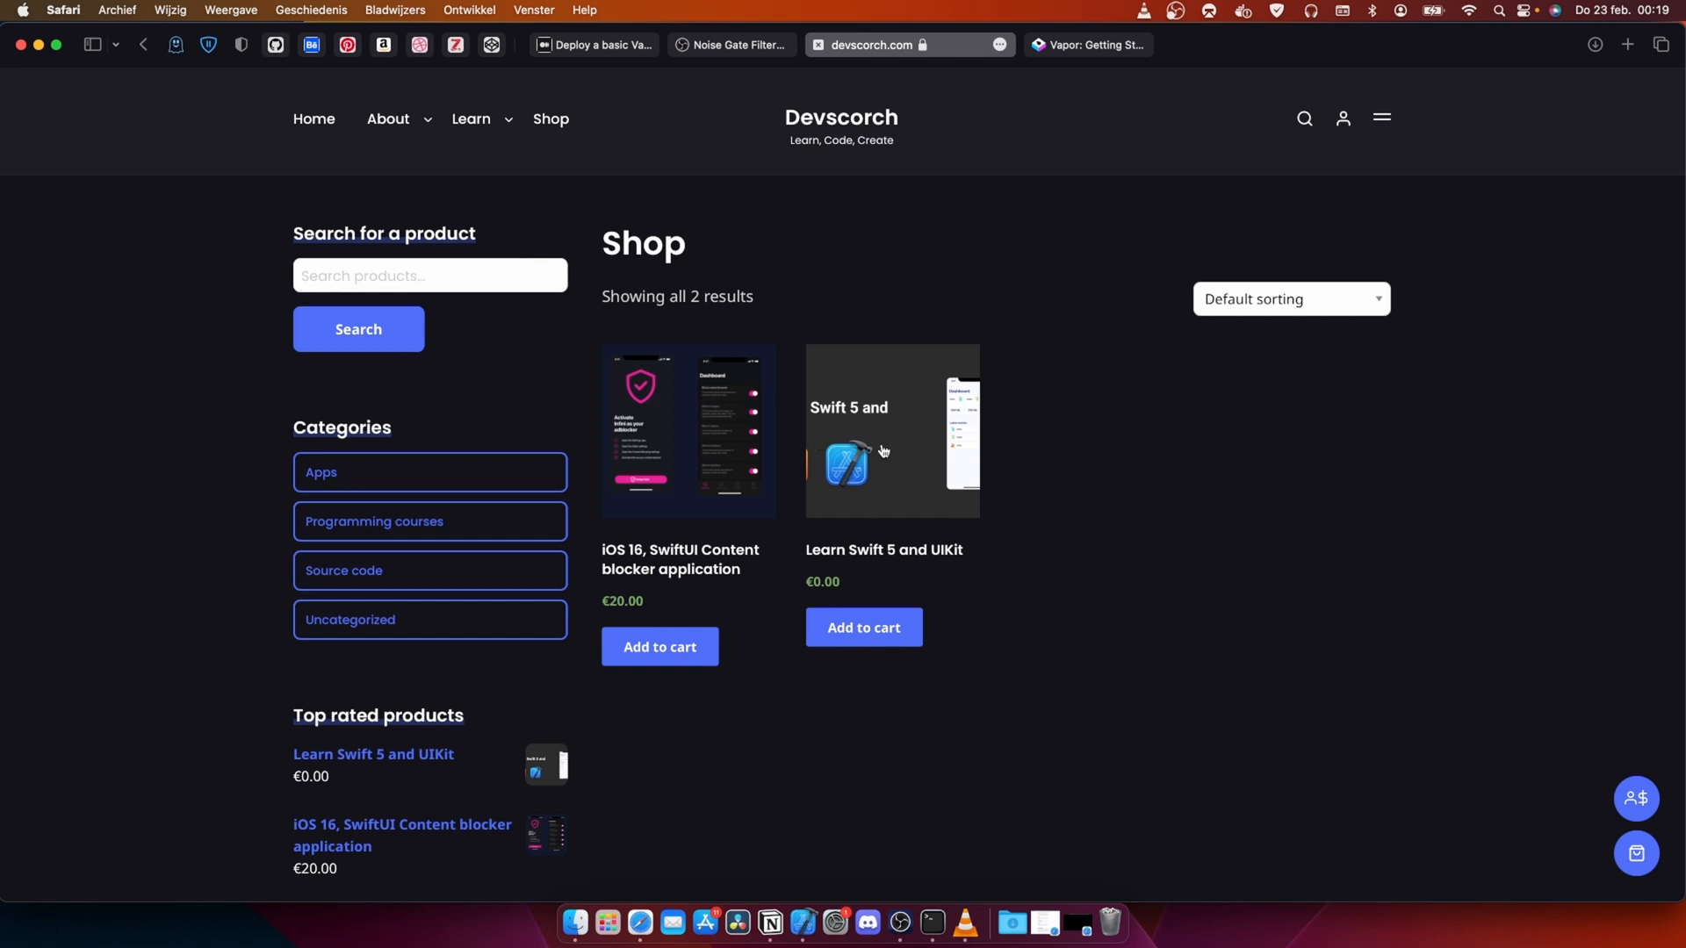
{"action": "mouse_move", "coordinate": [823, 283]}
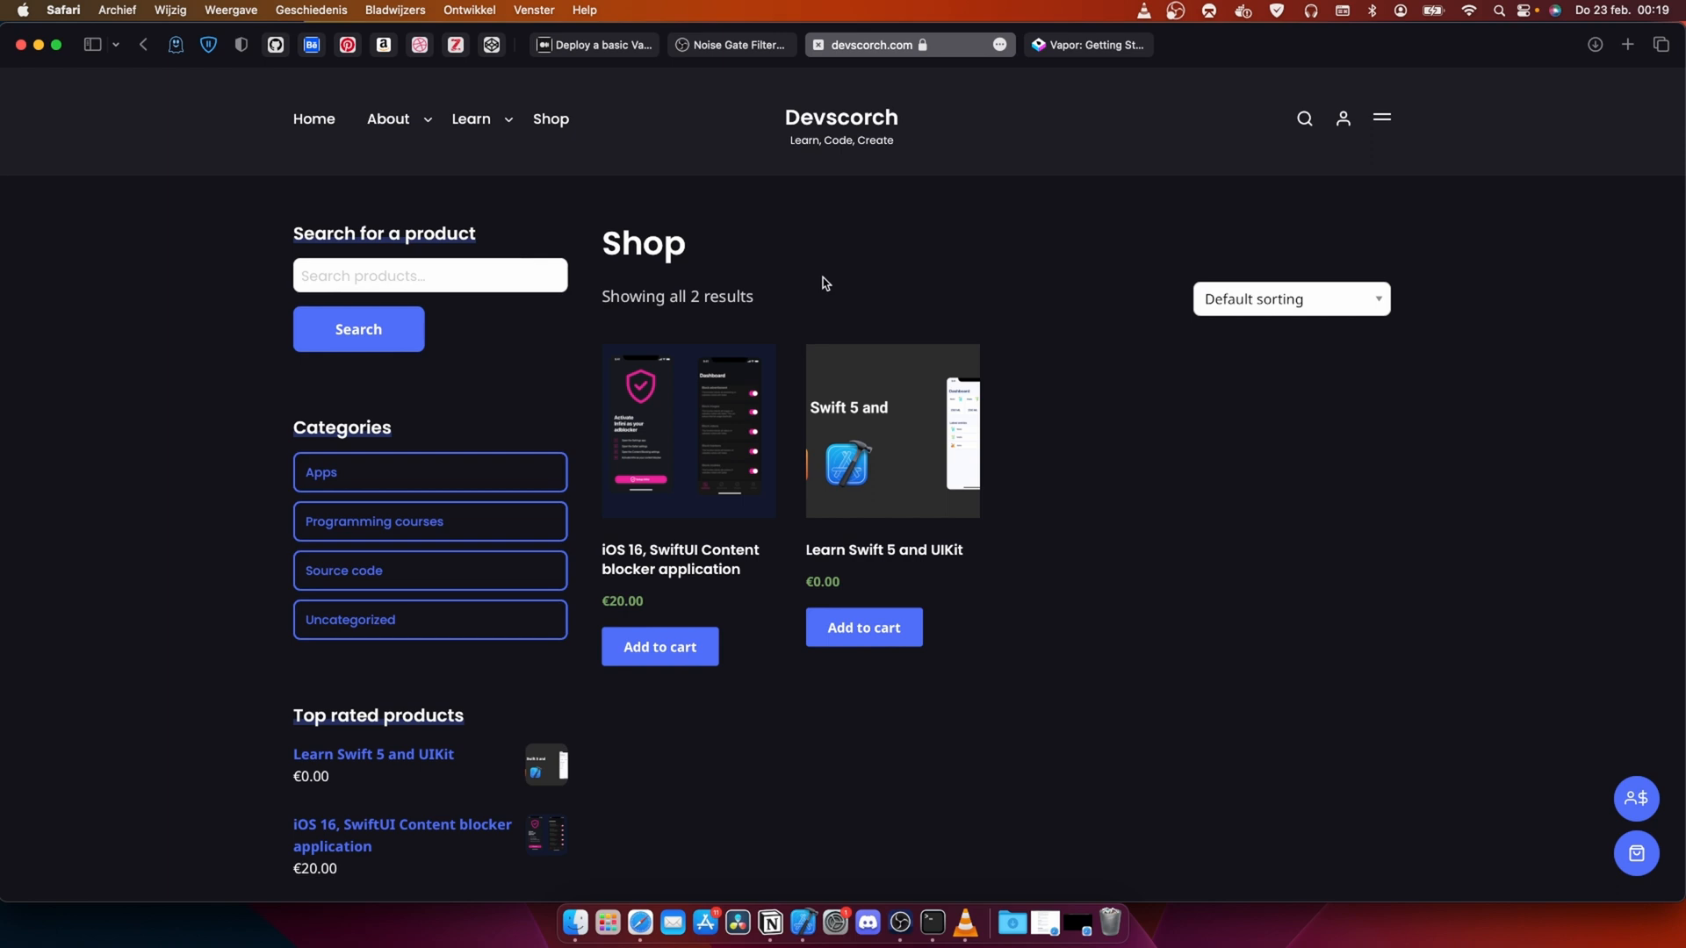
{"action": "mouse_move", "coordinate": [830, 168]}
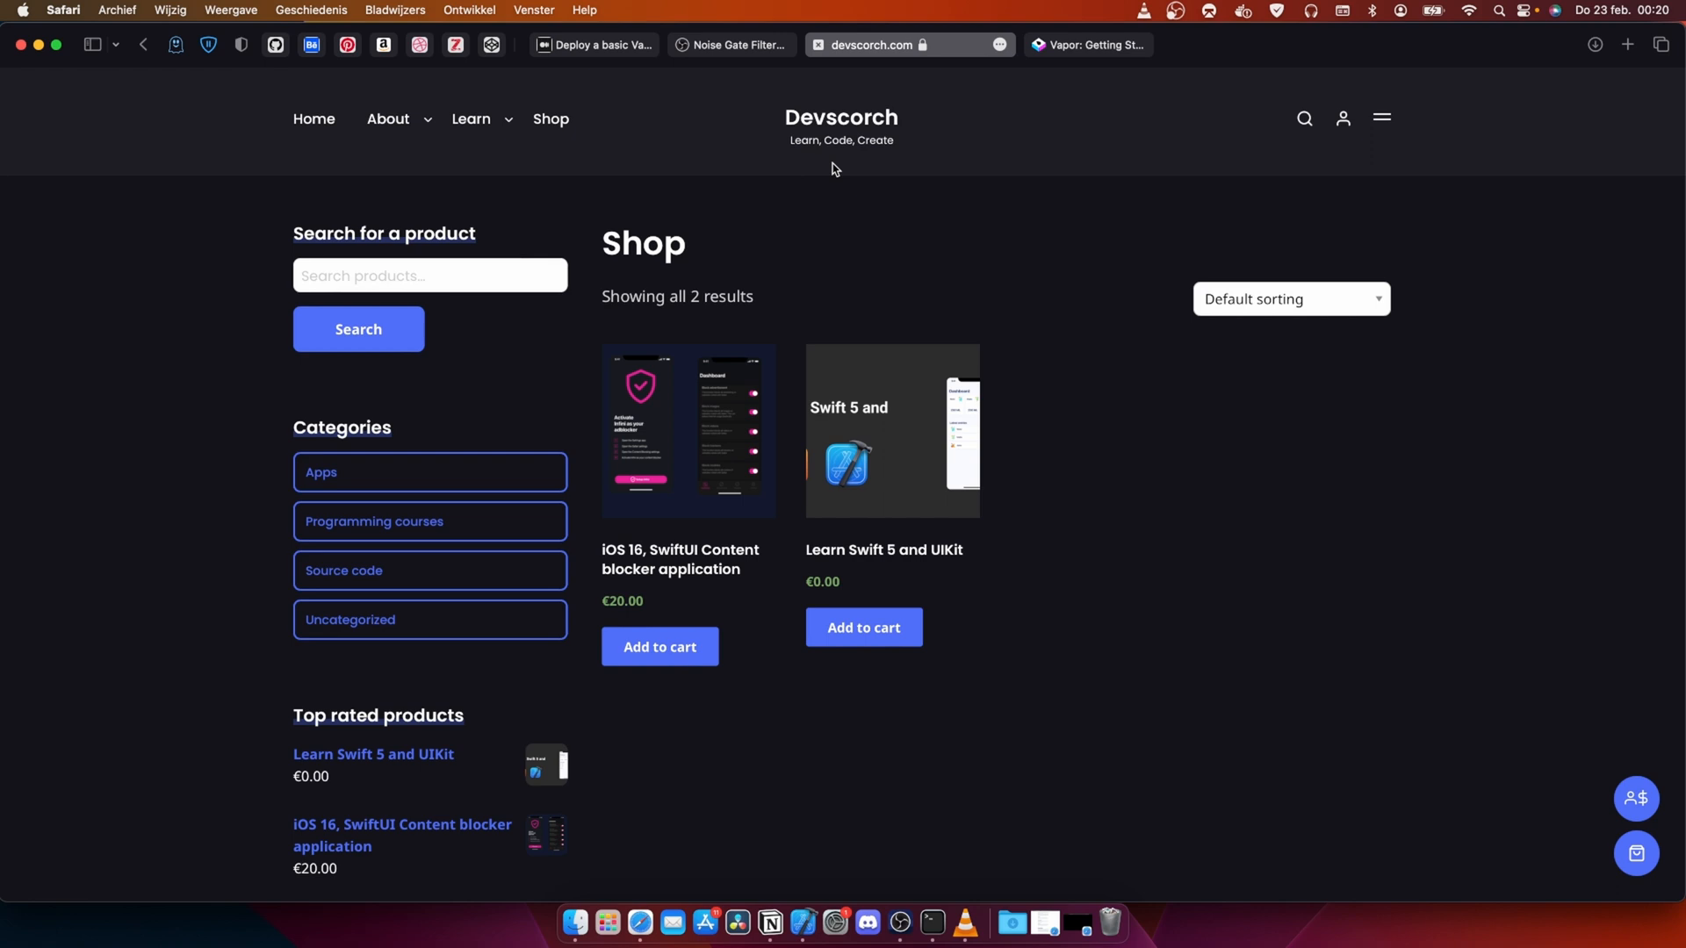
{"action": "mouse_move", "coordinate": [878, 134]}
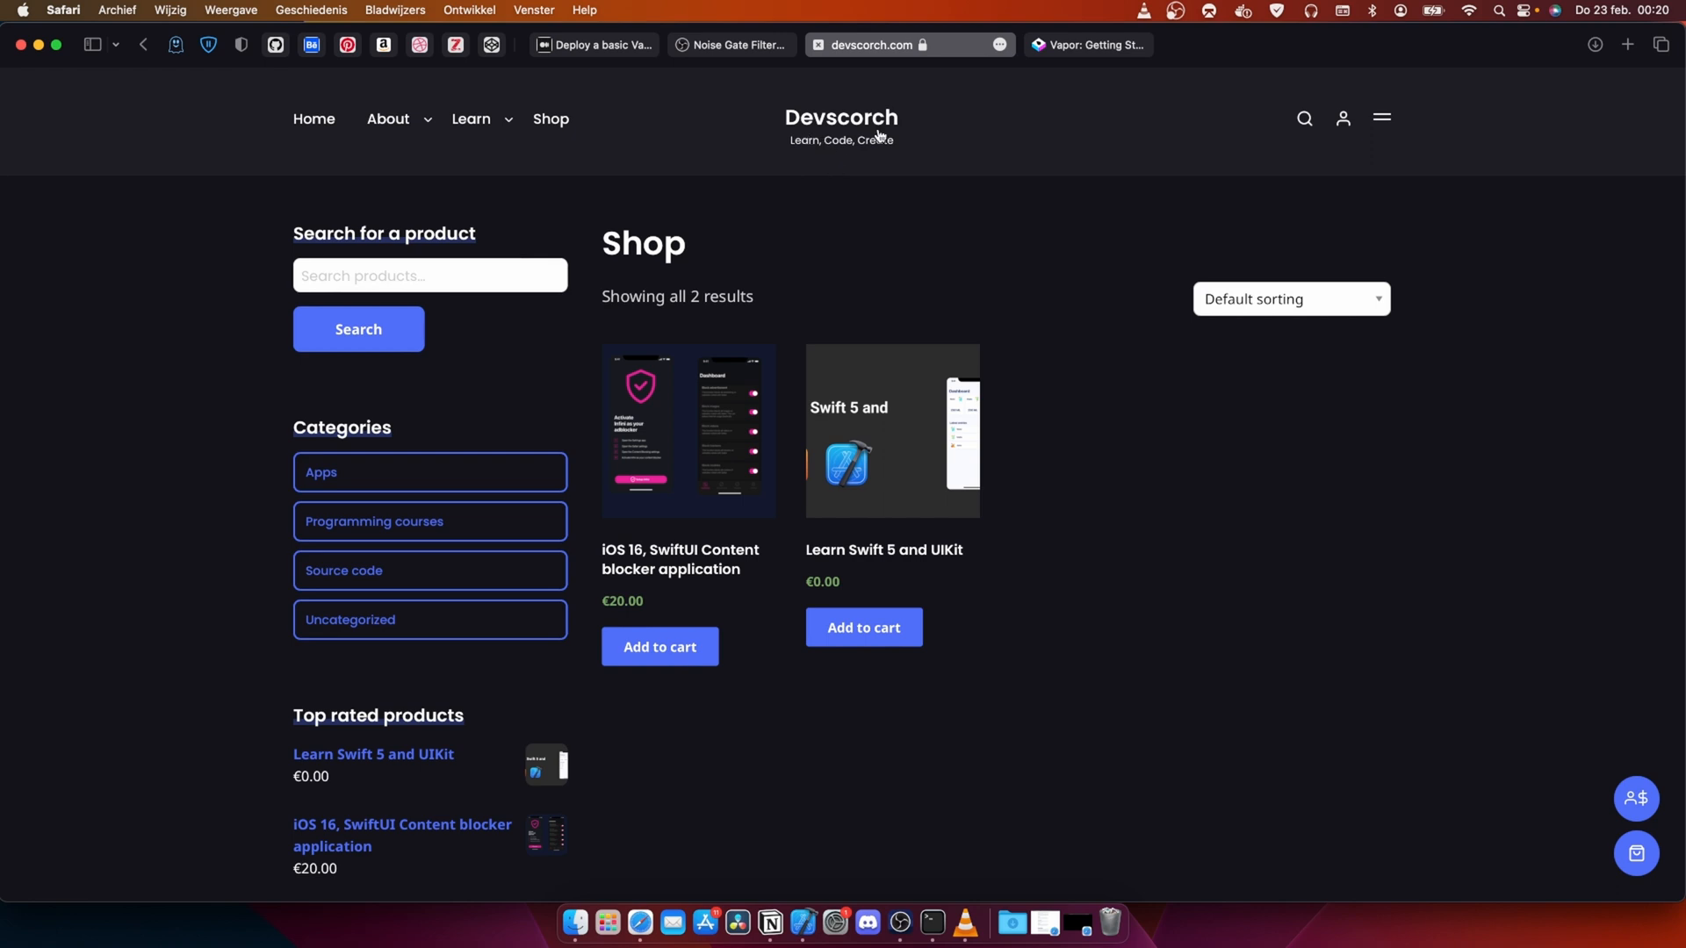
{"action": "mouse_move", "coordinate": [1050, 74]}
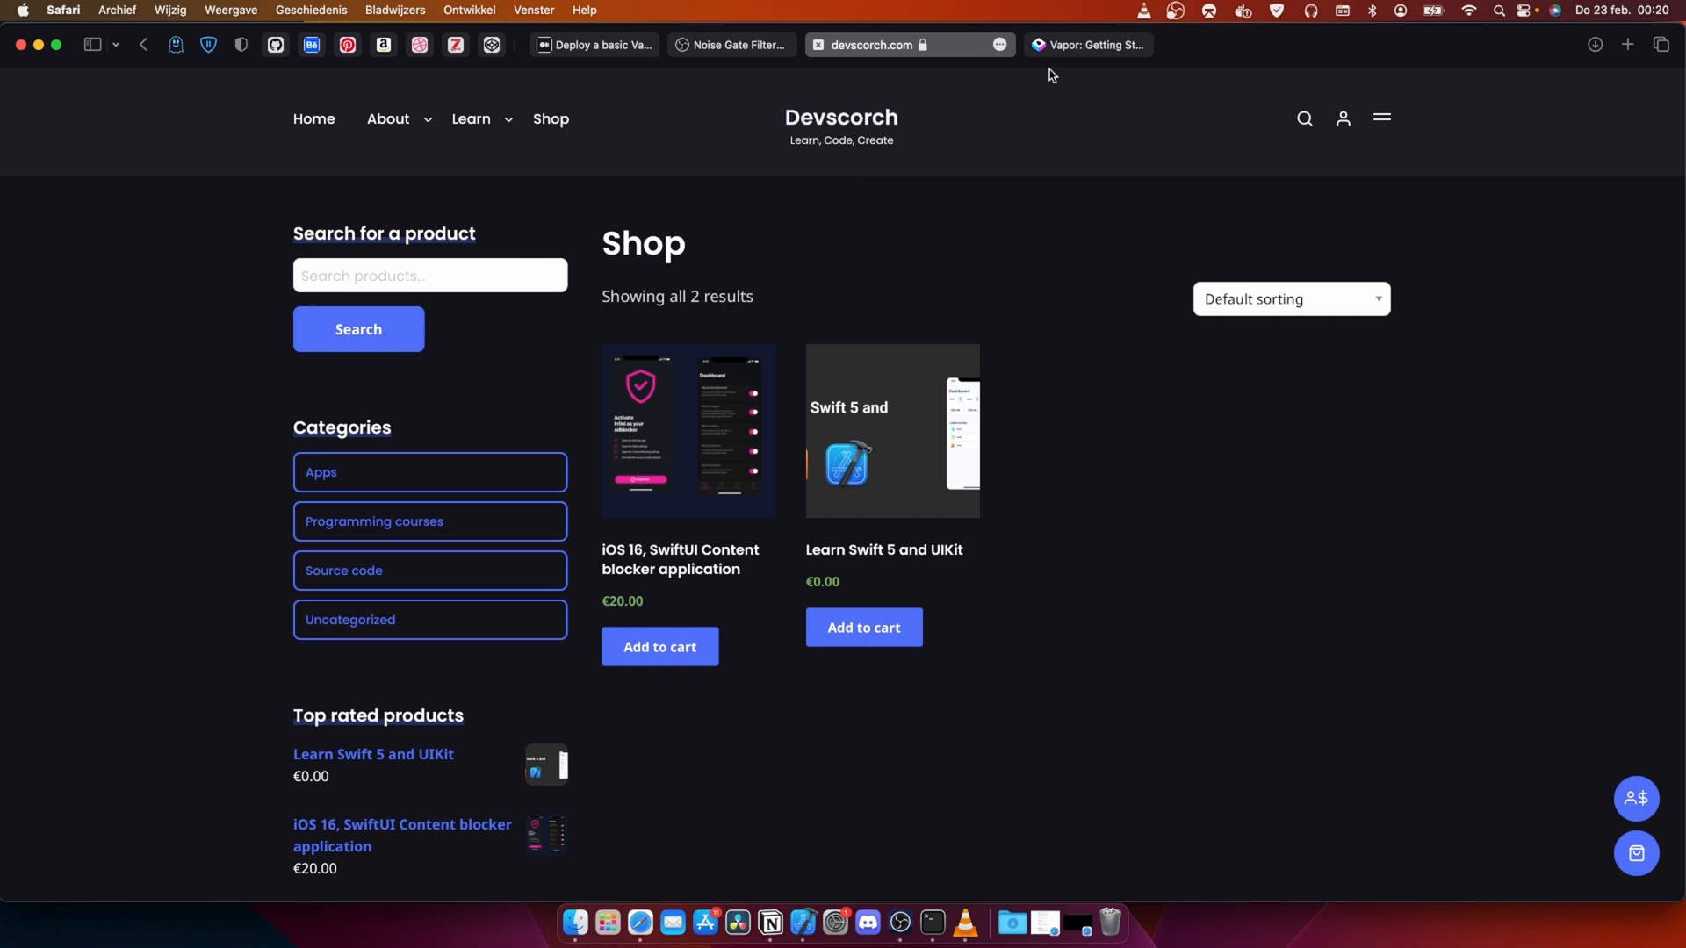
{"action": "mouse_move", "coordinate": [1010, 195]}
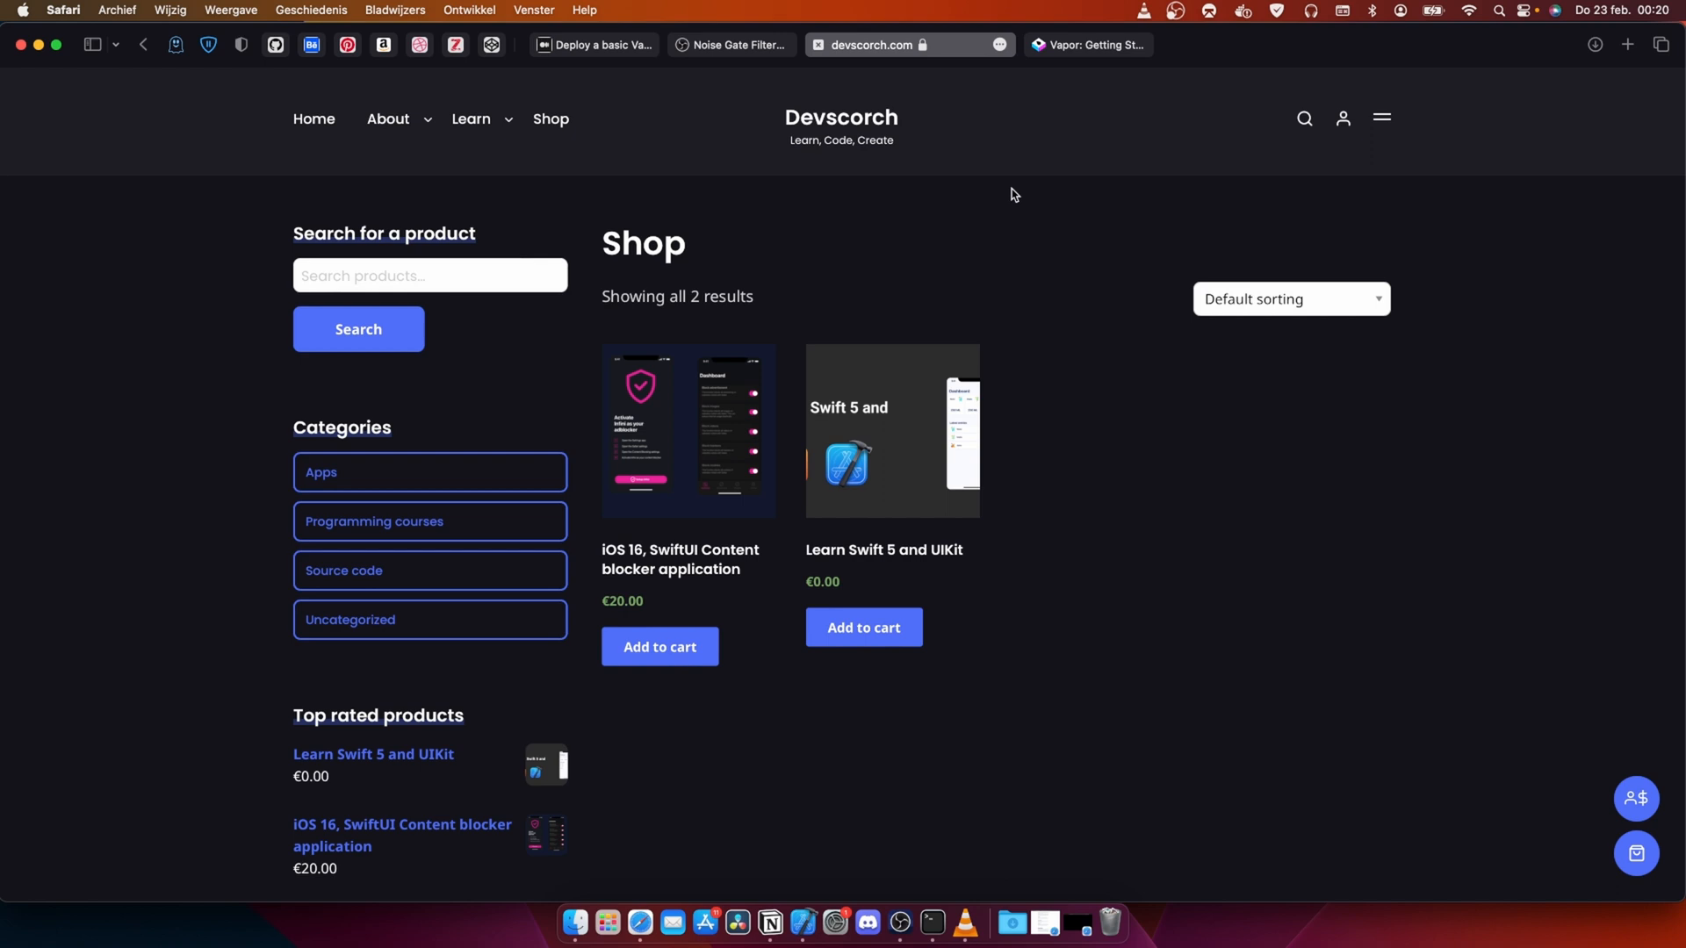
{"action": "mouse_move", "coordinate": [768, 232]}
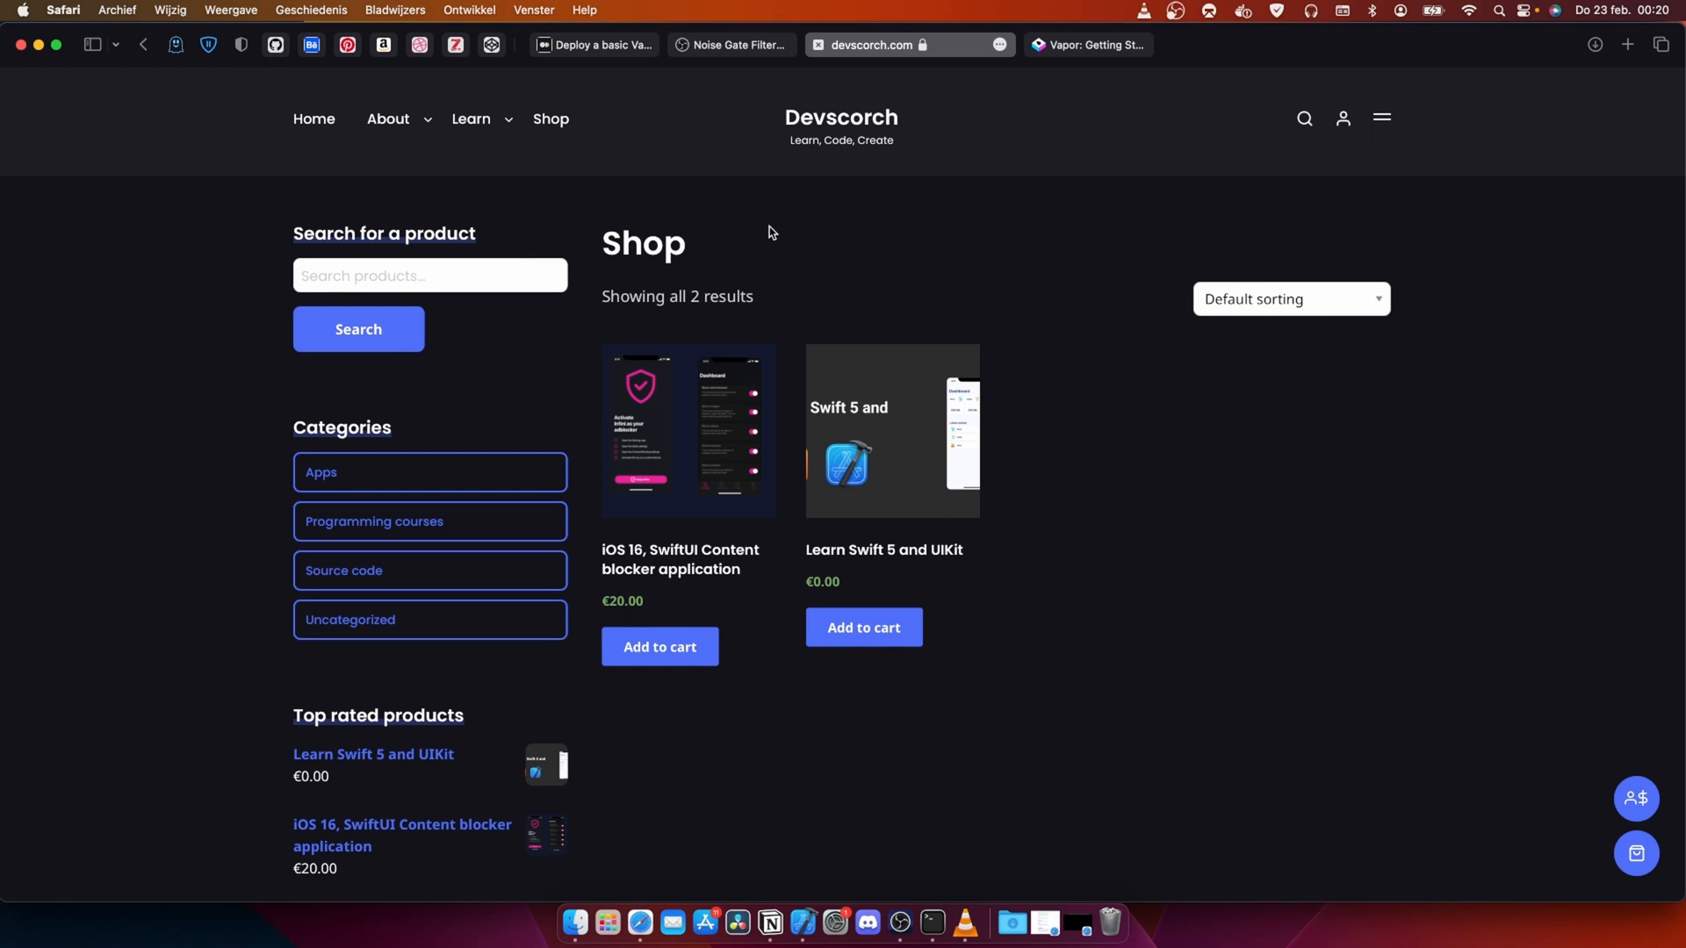
{"action": "mouse_move", "coordinate": [1011, 101]}
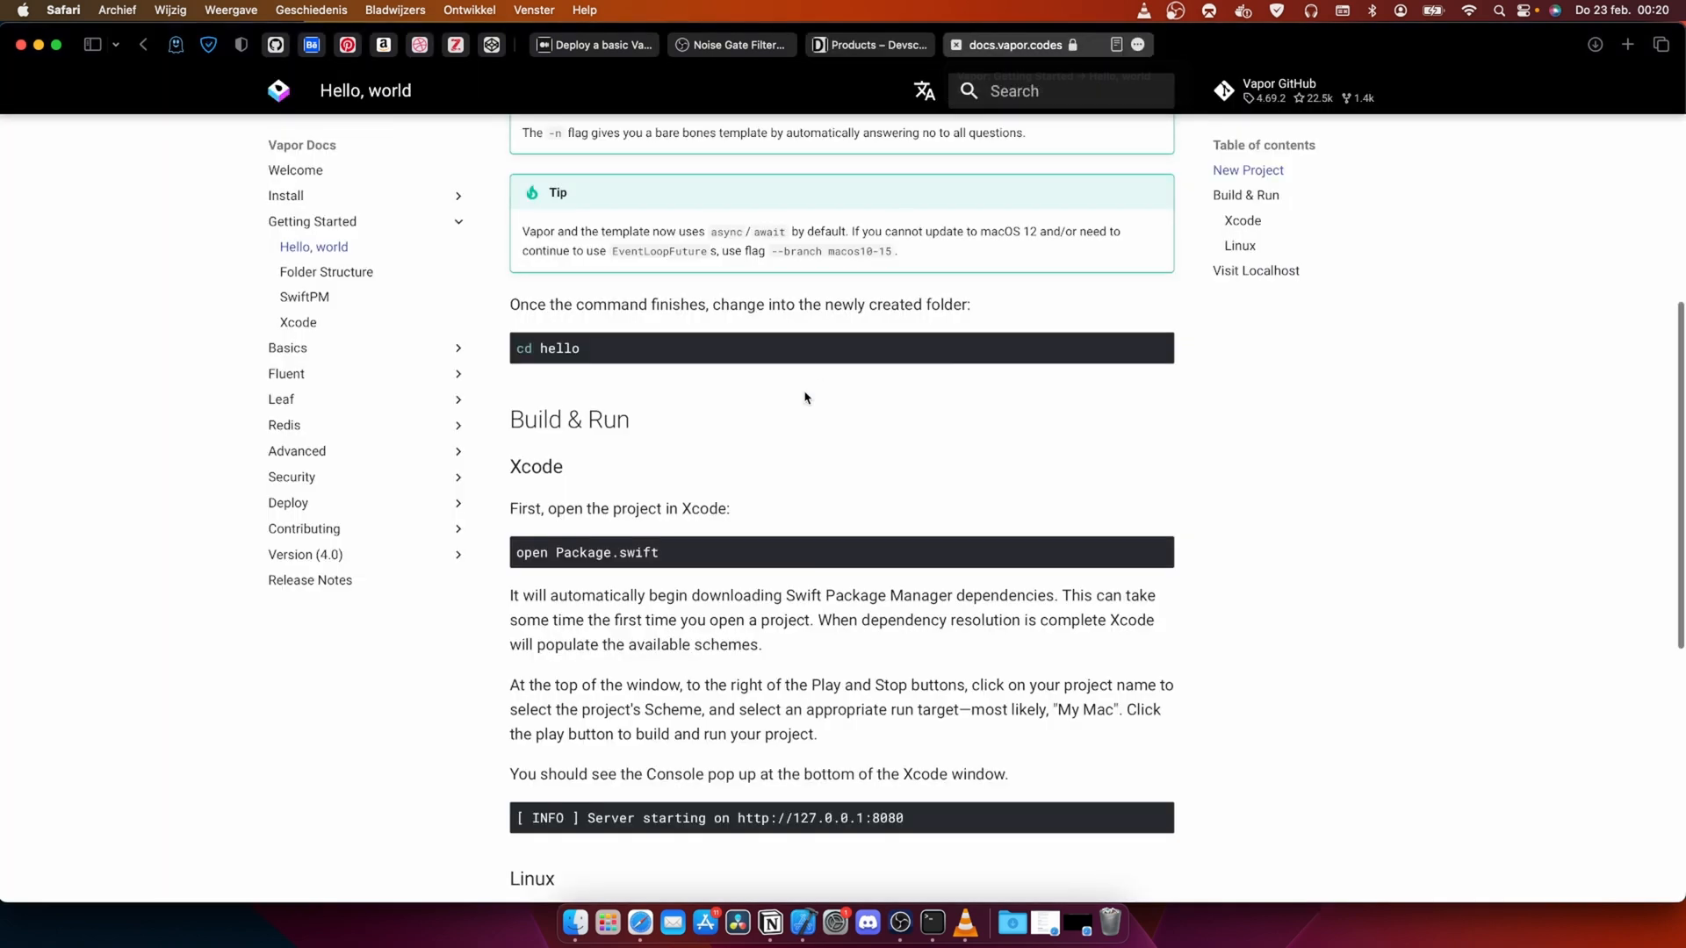
{"action": "scroll", "scroll_direction": "up", "scroll_amount": 3}
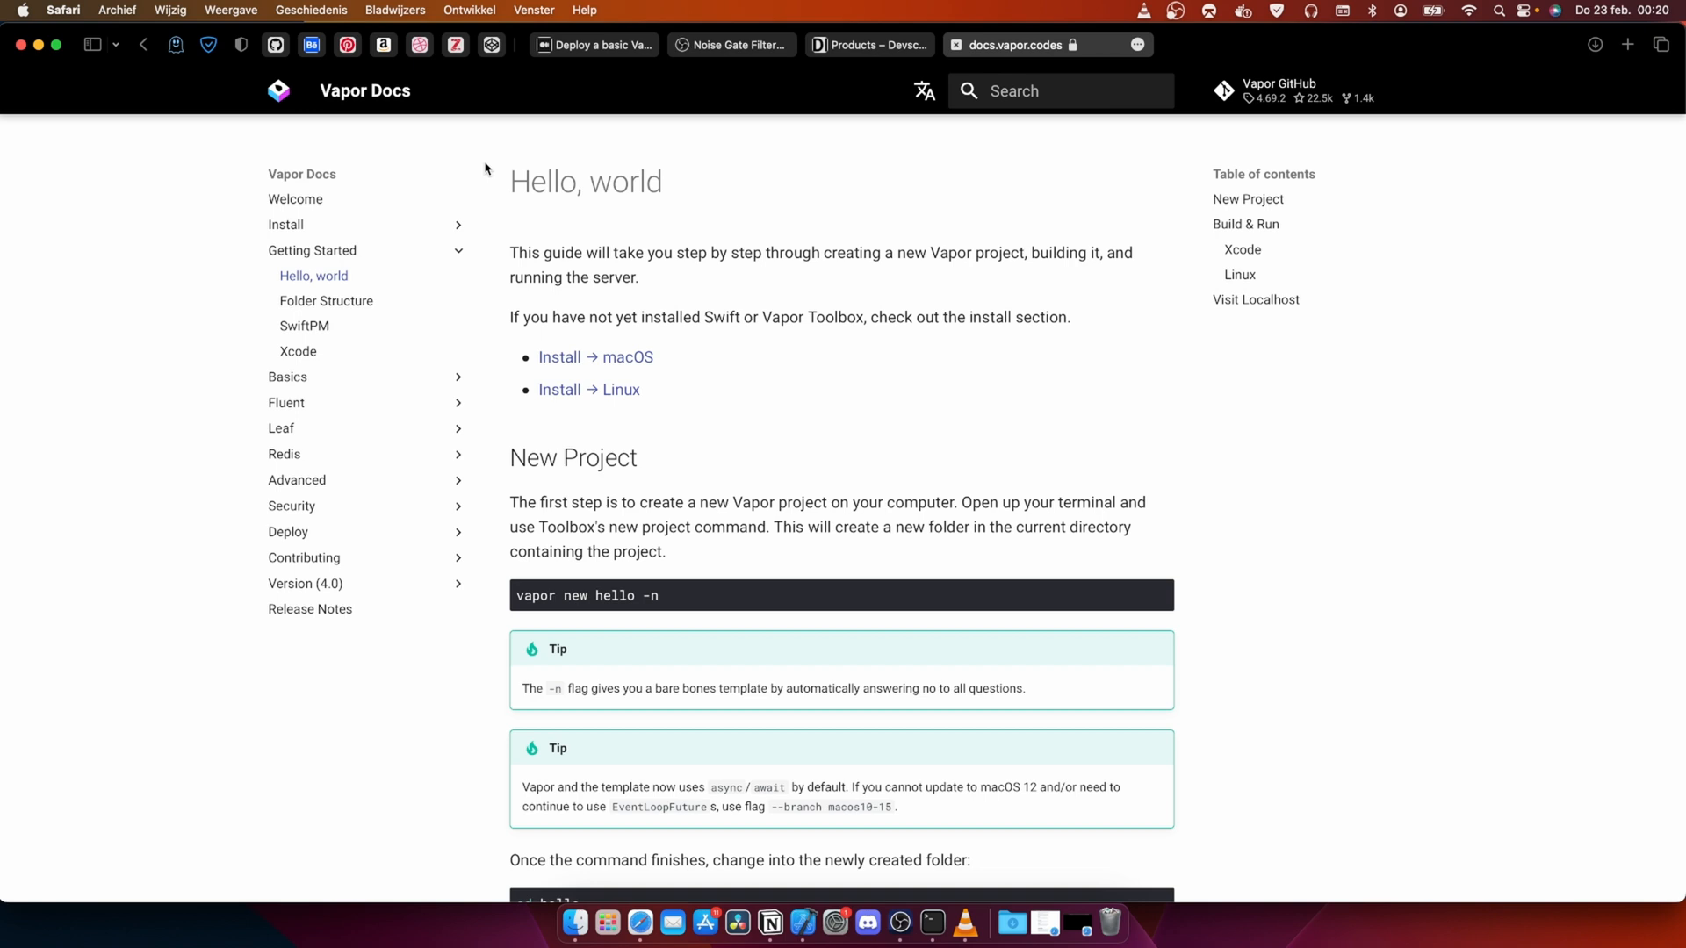
{"action": "mouse_move", "coordinate": [691, 231]}
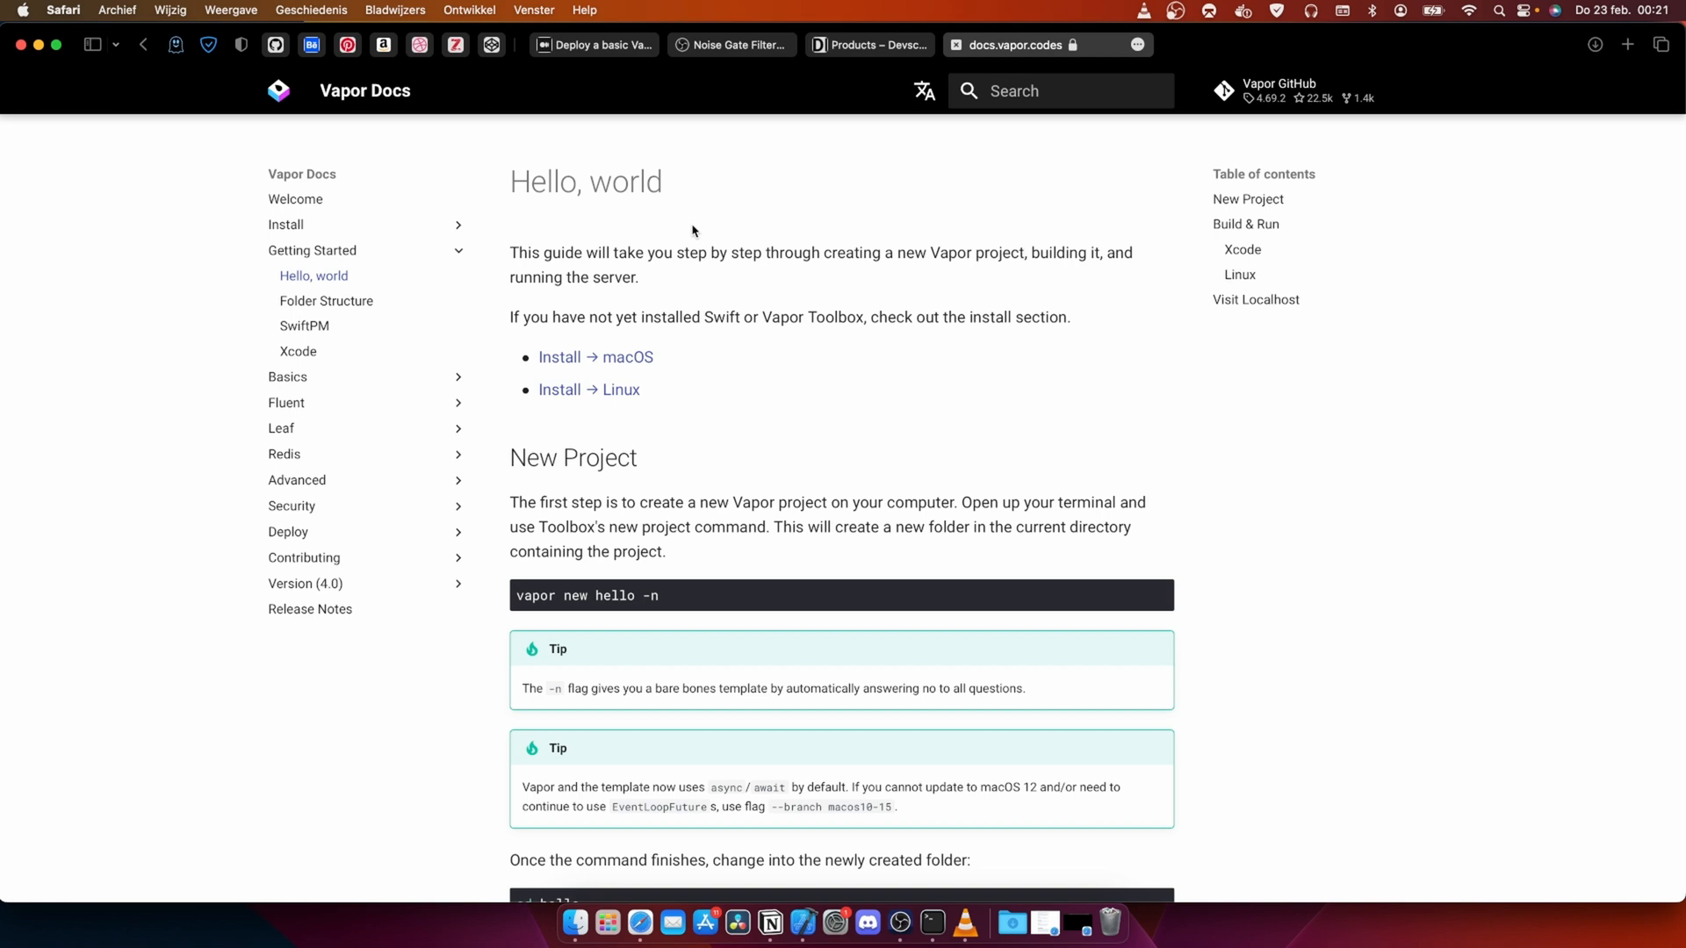
{"action": "scroll", "scroll_direction": "down", "scroll_amount": 3}
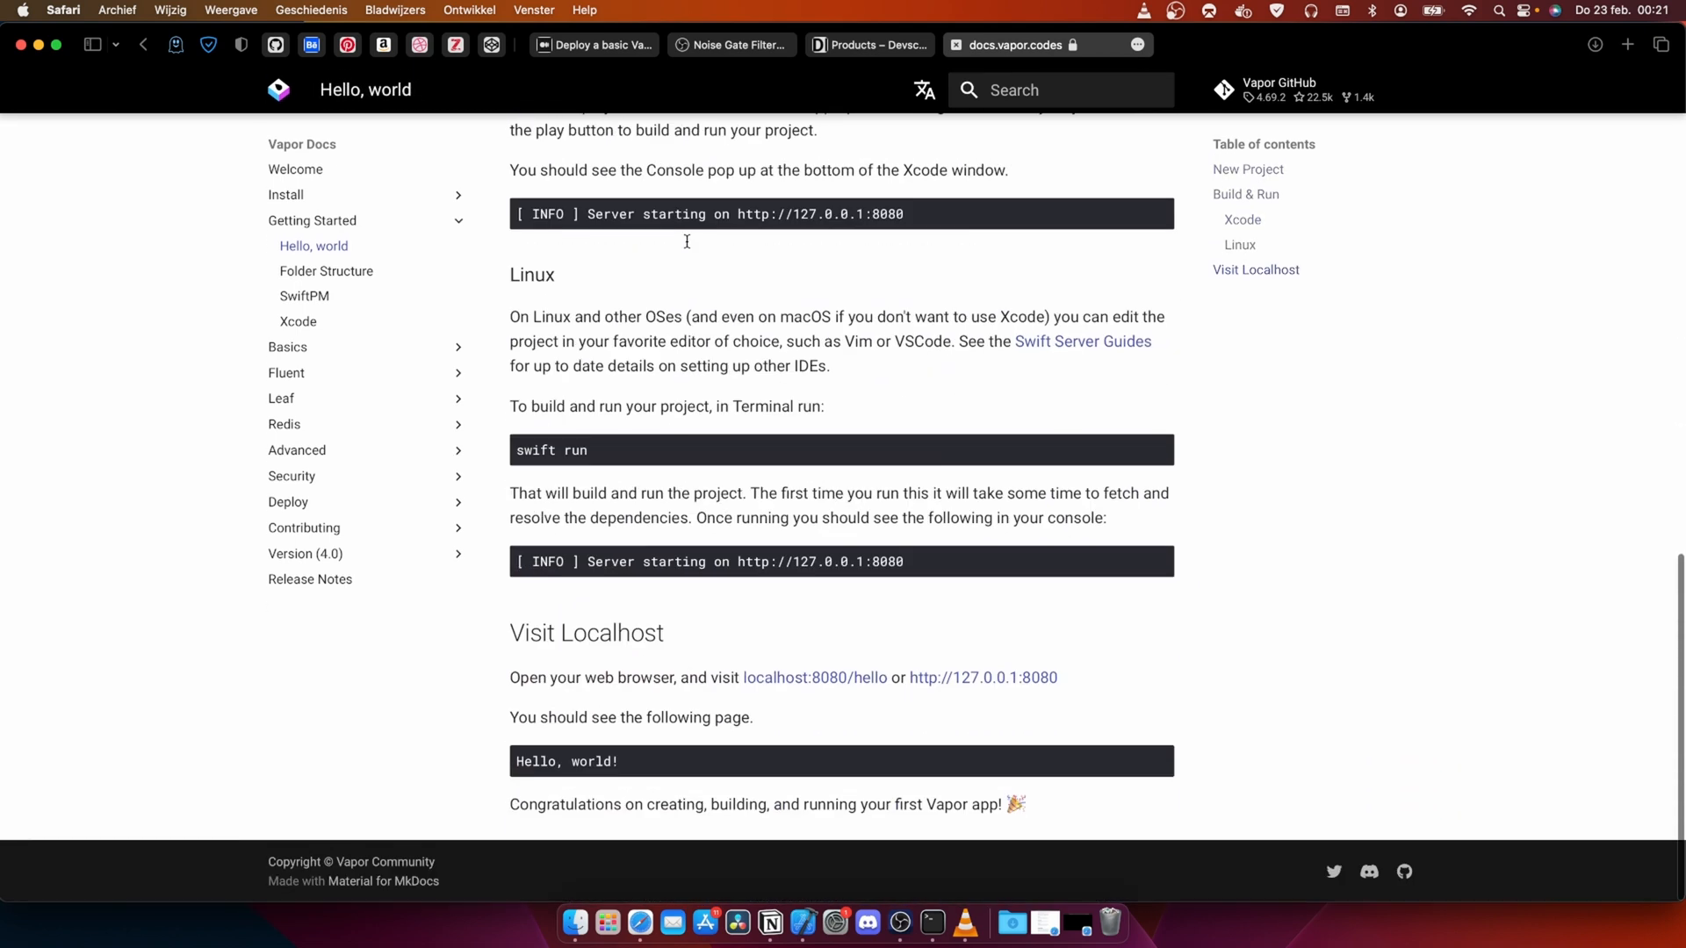
{"action": "scroll", "scroll_direction": "up", "scroll_amount": 3}
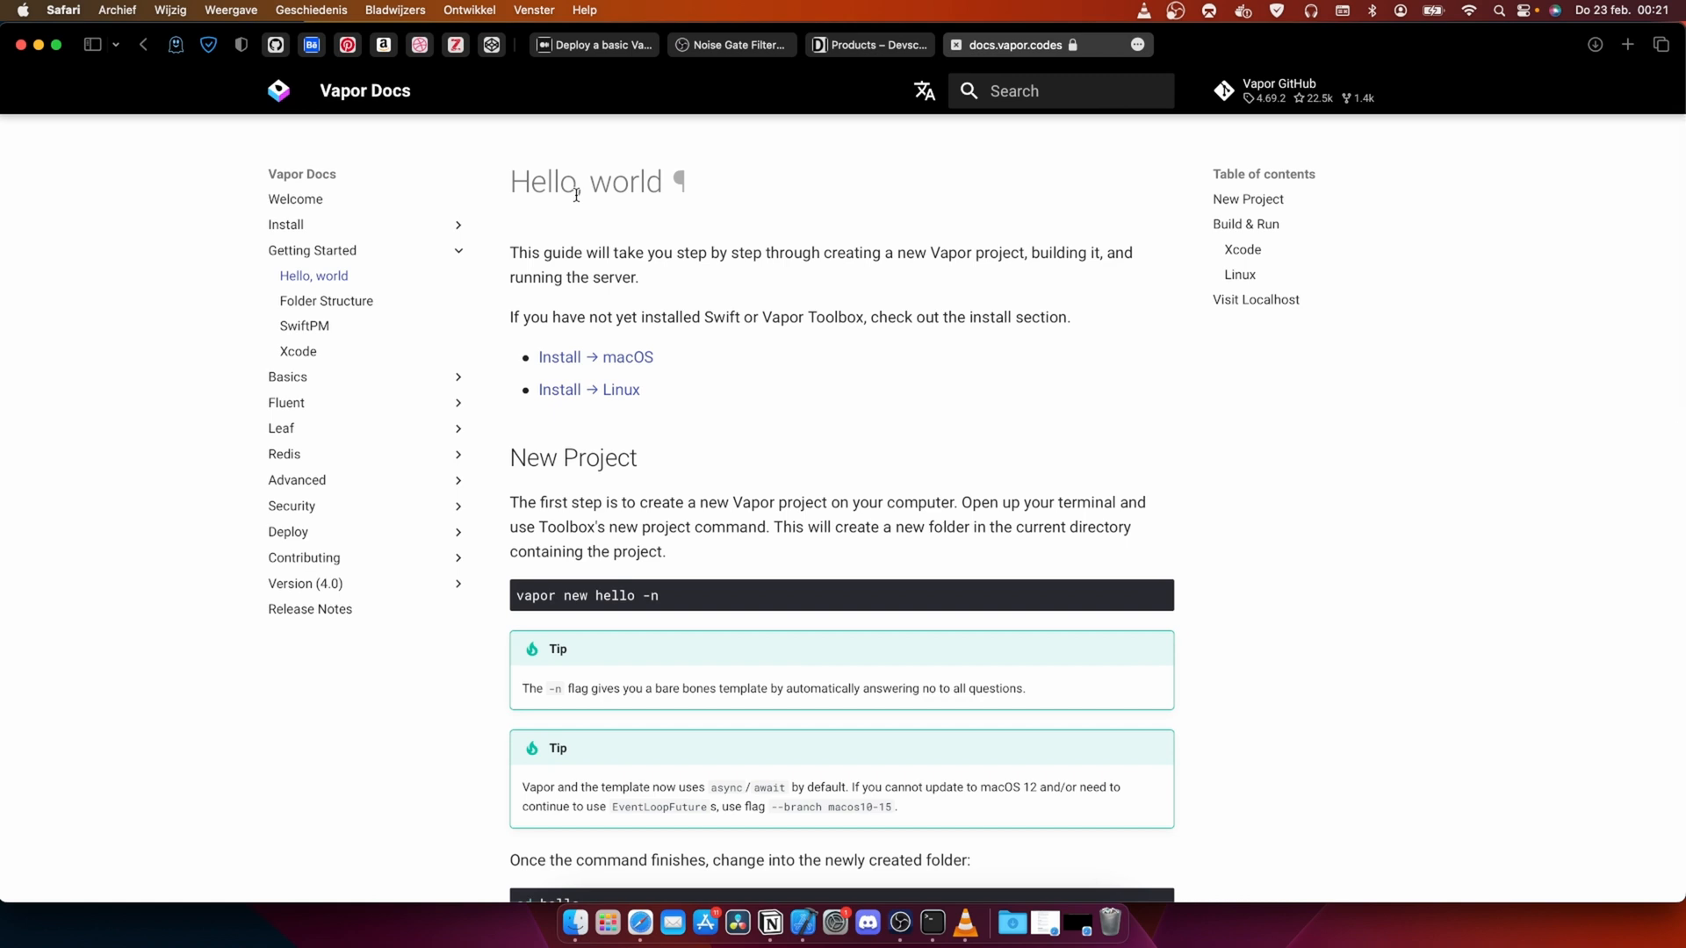
{"action": "mouse_move", "coordinate": [529, 185]}
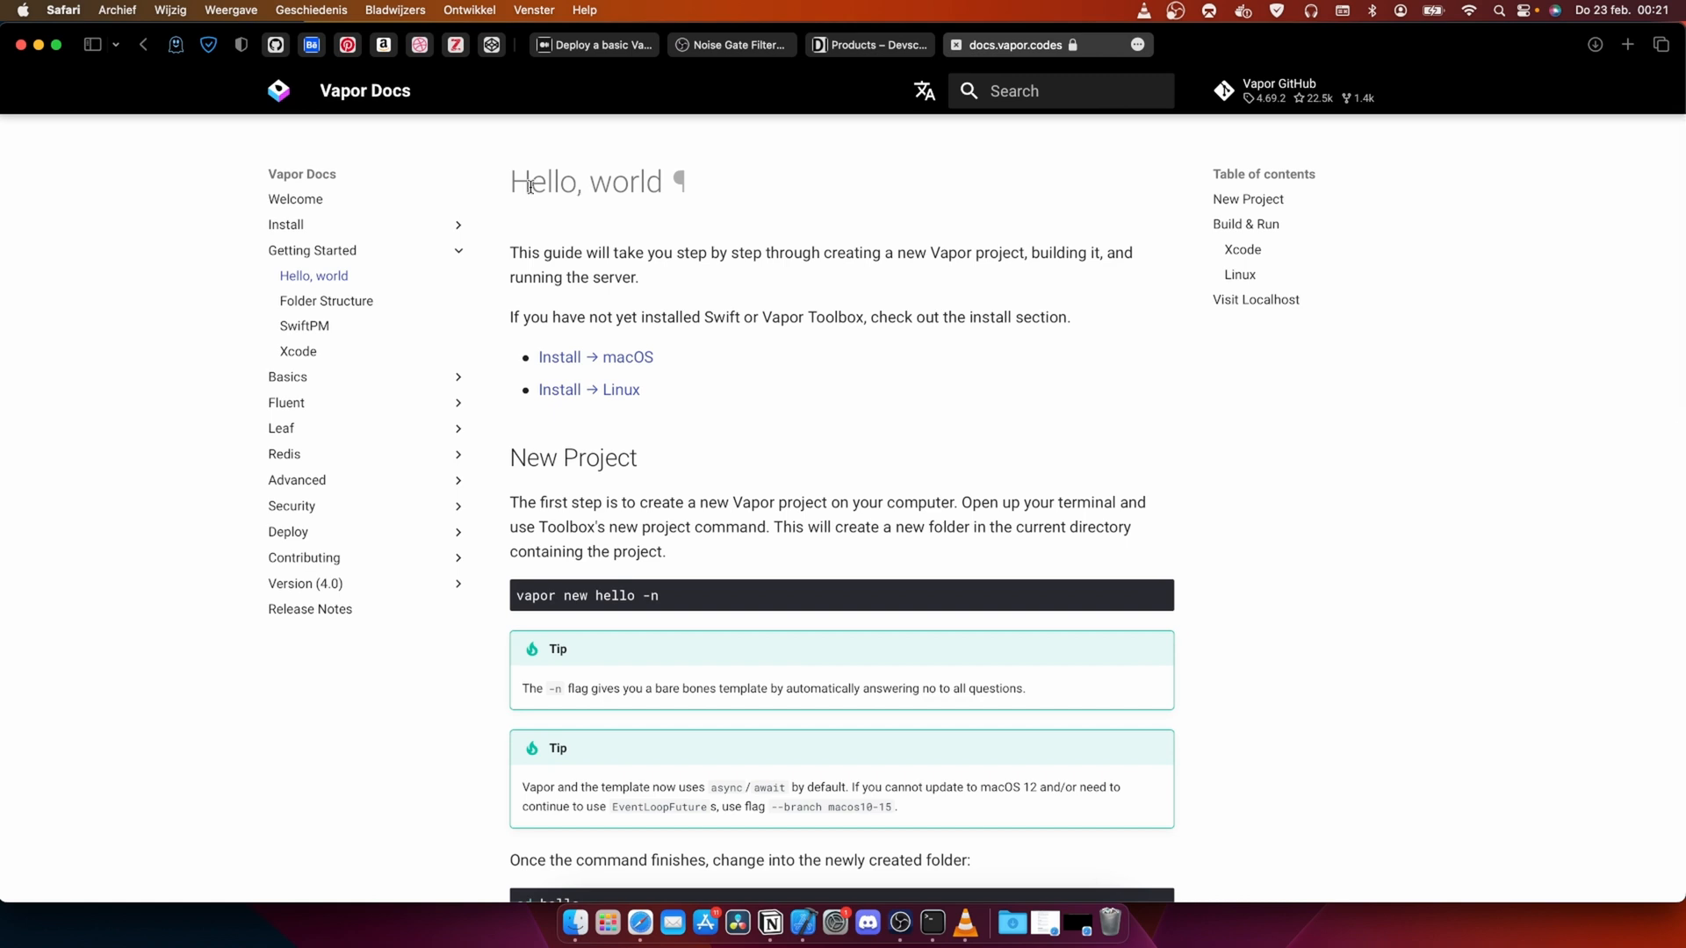
{"action": "mouse_move", "coordinate": [736, 410]}
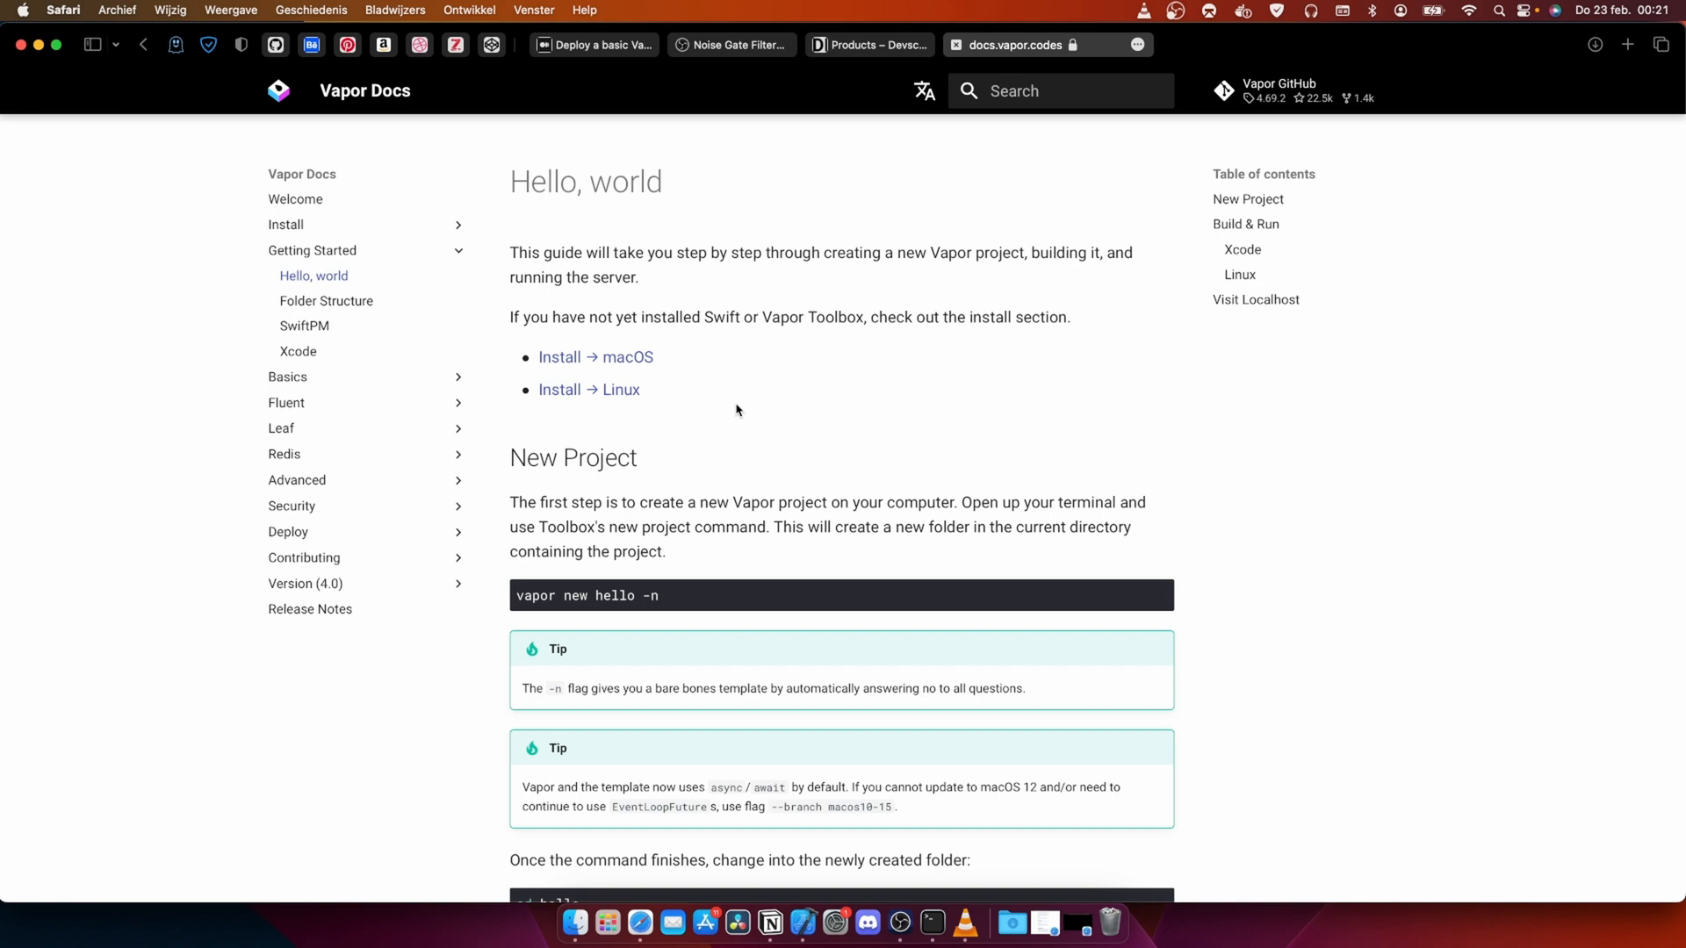
{"action": "mouse_move", "coordinate": [741, 358]}
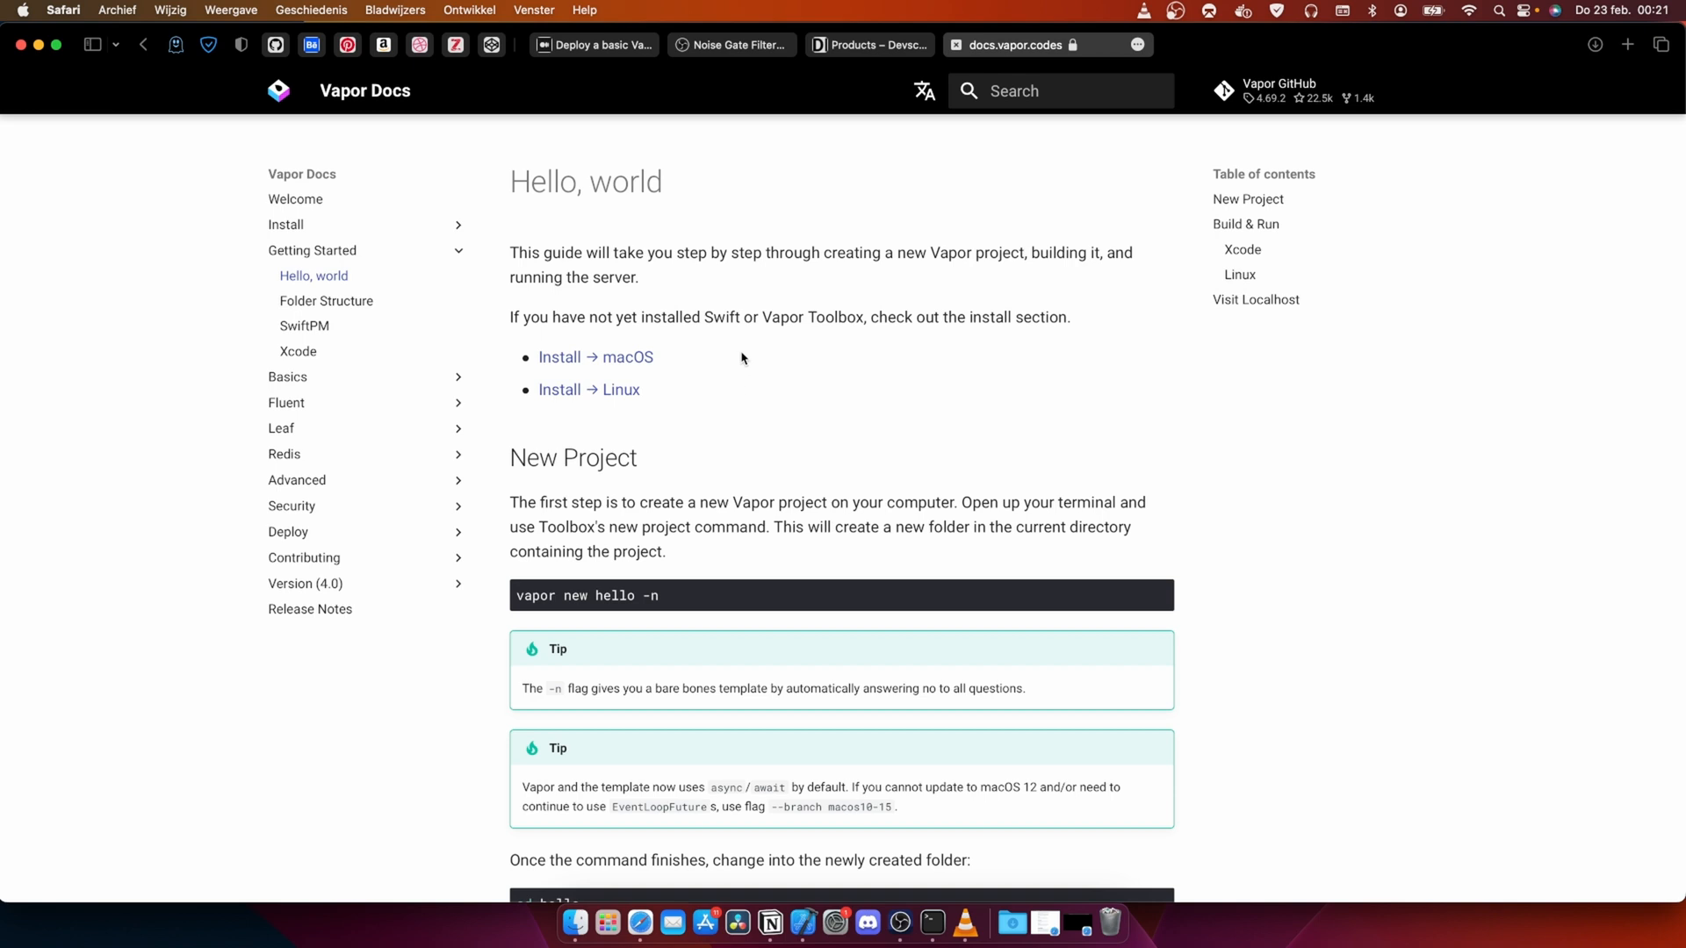
{"action": "mouse_move", "coordinate": [720, 346]}
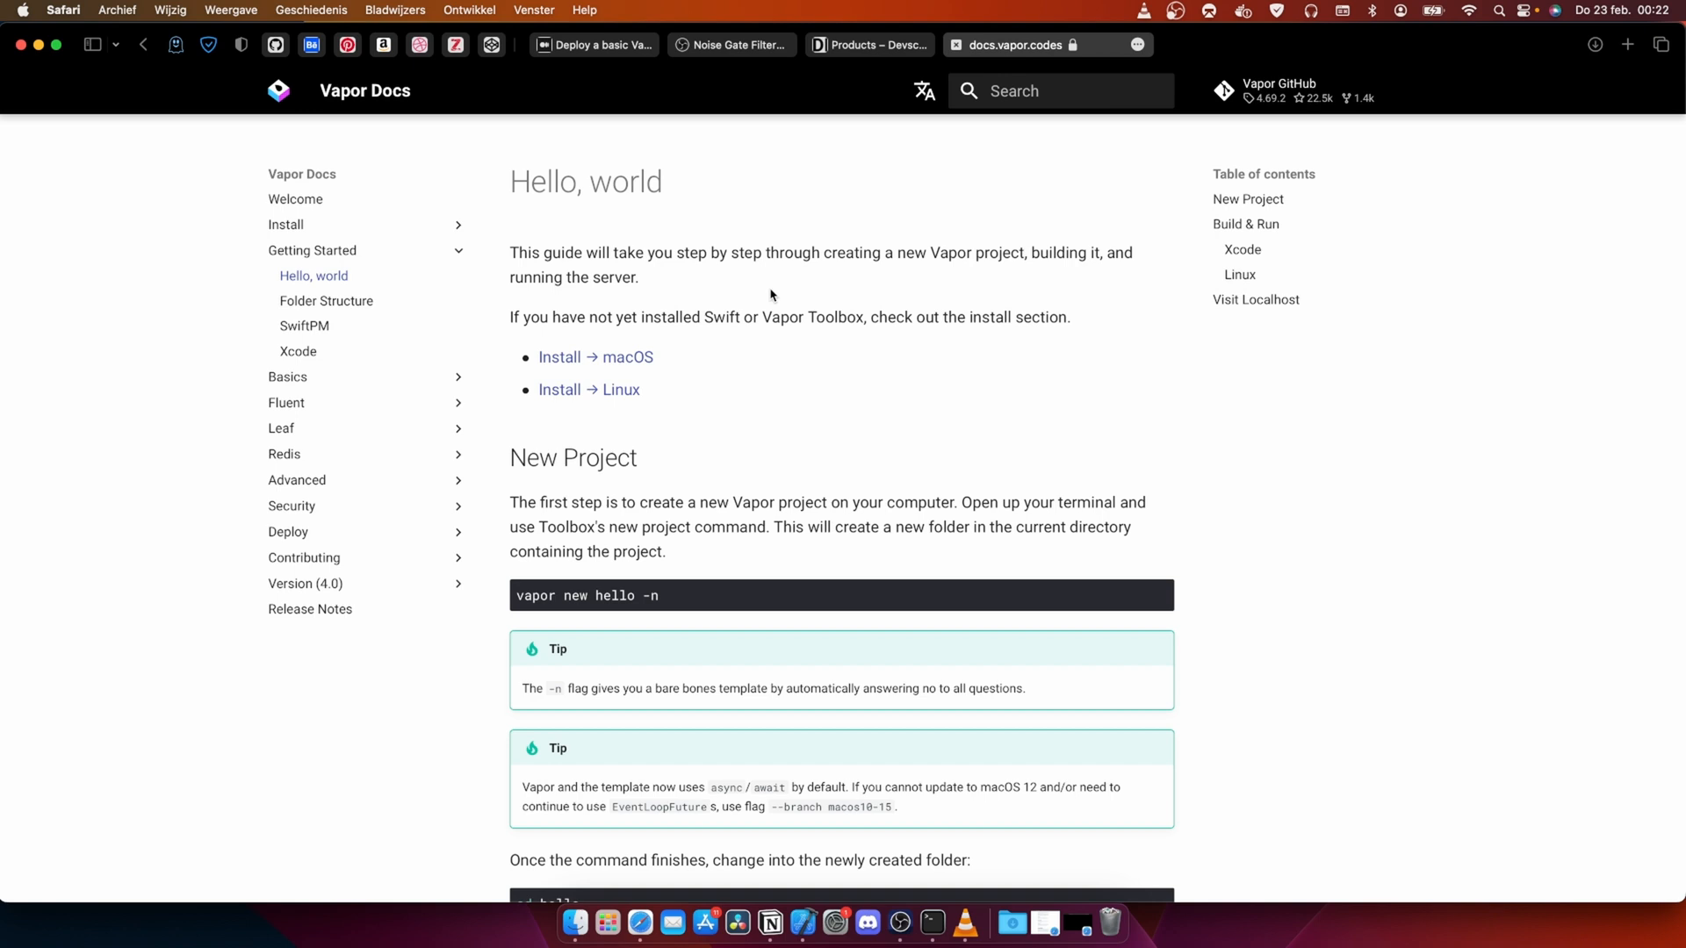
{"action": "mouse_move", "coordinate": [828, 110]}
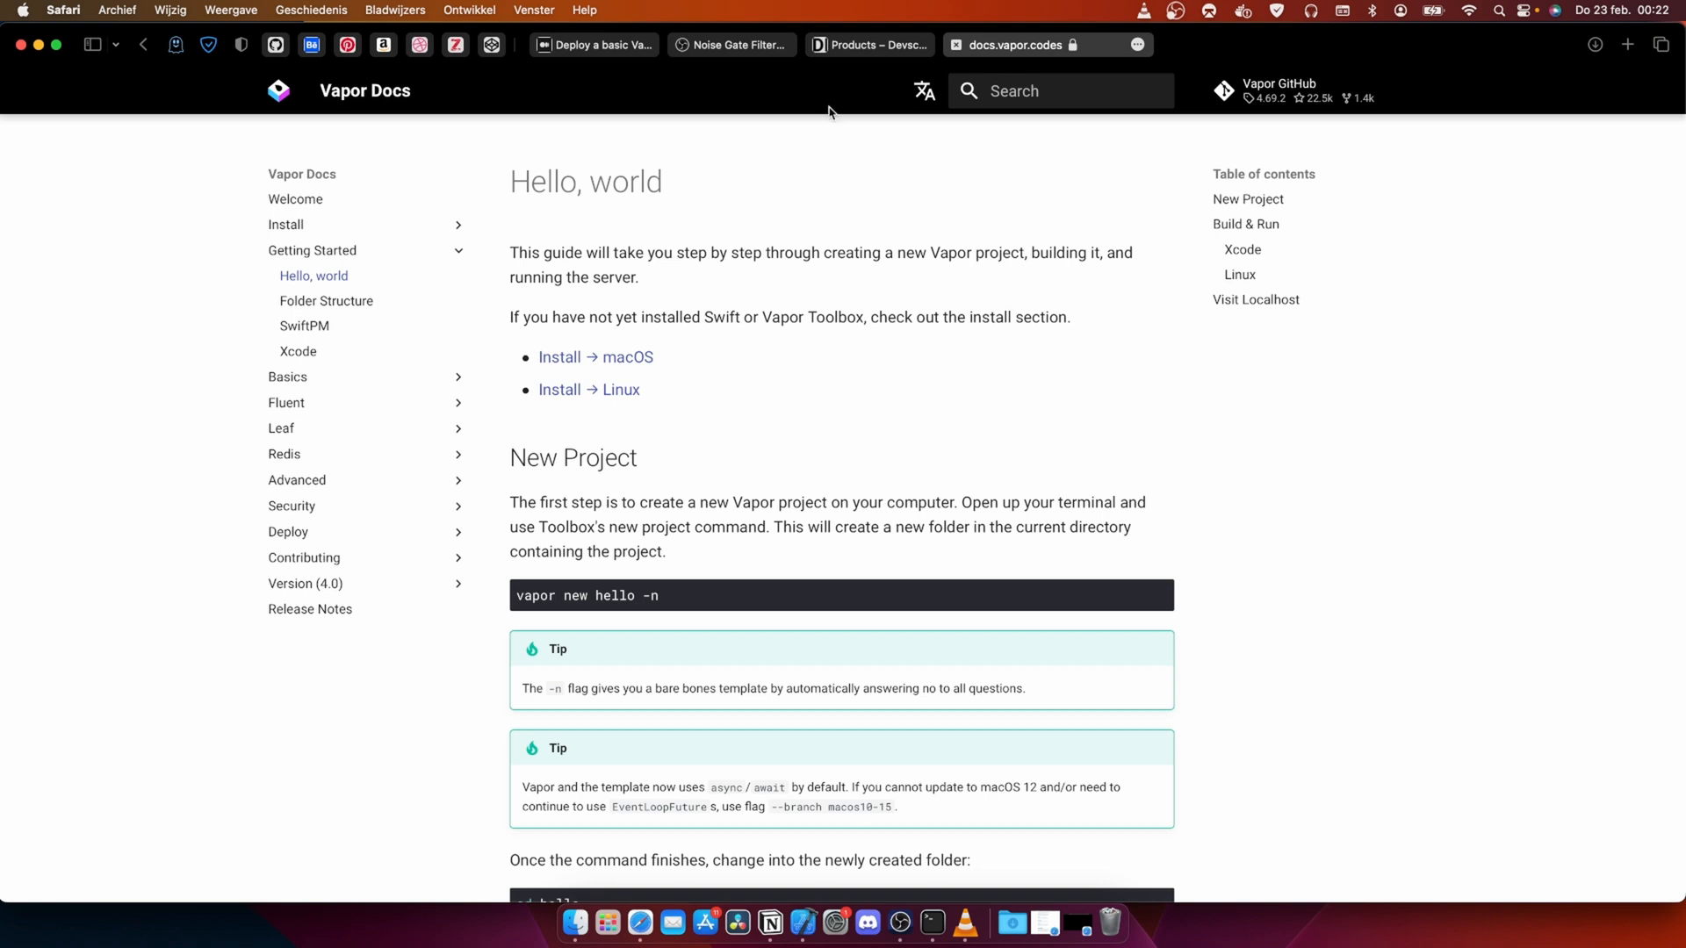
{"action": "mouse_move", "coordinate": [802, 272]}
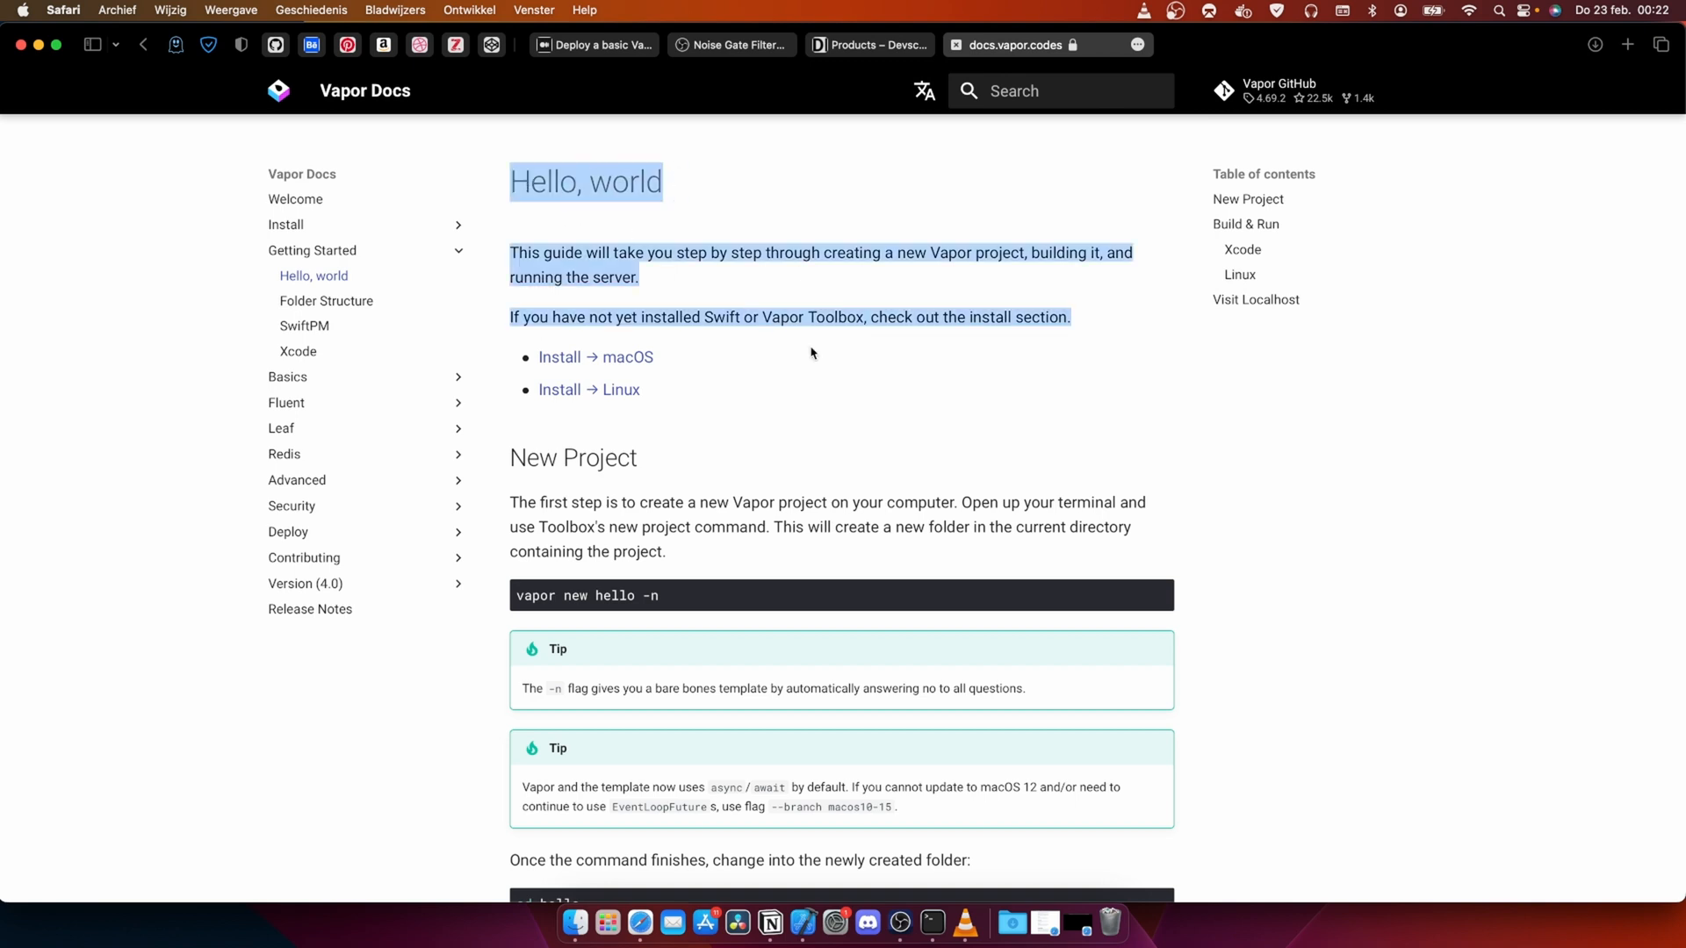
Step: Deselect the Hello, world introduction, then scroll down to Build & Run and back up
{"action": "left_click", "coordinate": [717, 313]}
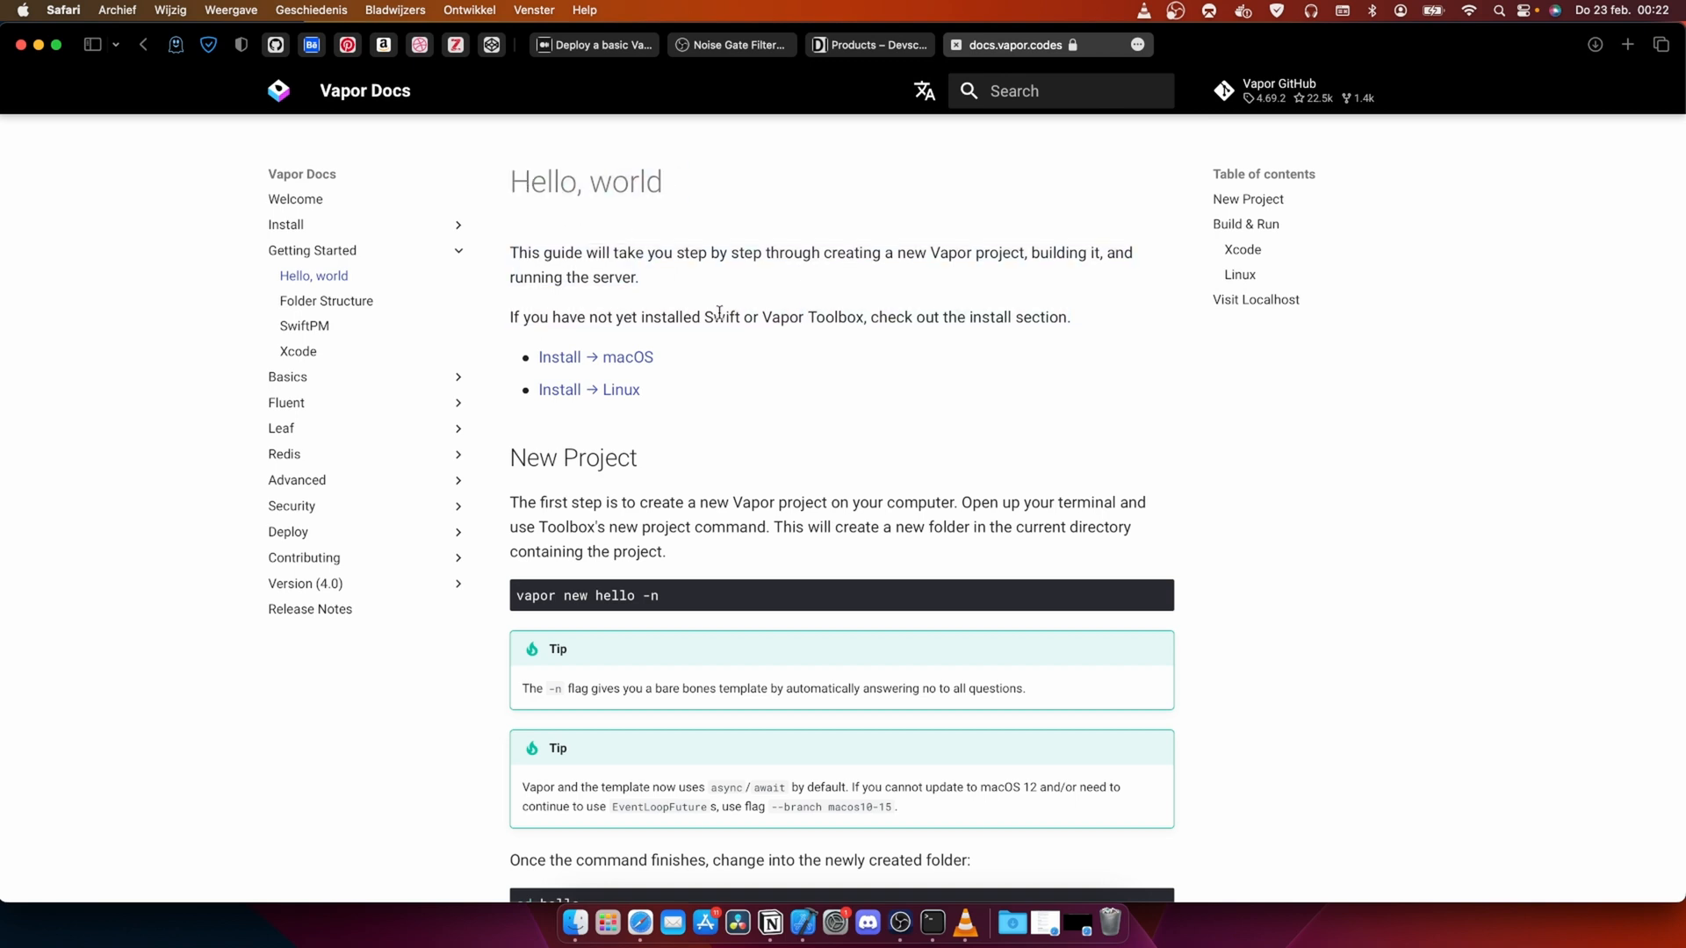
{"action": "mouse_move", "coordinate": [746, 417]}
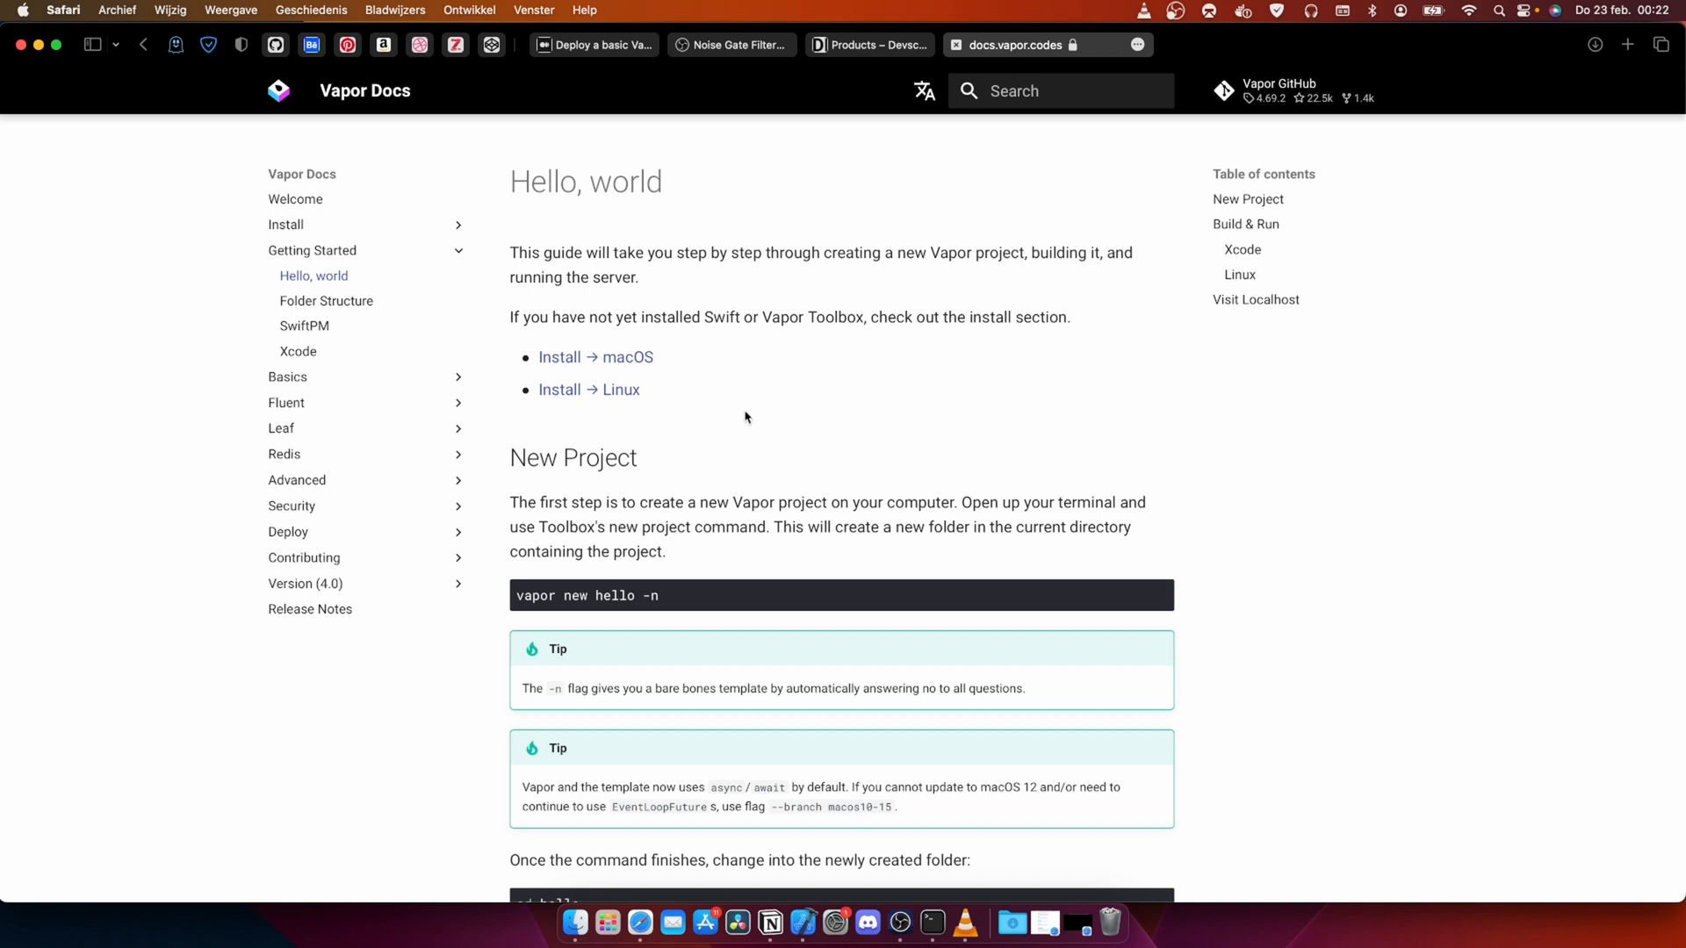
{"action": "scroll", "scroll_direction": "down", "scroll_amount": 3}
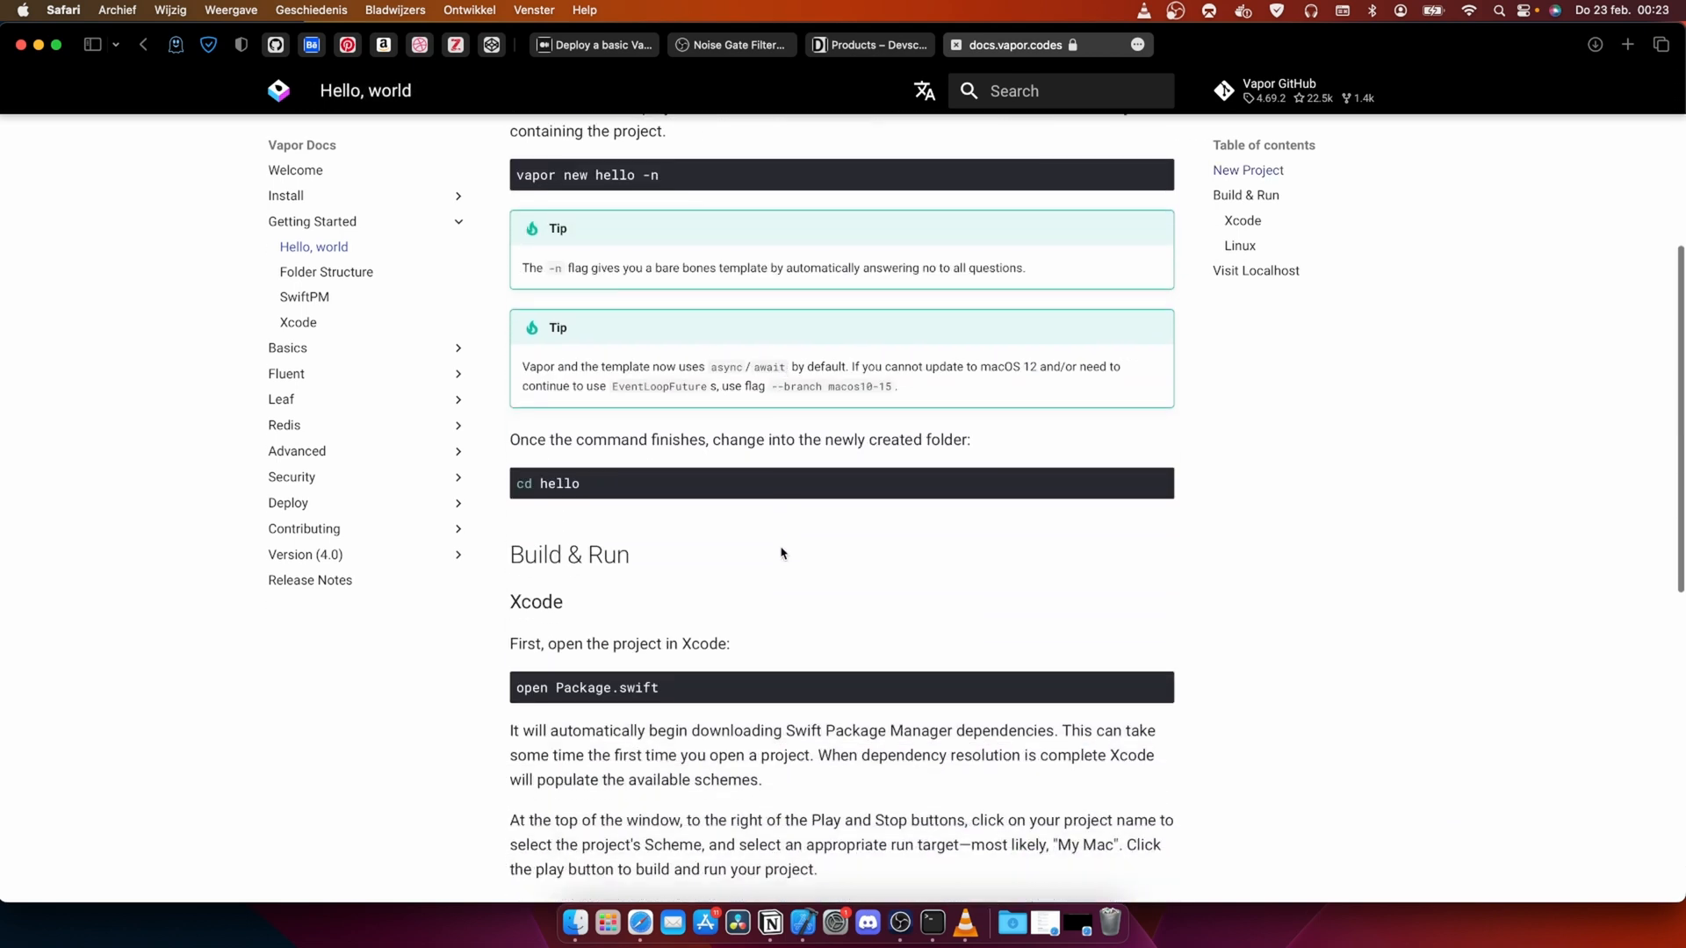
{"action": "scroll", "scroll_direction": "up", "scroll_amount": 3}
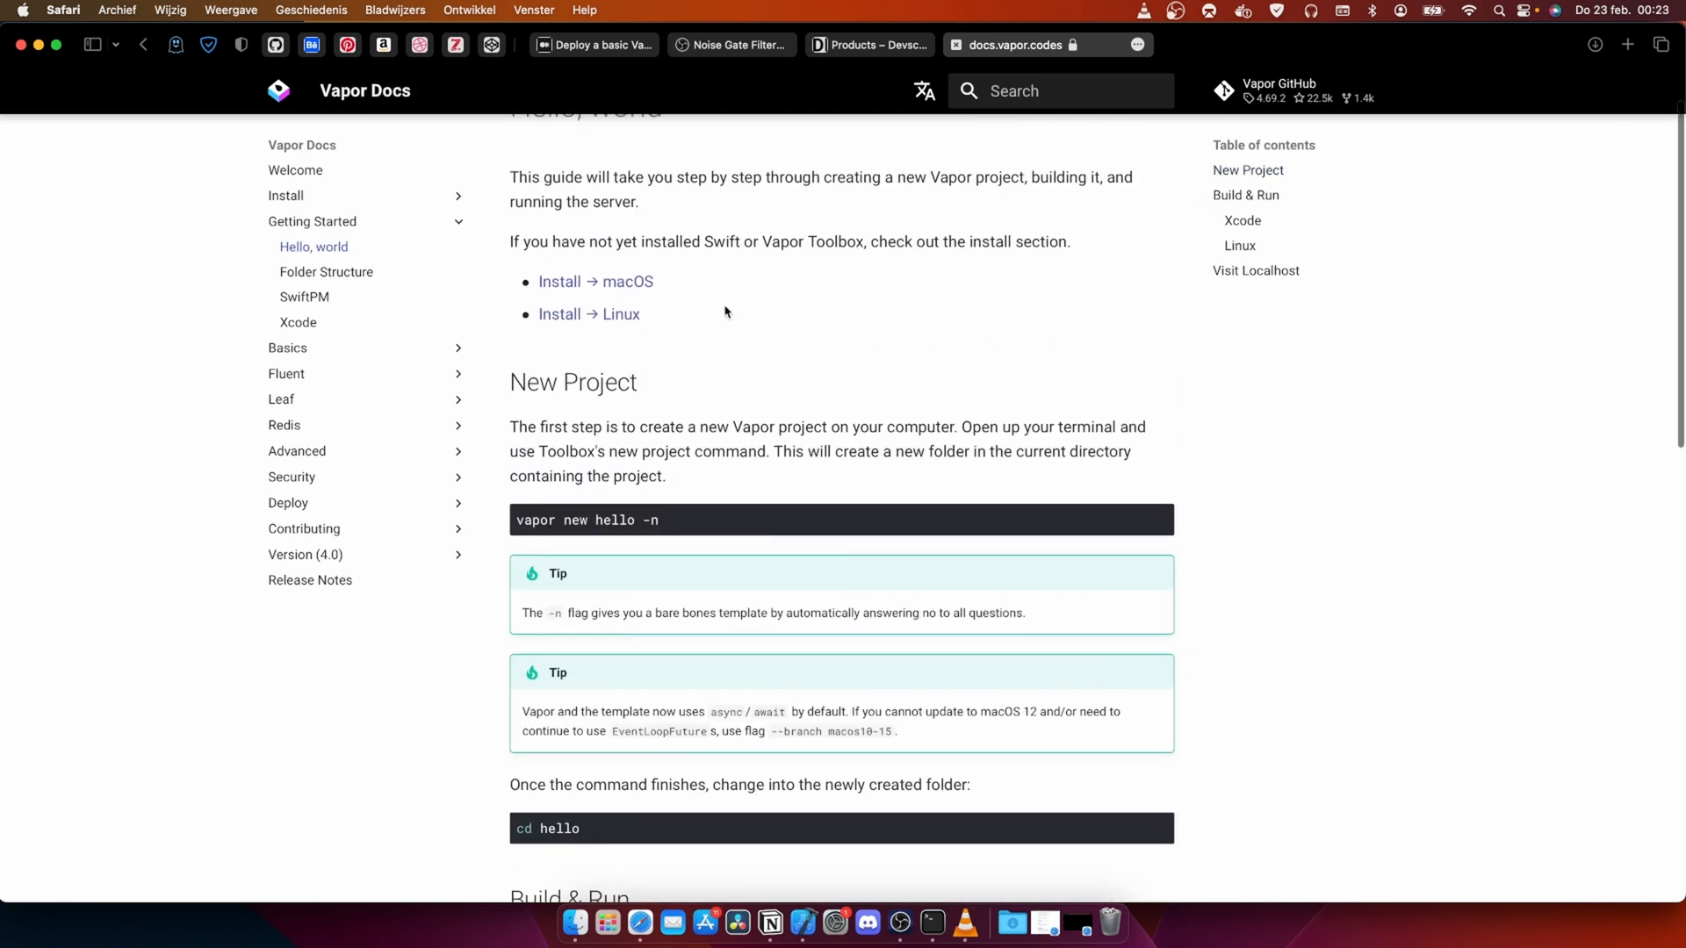
{"action": "mouse_move", "coordinate": [14, 488]}
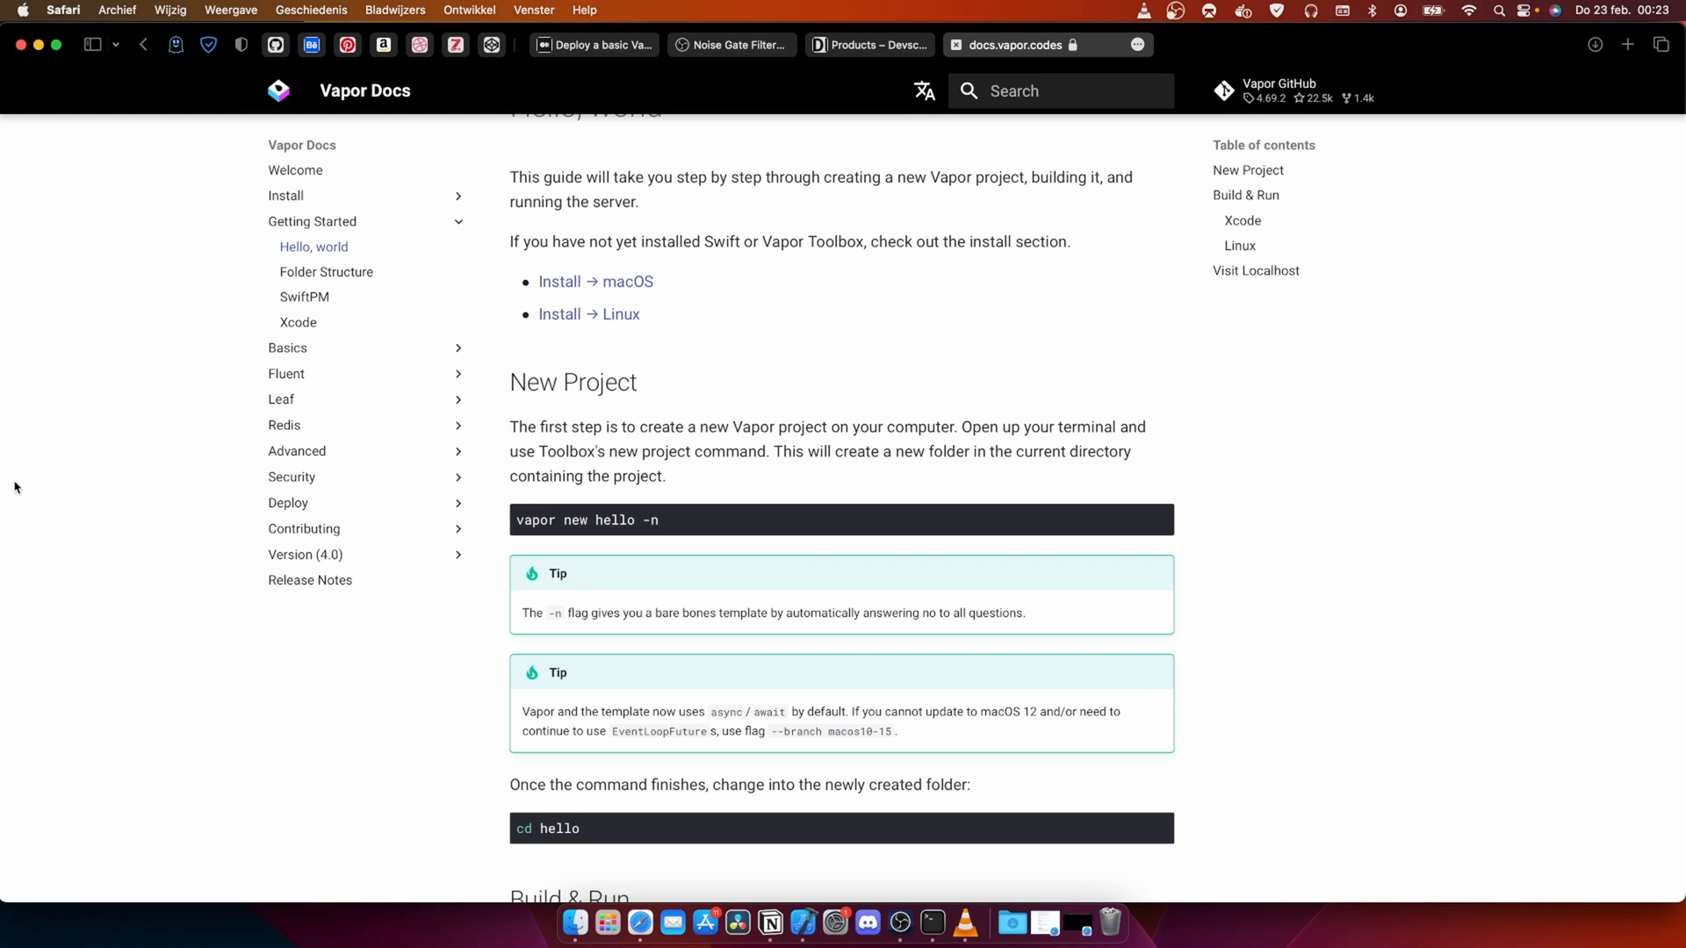